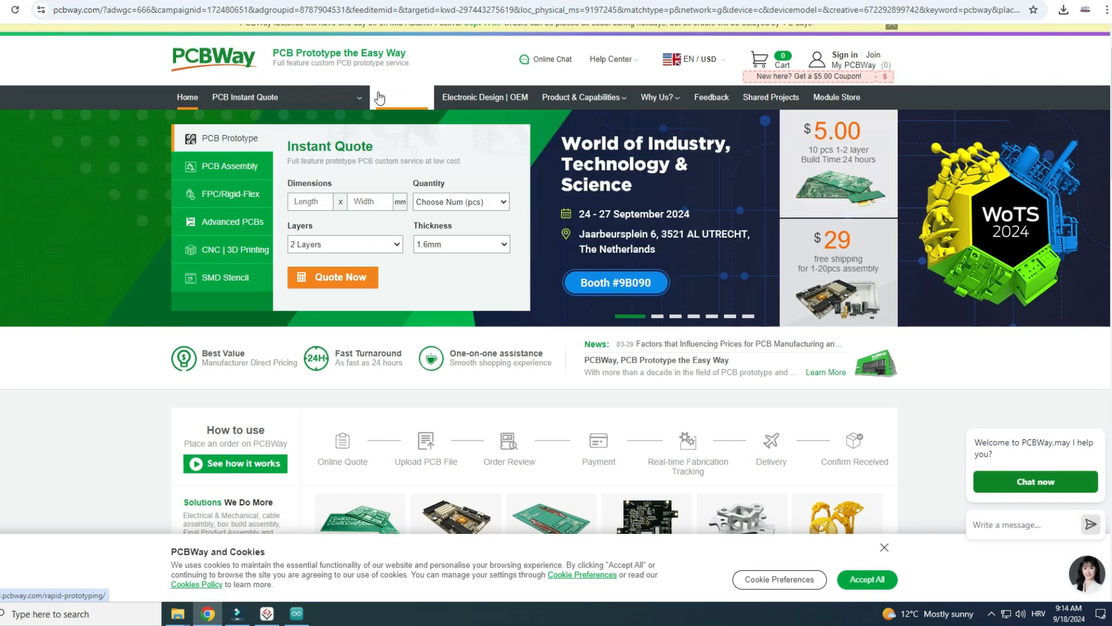
- Scroll the T-Display-S3 product page and open its GitHub sample code link
click(581, 97)
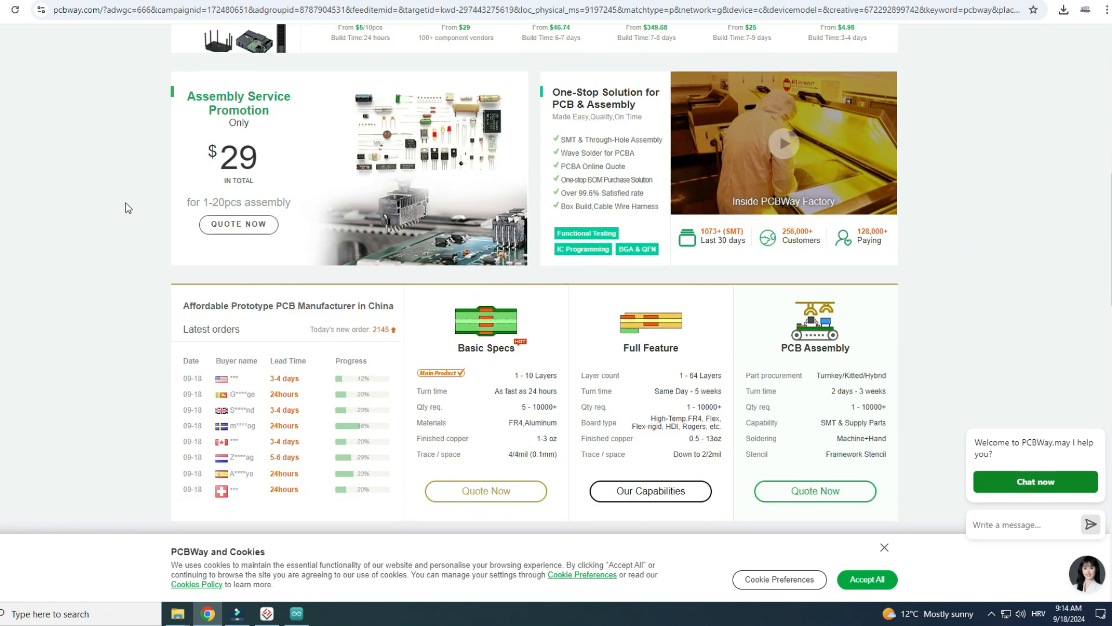
scroll(down, 3)
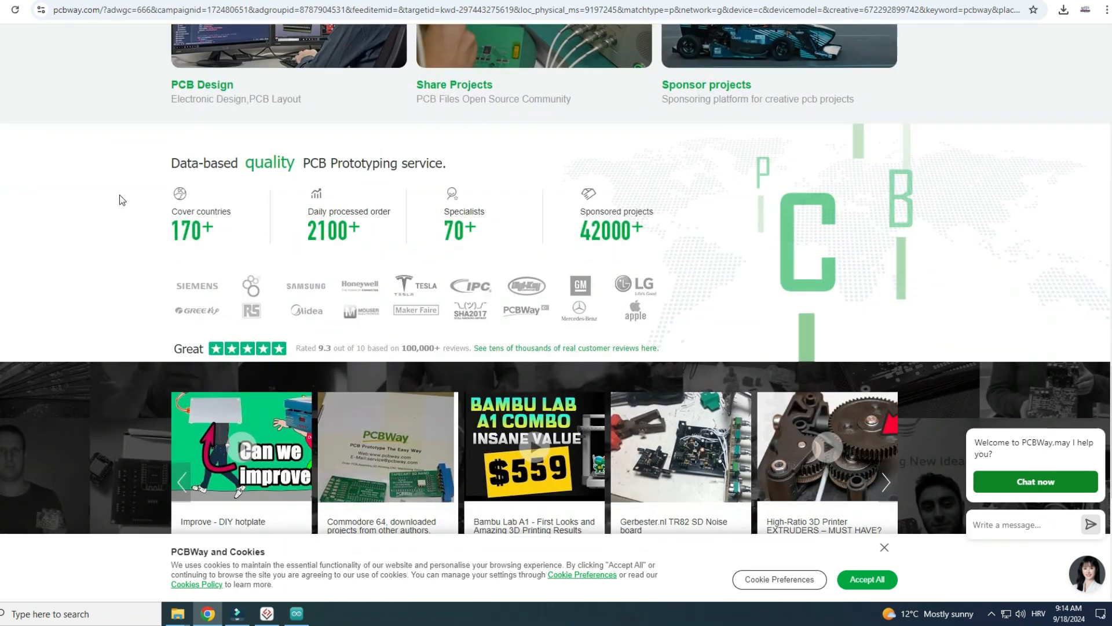
scroll(down, 3)
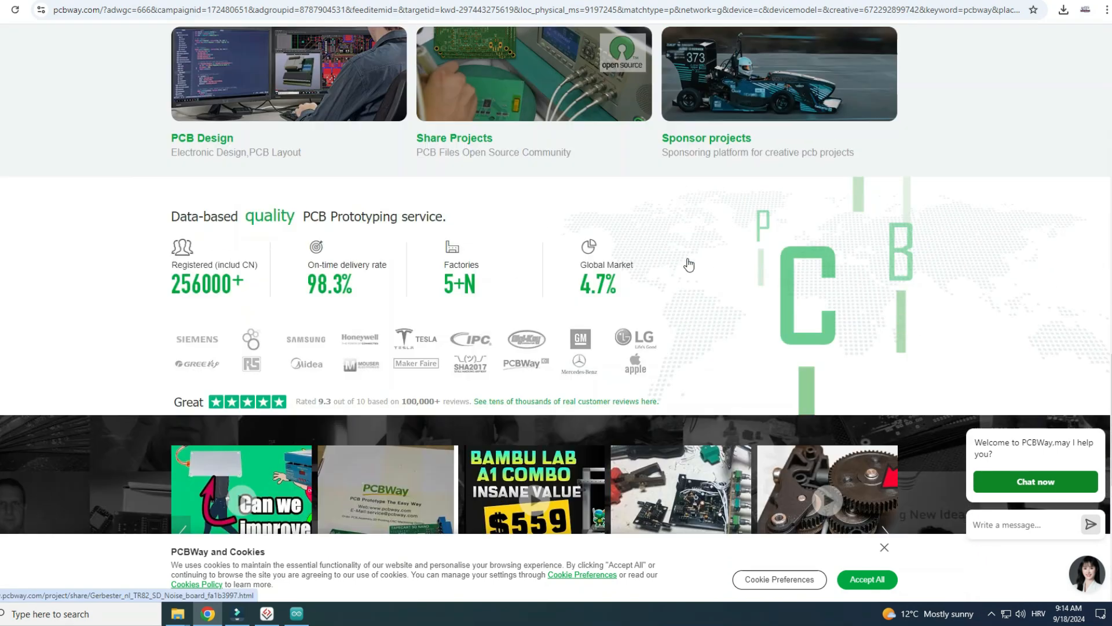
scroll(up, 3)
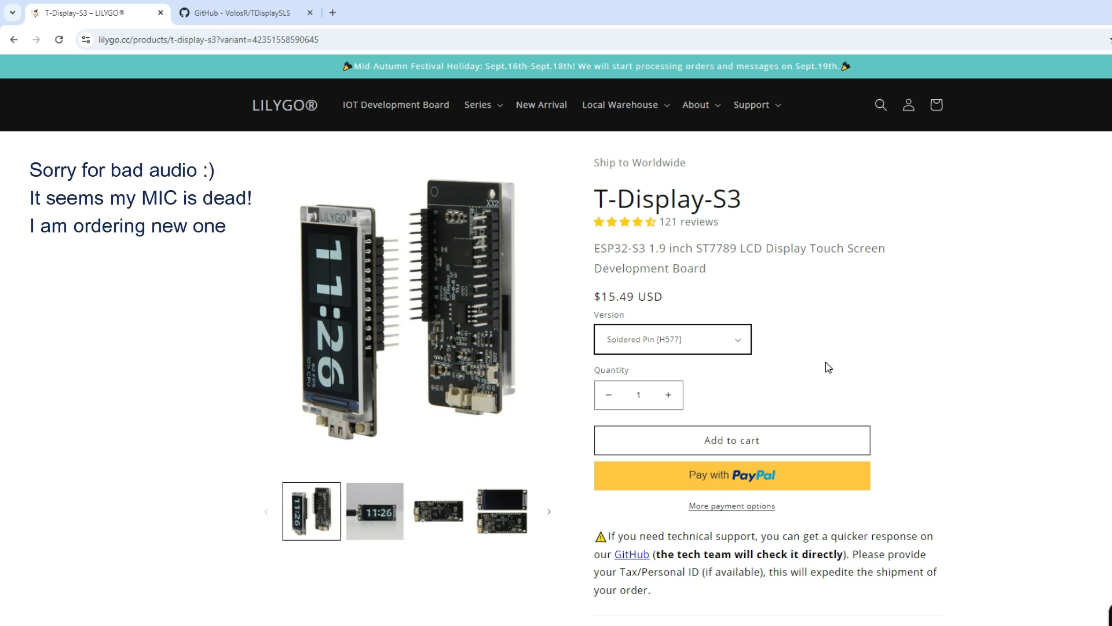
mouse_move(796, 331)
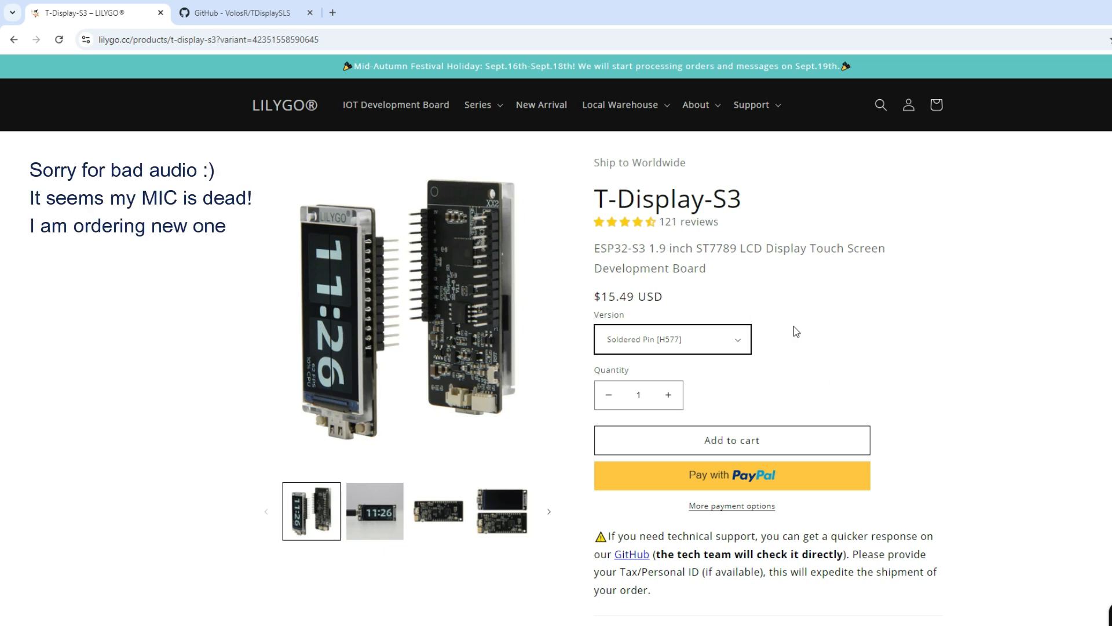
mouse_move(821, 332)
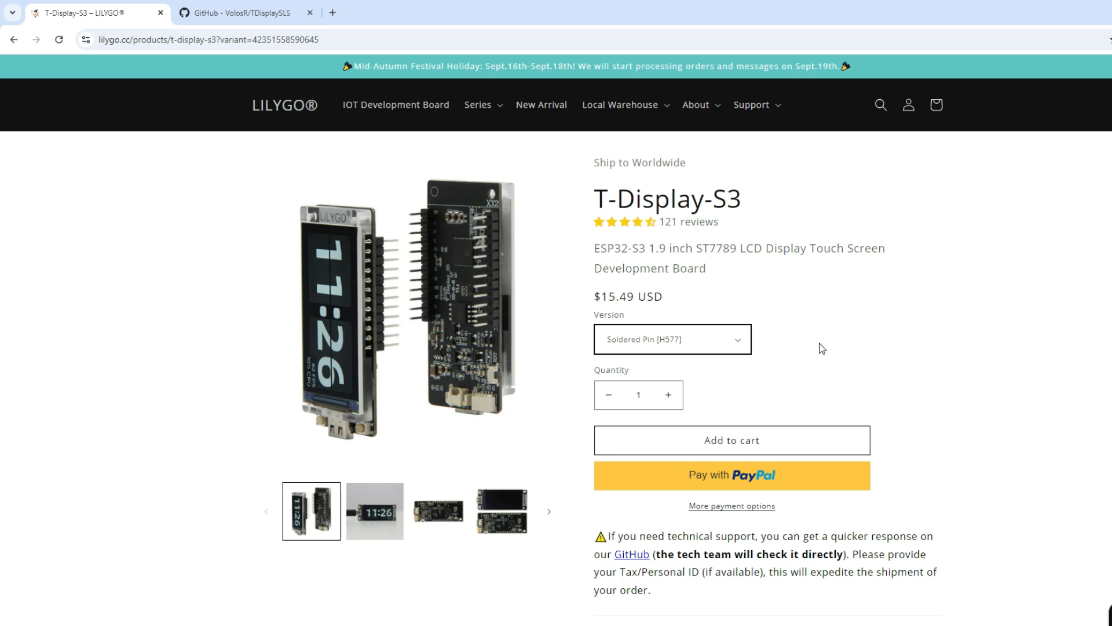
mouse_move(859, 382)
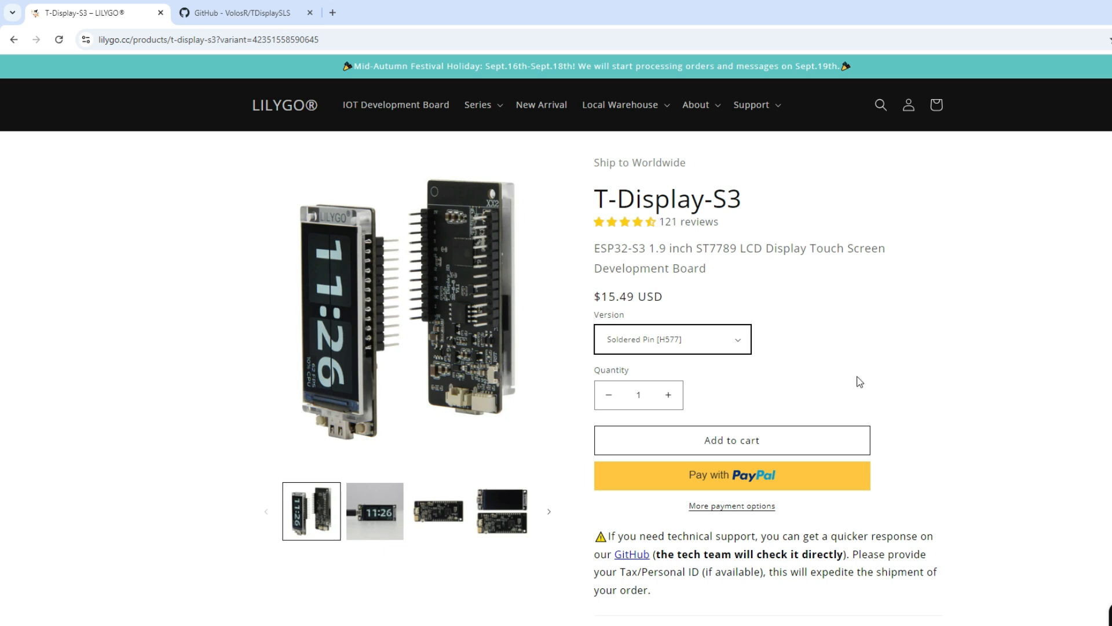
mouse_move(892, 345)
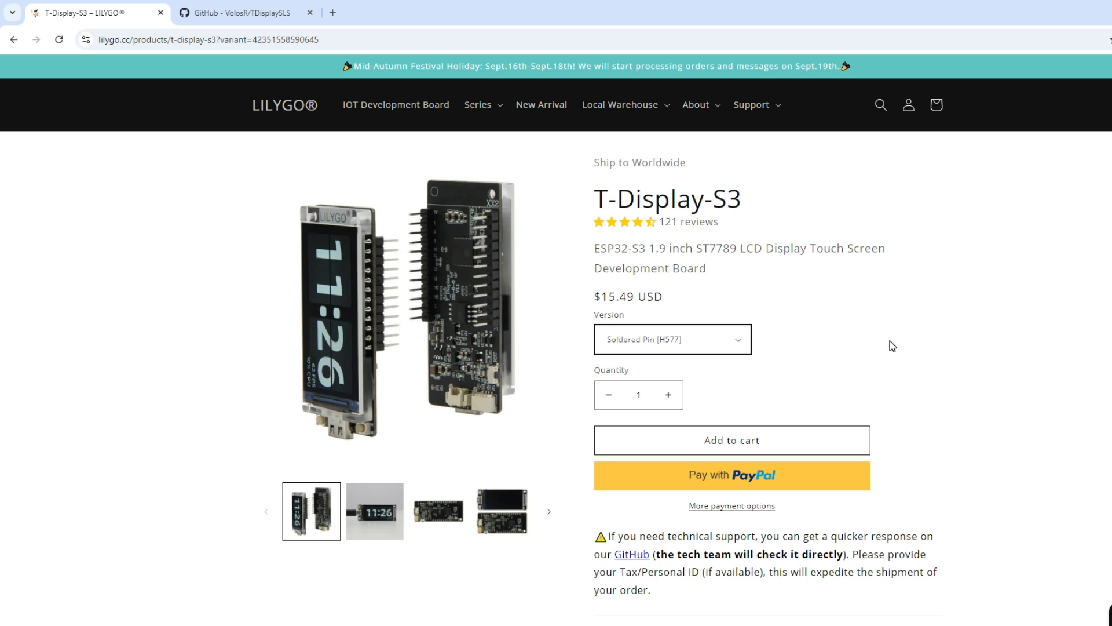
mouse_move(888, 348)
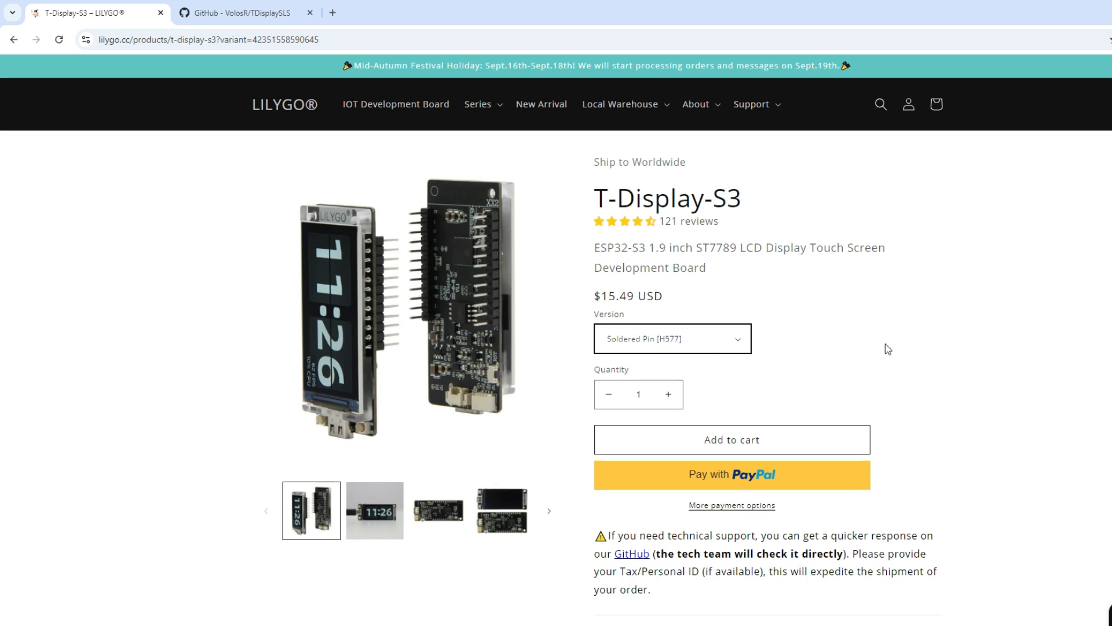
mouse_move(871, 379)
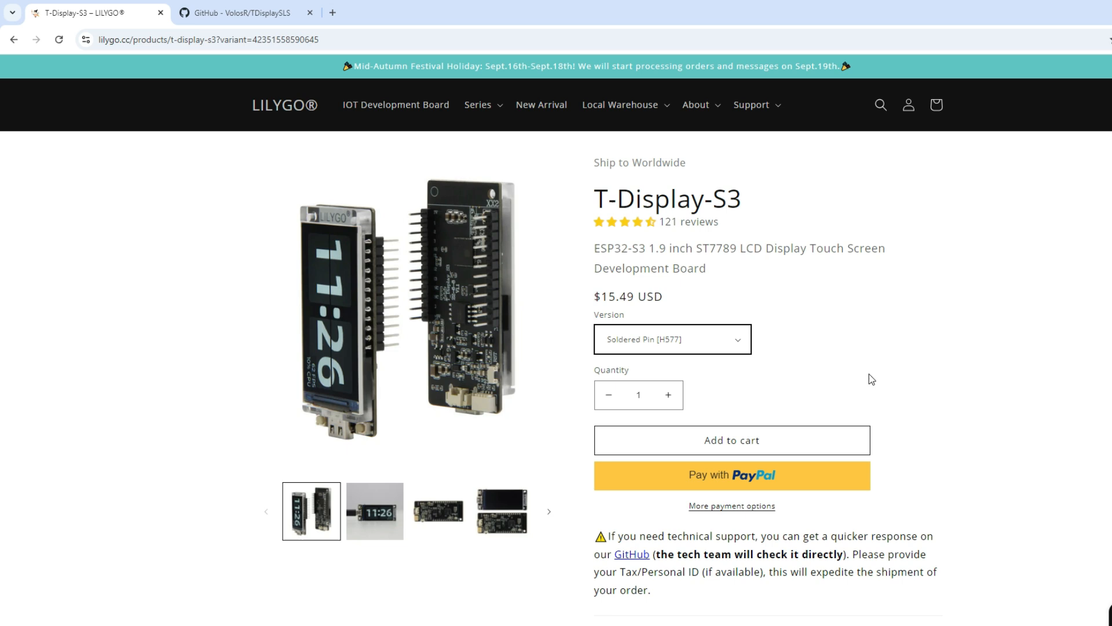
mouse_move(510, 327)
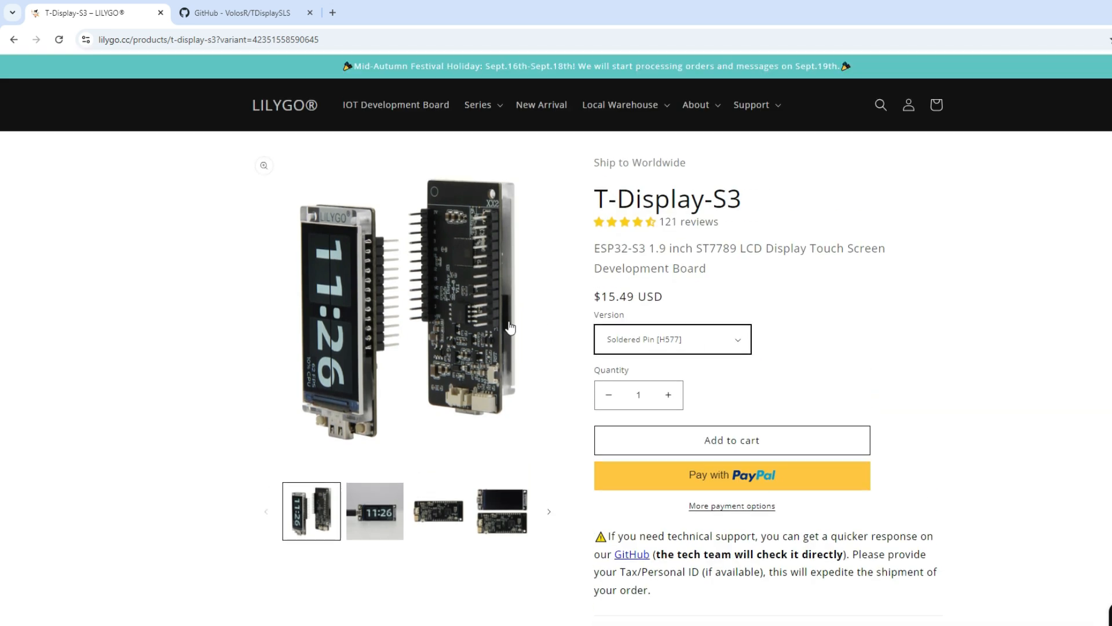
mouse_move(296, 63)
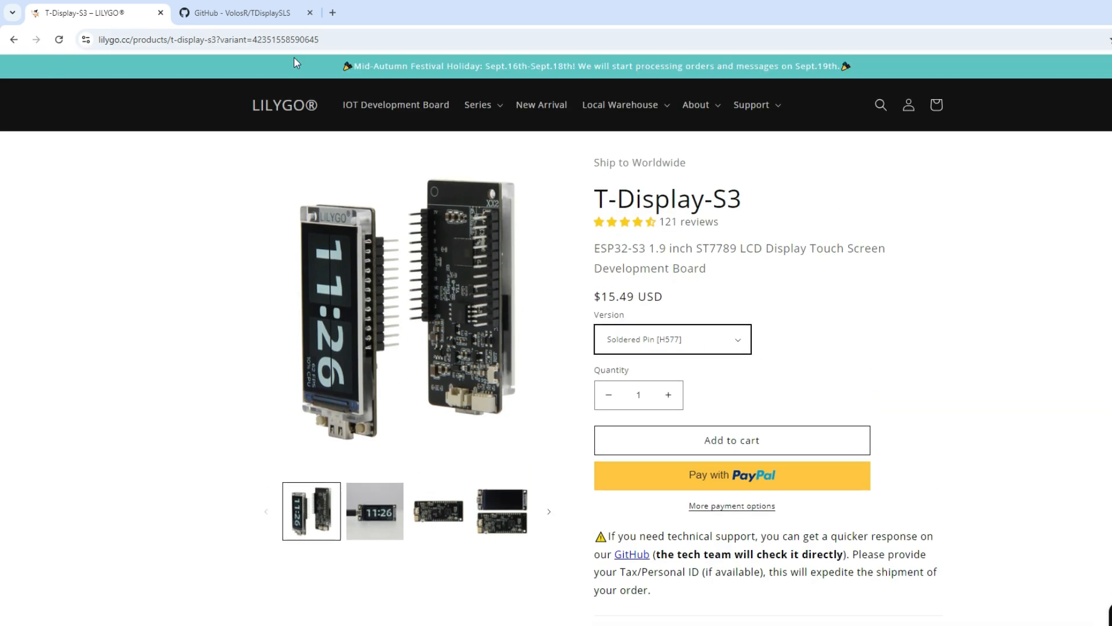
scroll(down, 3)
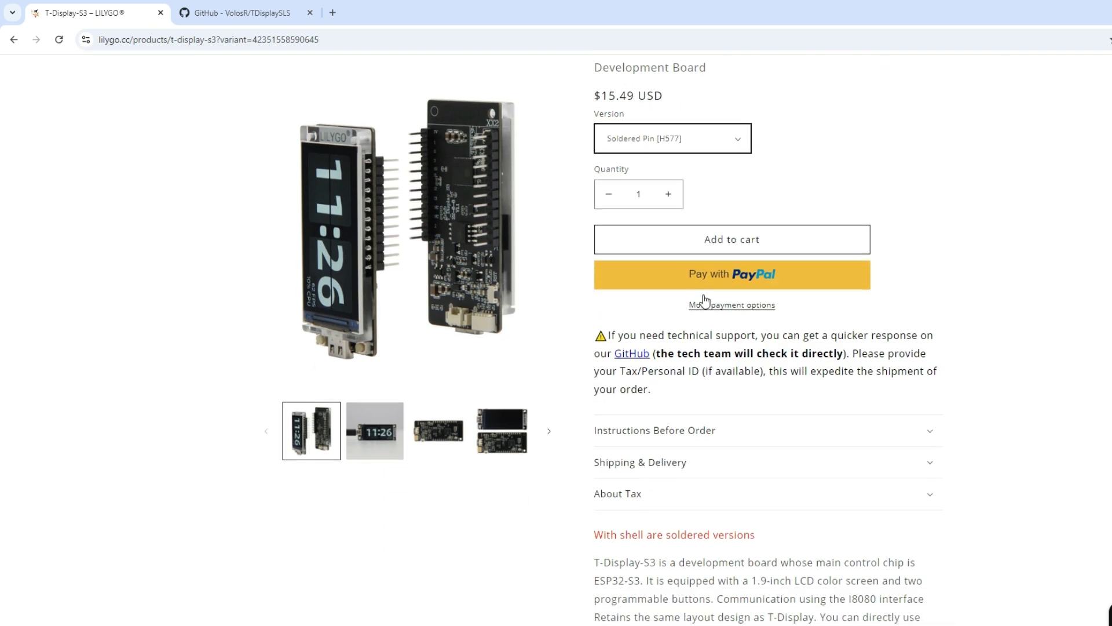
scroll(down, 3)
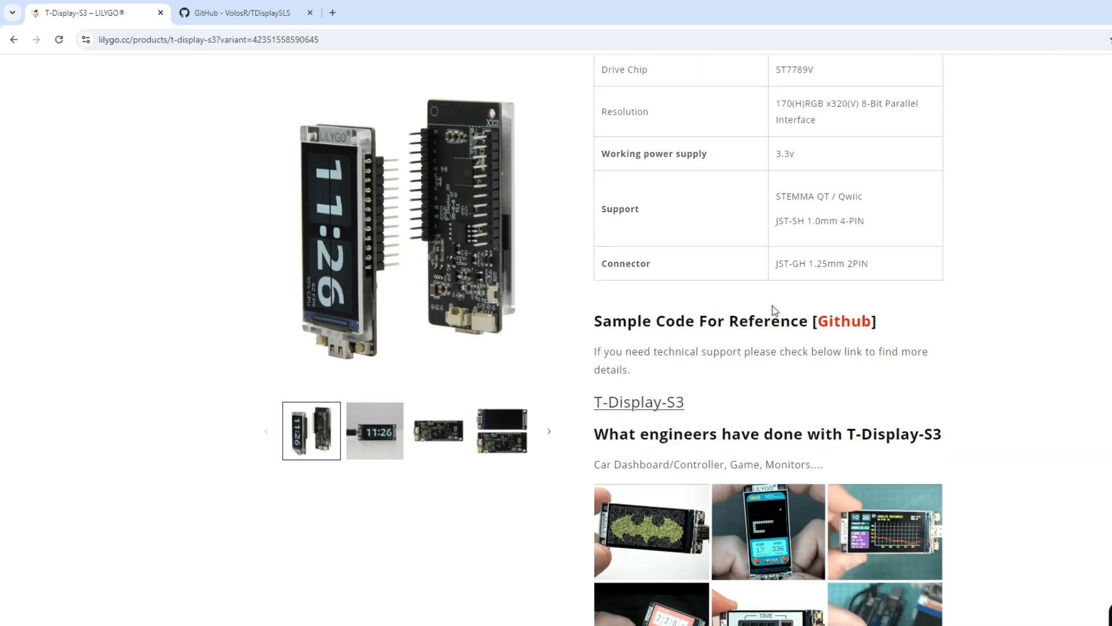
click(844, 320)
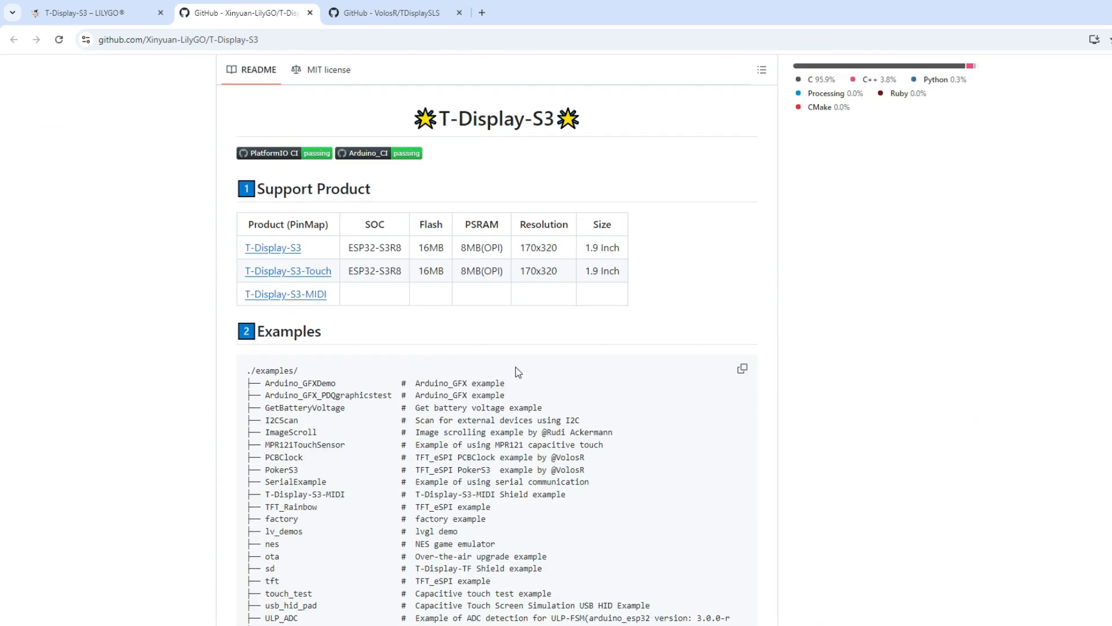
- Open the repository's lib folder and compare it with the local Documents\Arduino\libraries folder
scroll(down, 3)
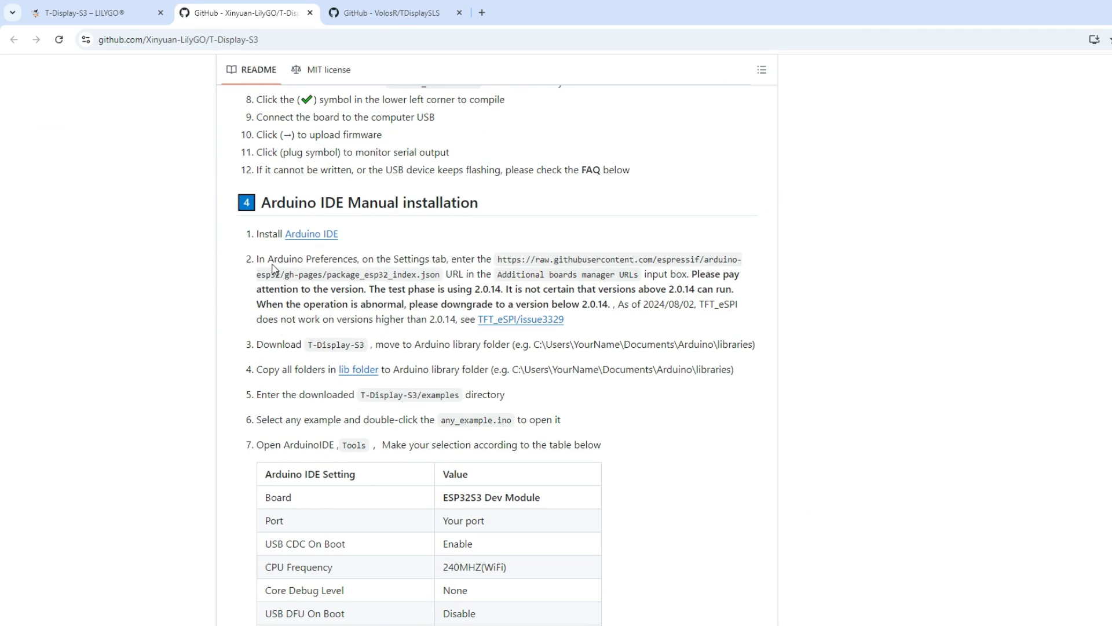
mouse_move(599, 440)
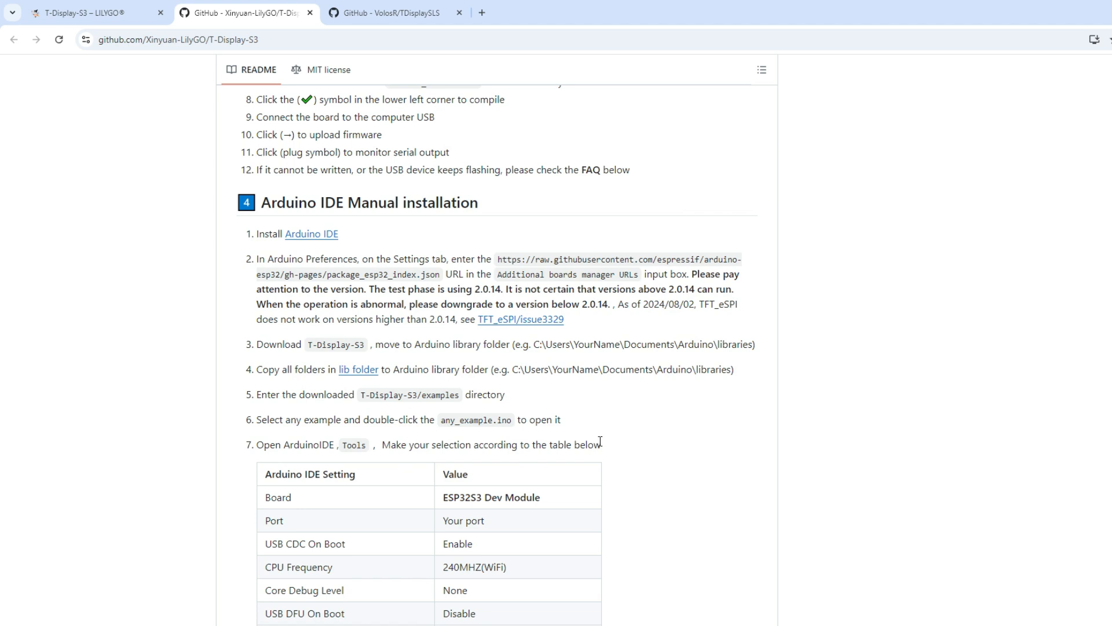
scroll(up, 3)
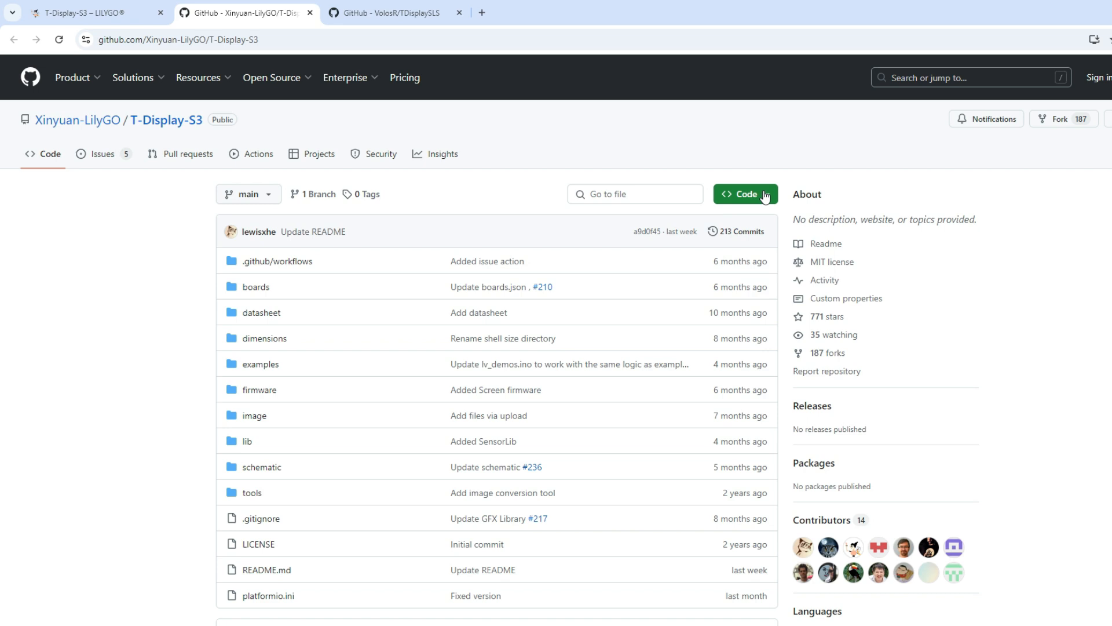
mouse_move(247, 440)
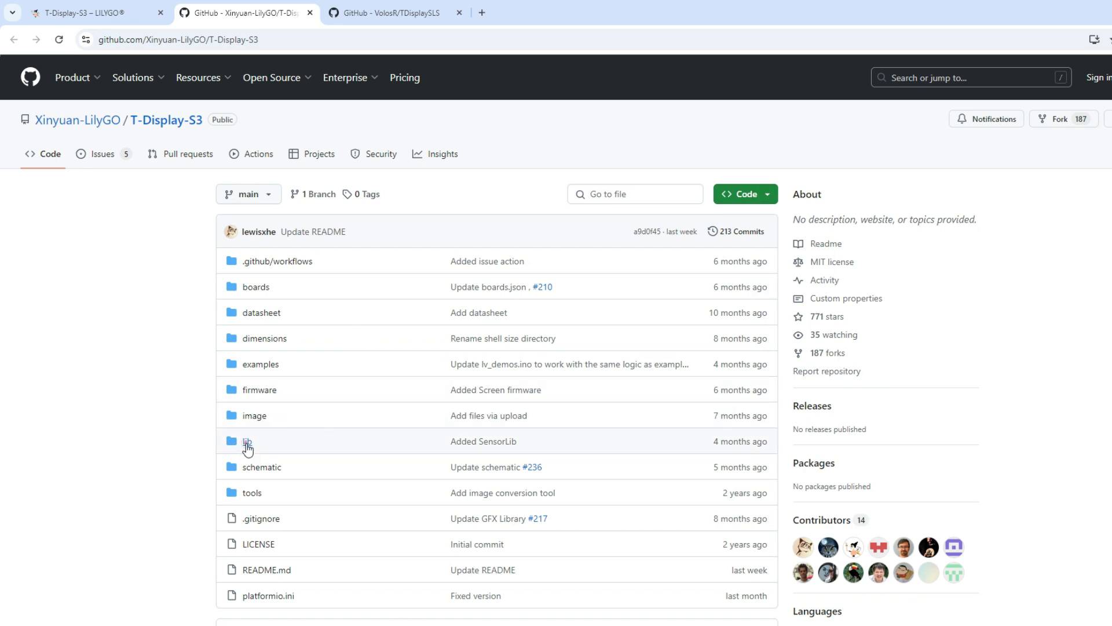
click(247, 441)
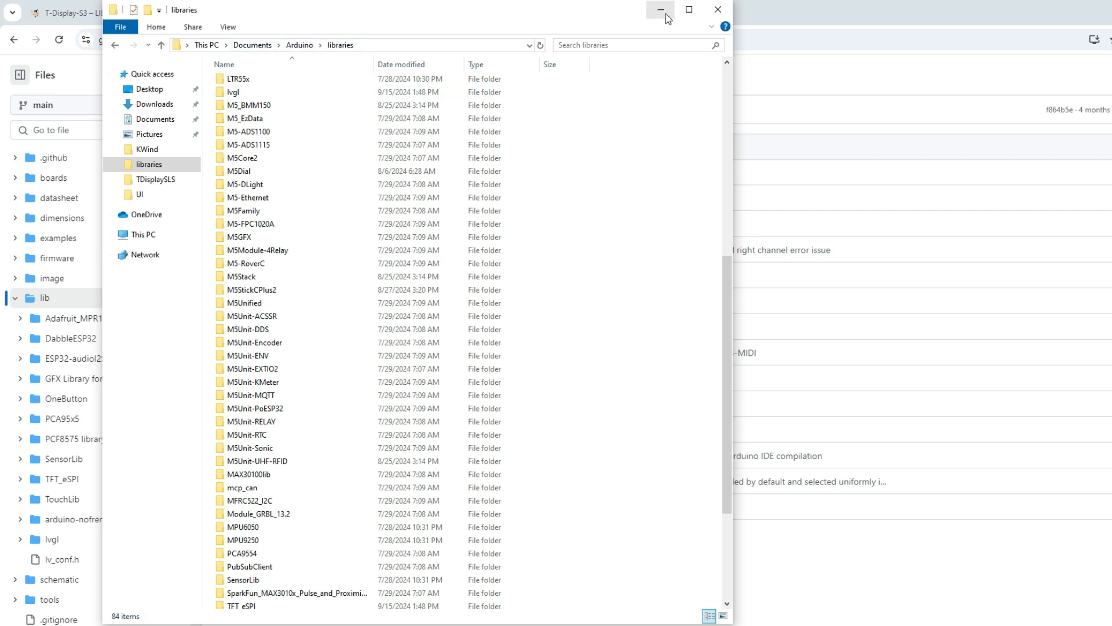
click(659, 9)
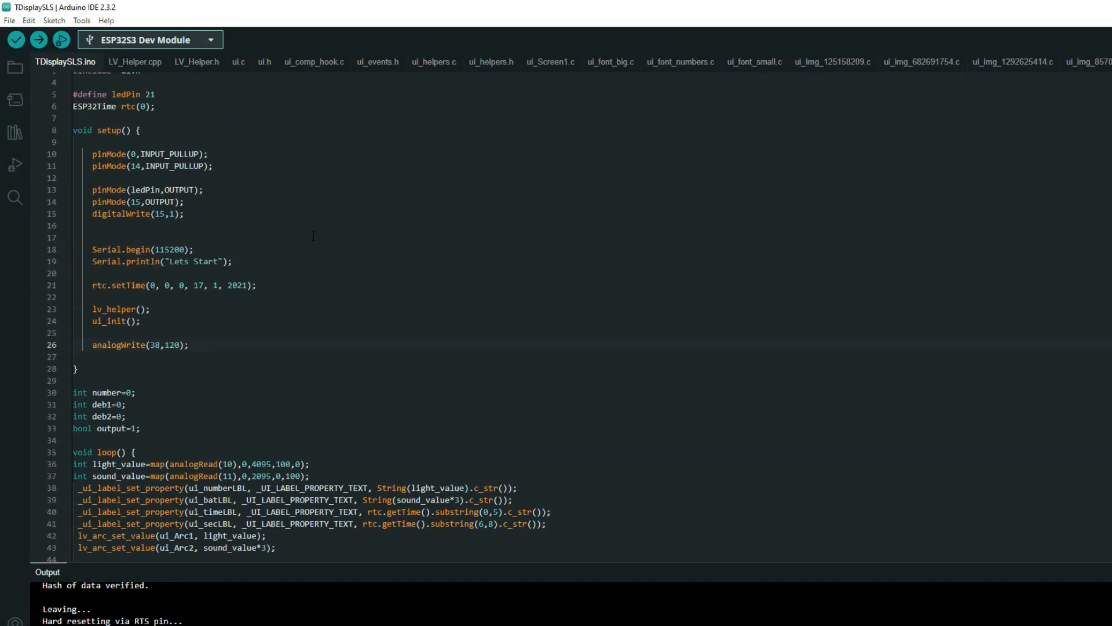
scroll(up, 3)
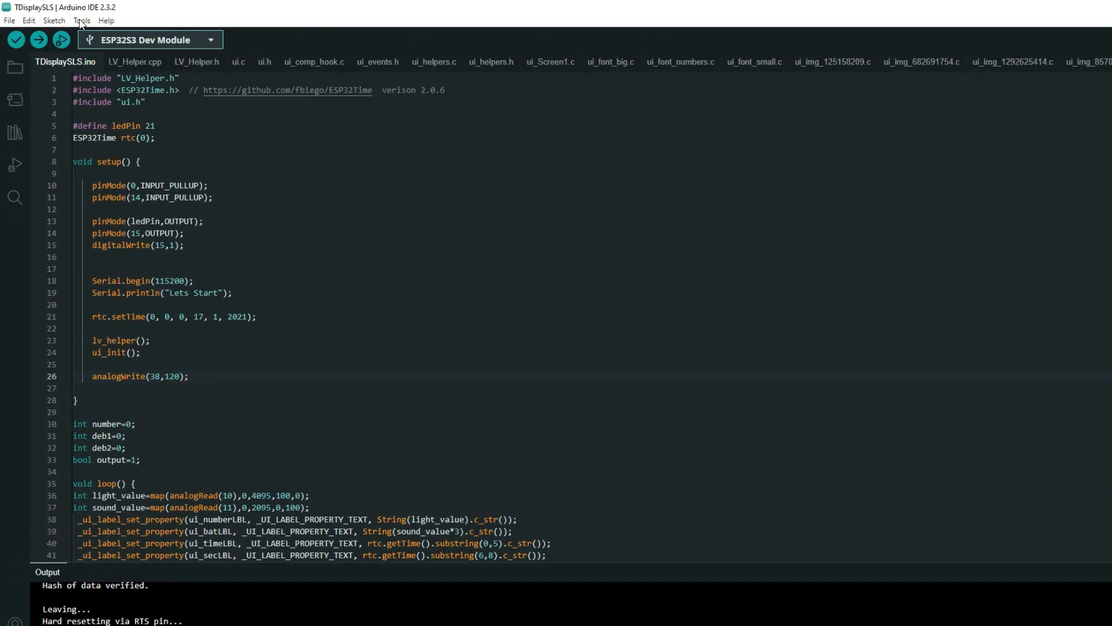
click(82, 20)
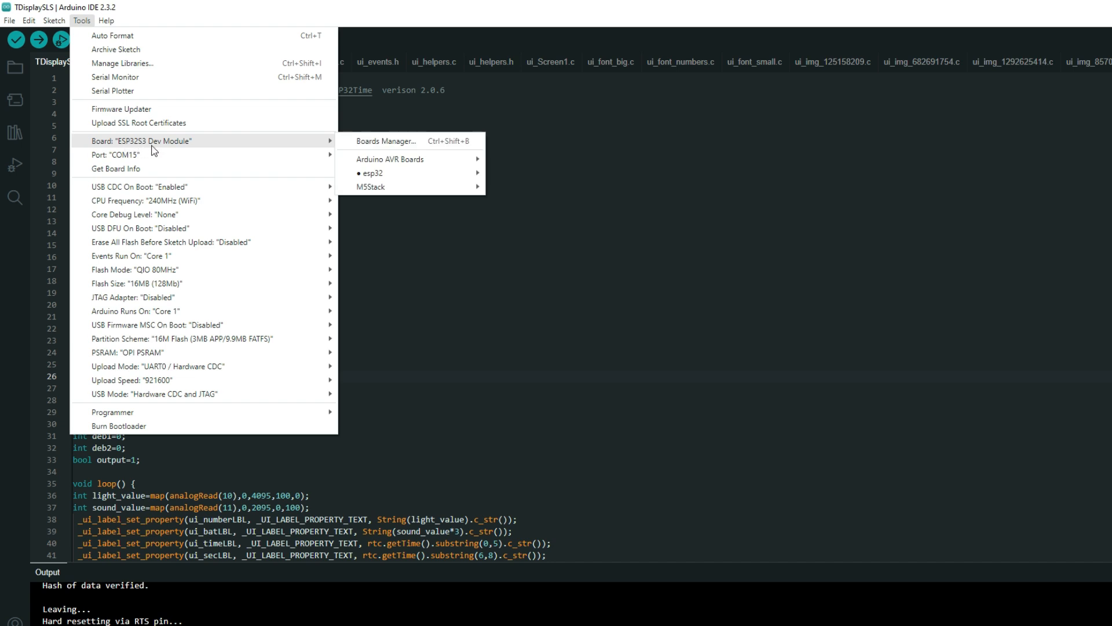
mouse_move(163, 187)
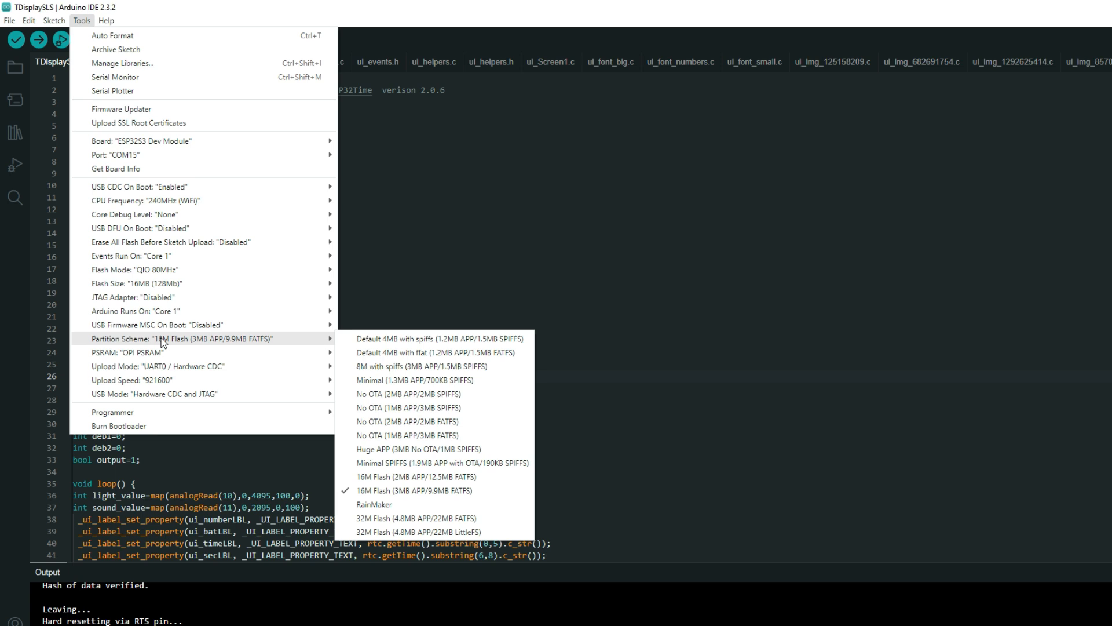
mouse_move(127, 352)
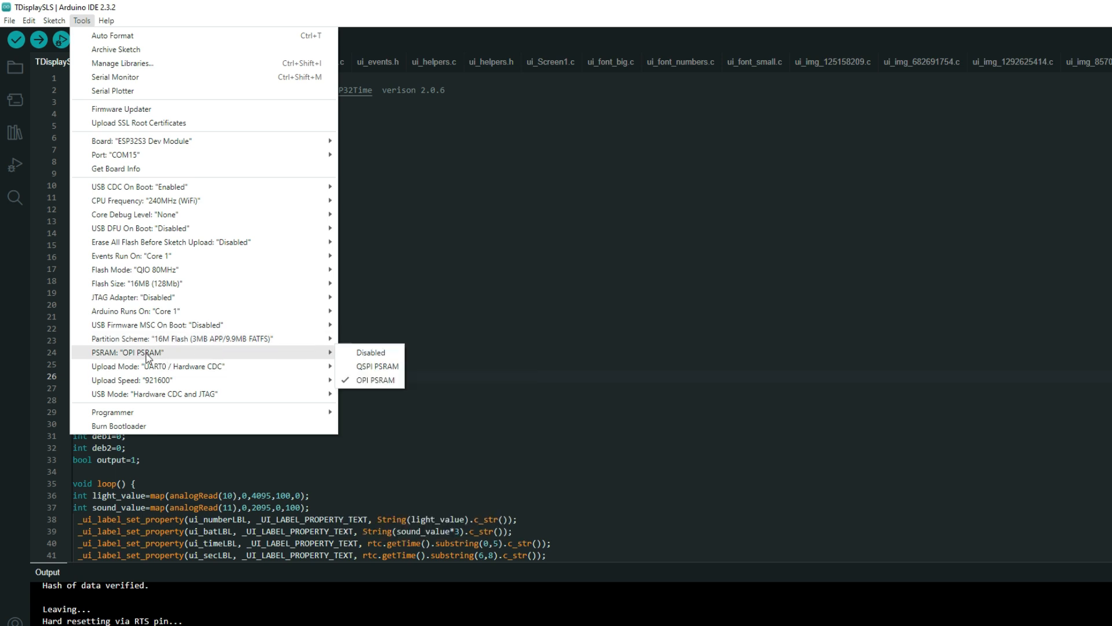
mouse_move(155, 366)
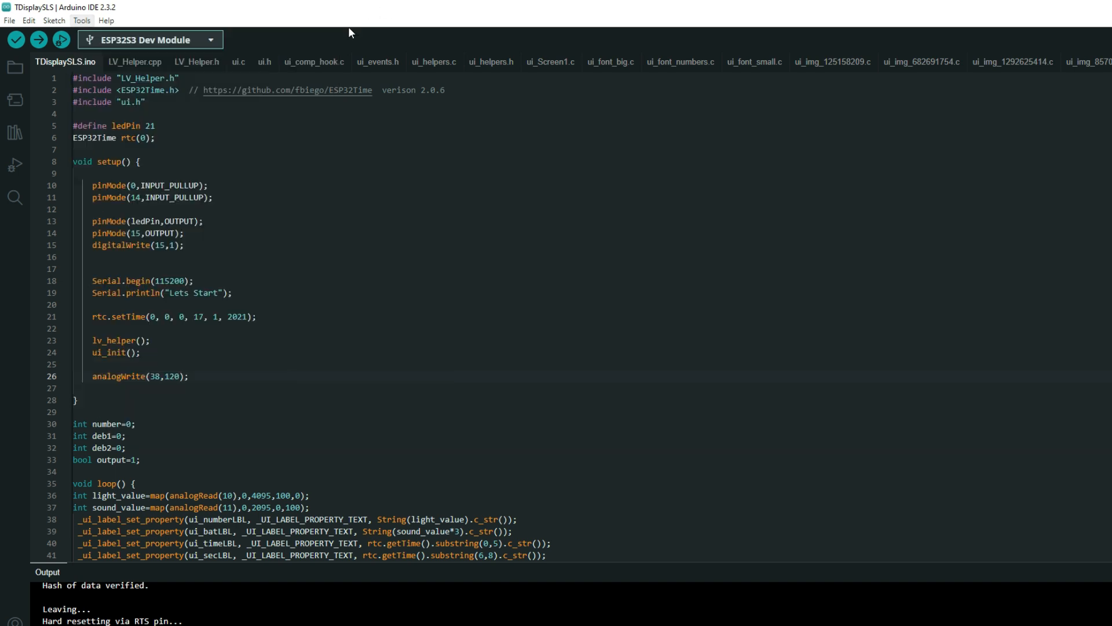
- Return to the T-Display-S3 repository page and view the recommended Arduino IDE settings table
click(245, 12)
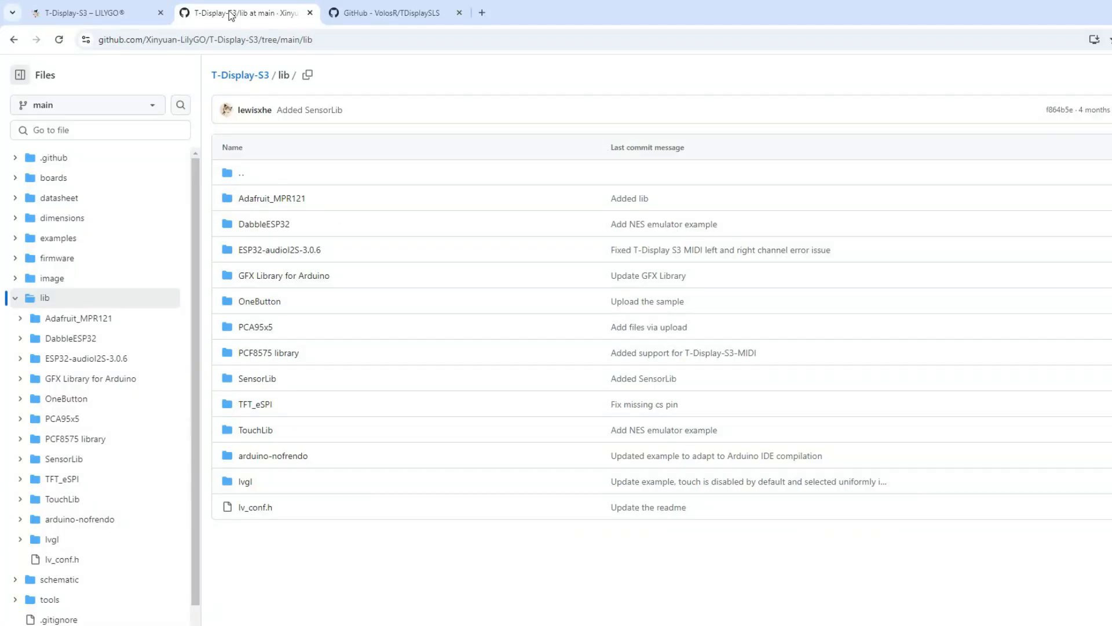
click(14, 39)
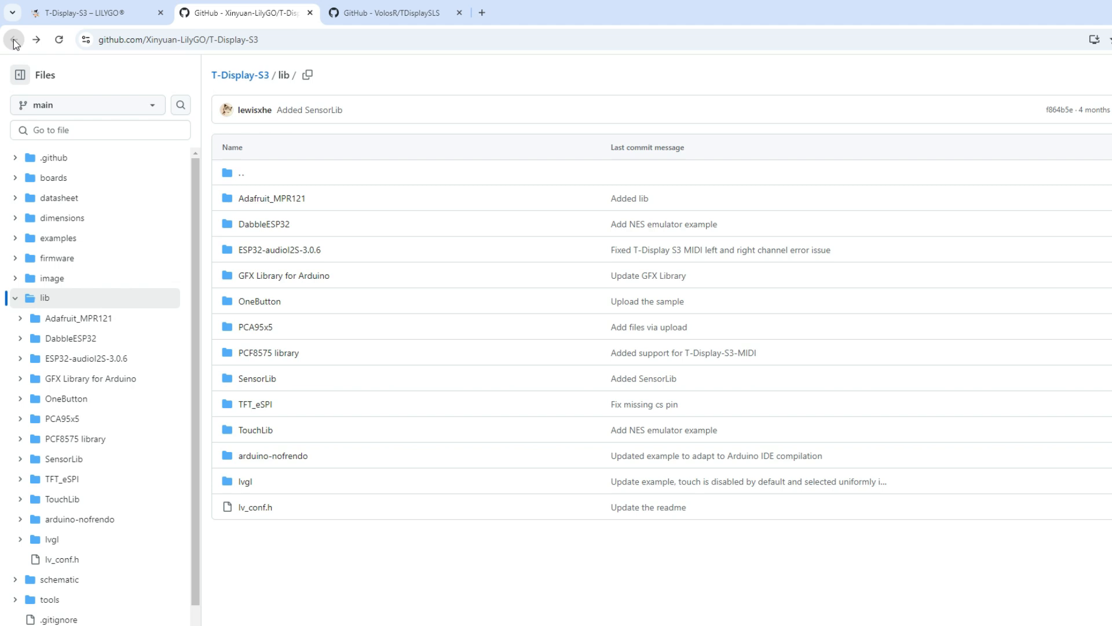
click(13, 39)
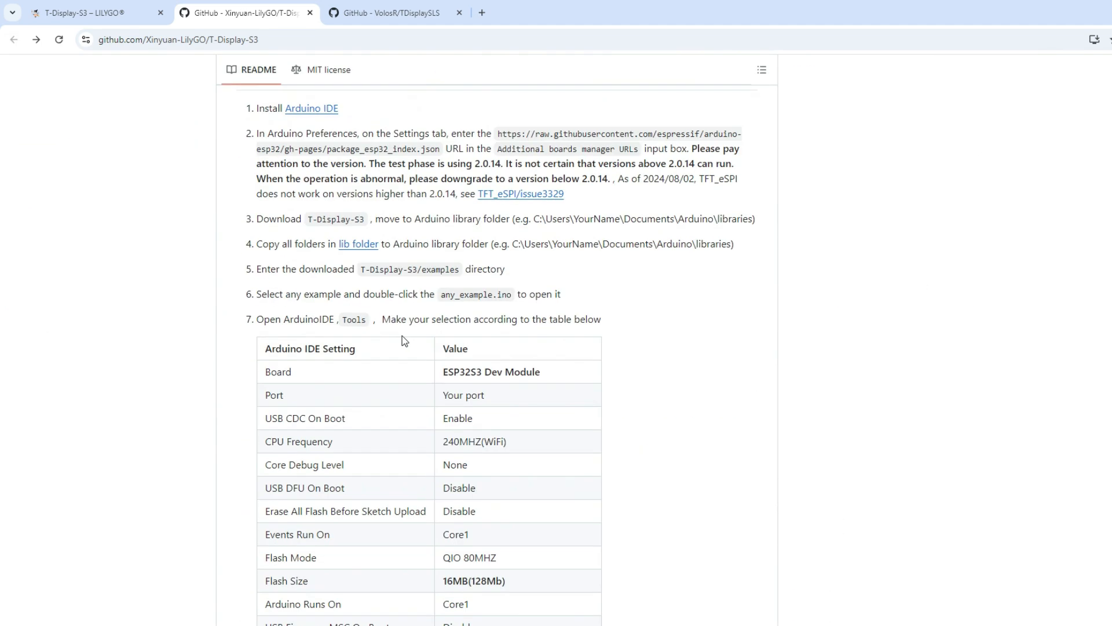
scroll(down, 3)
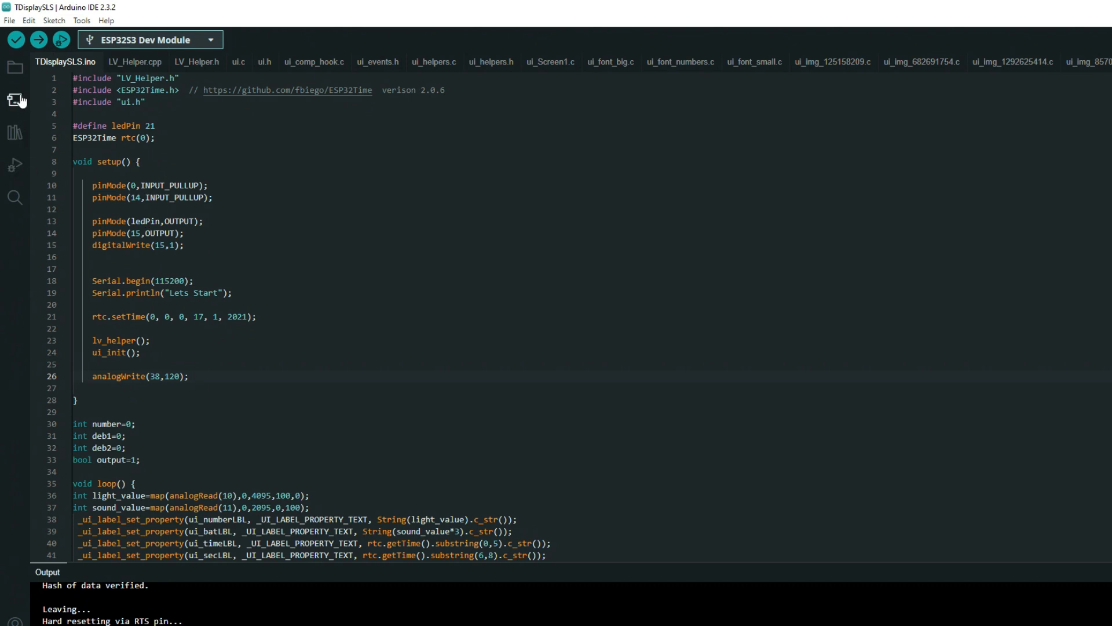
mouse_move(16, 102)
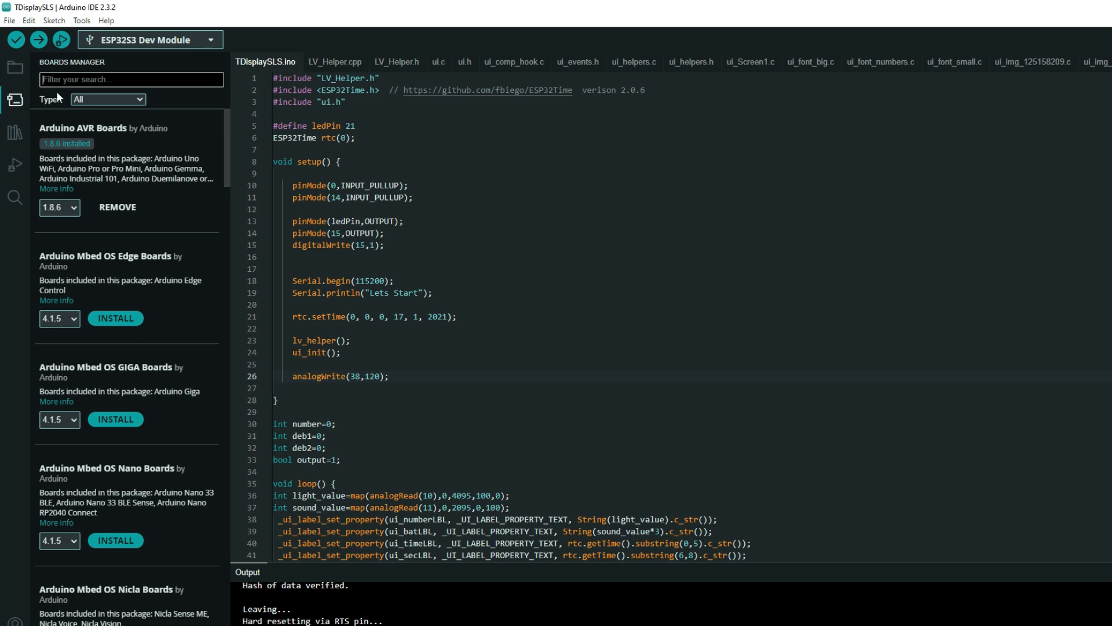
- Search 'esp32' in Boards Manager and confirm Espressif's esp32 2.0.17 is installed
text(esp32)
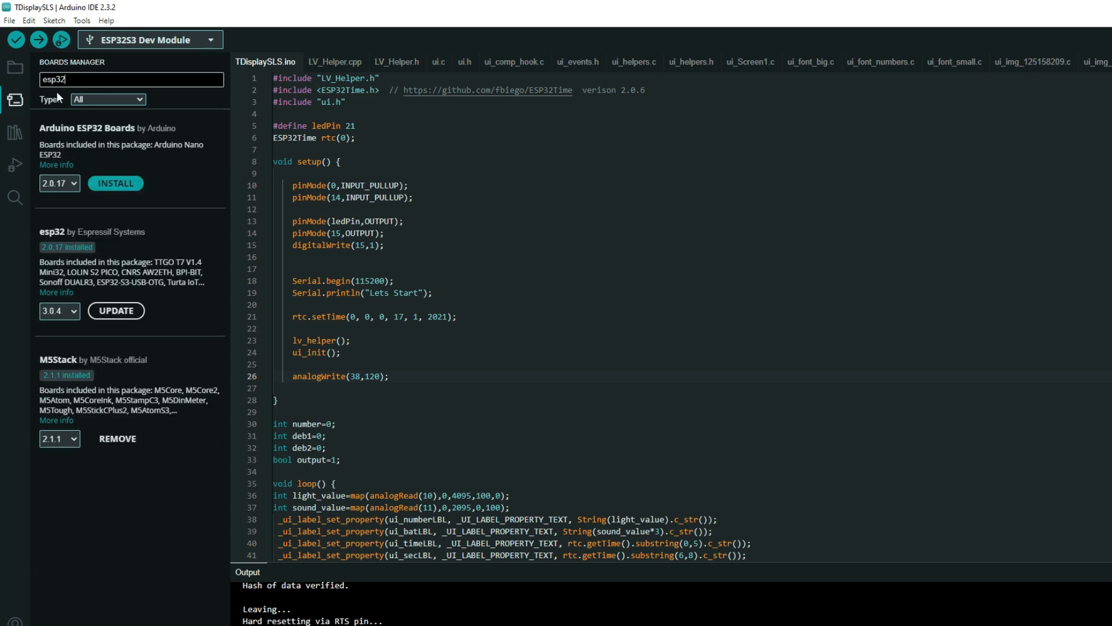
mouse_move(42, 229)
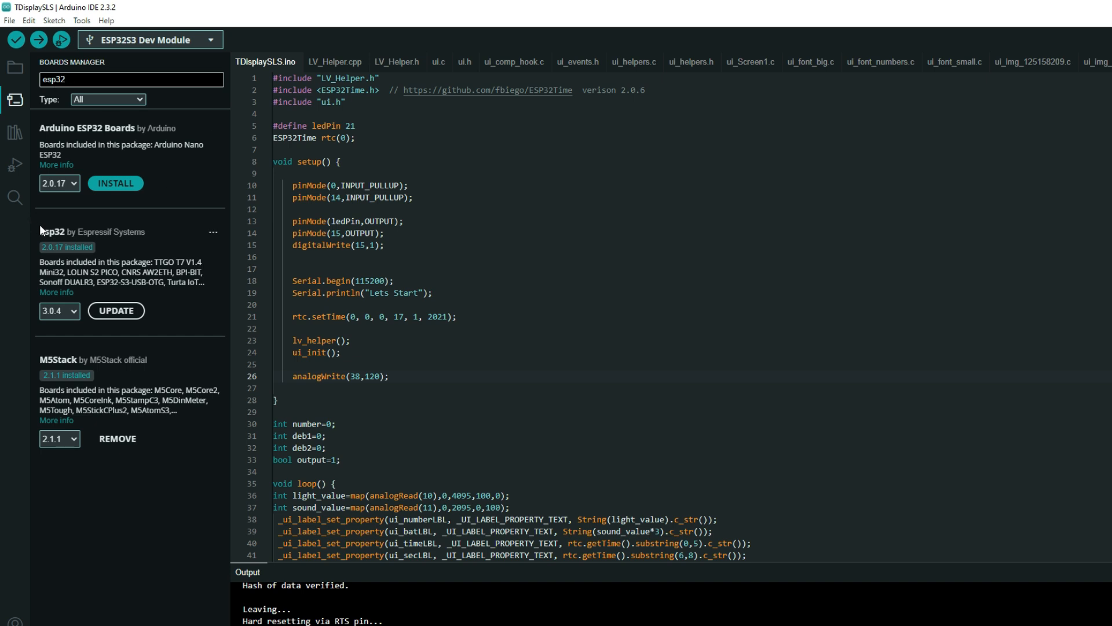
mouse_move(100, 242)
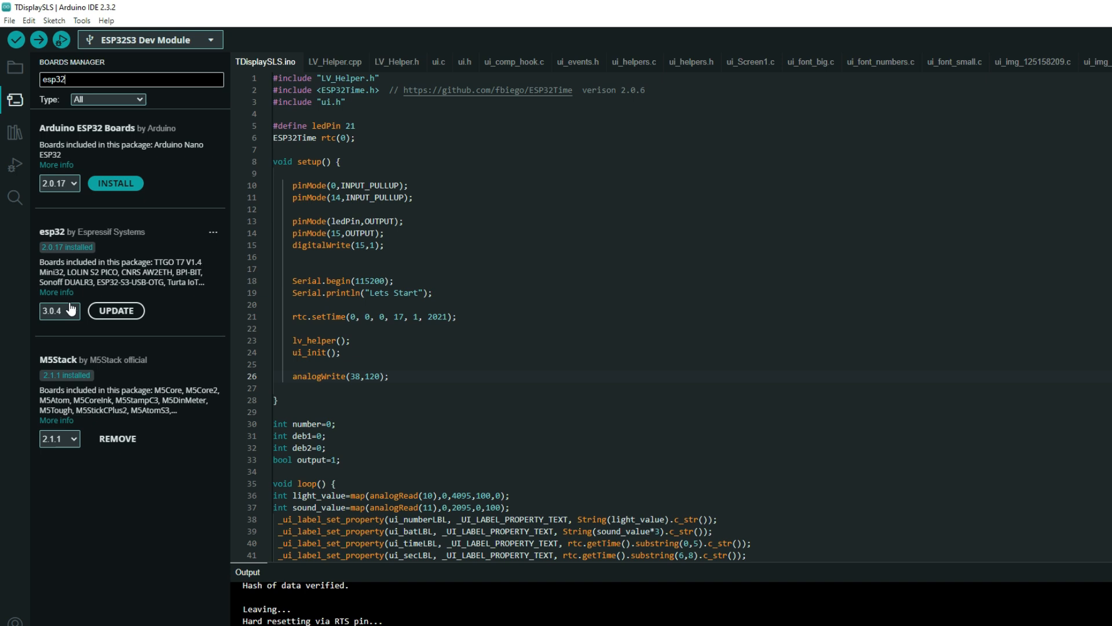
mouse_move(63, 320)
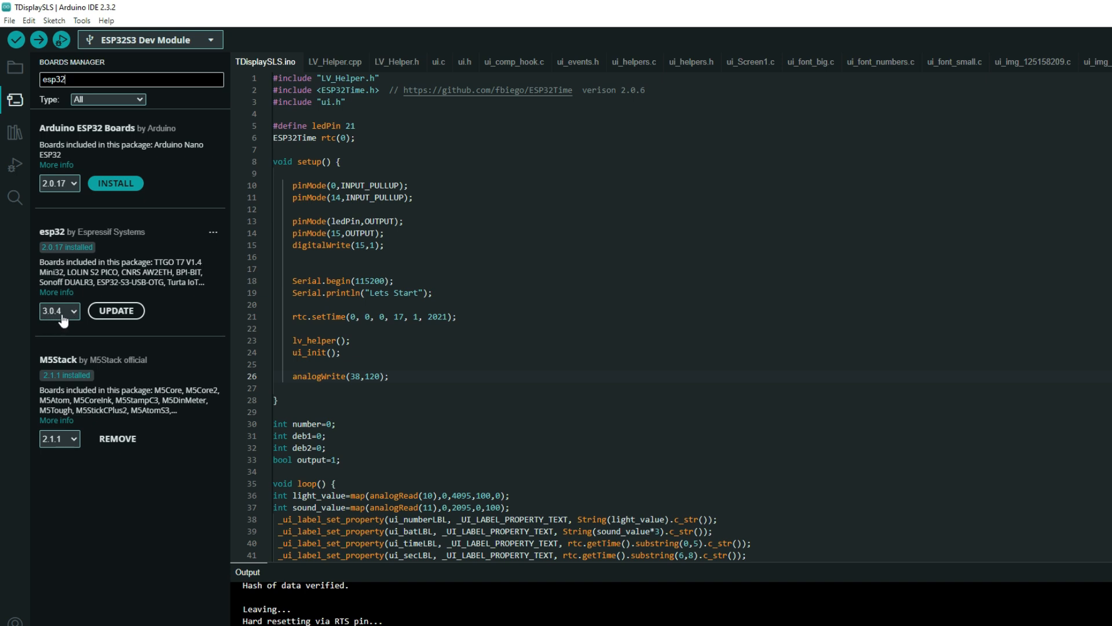
mouse_move(48, 232)
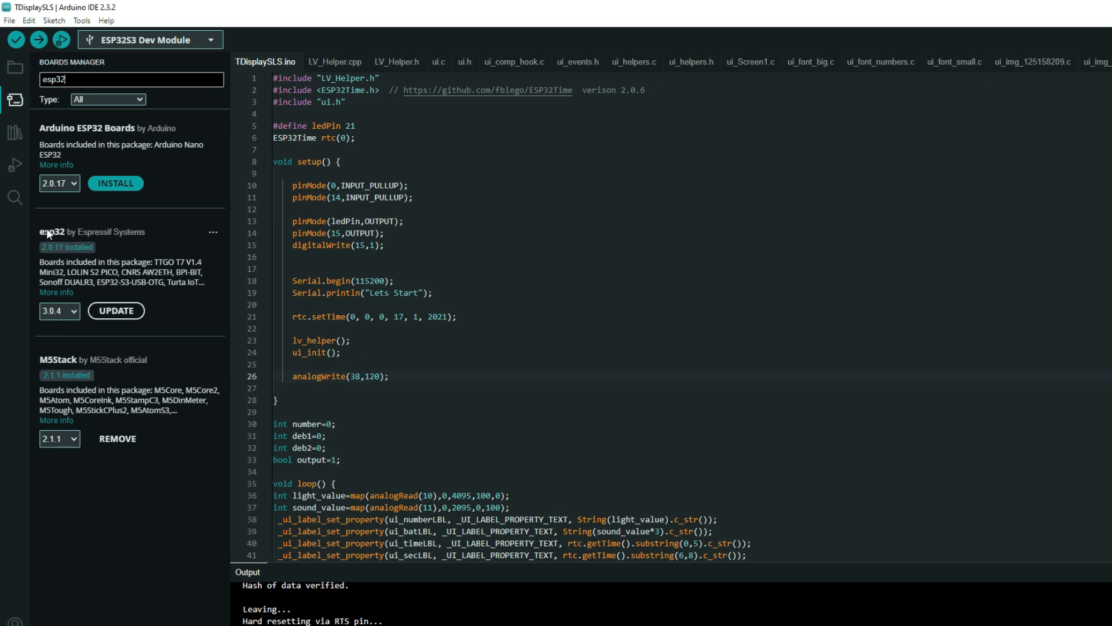
mouse_move(86, 240)
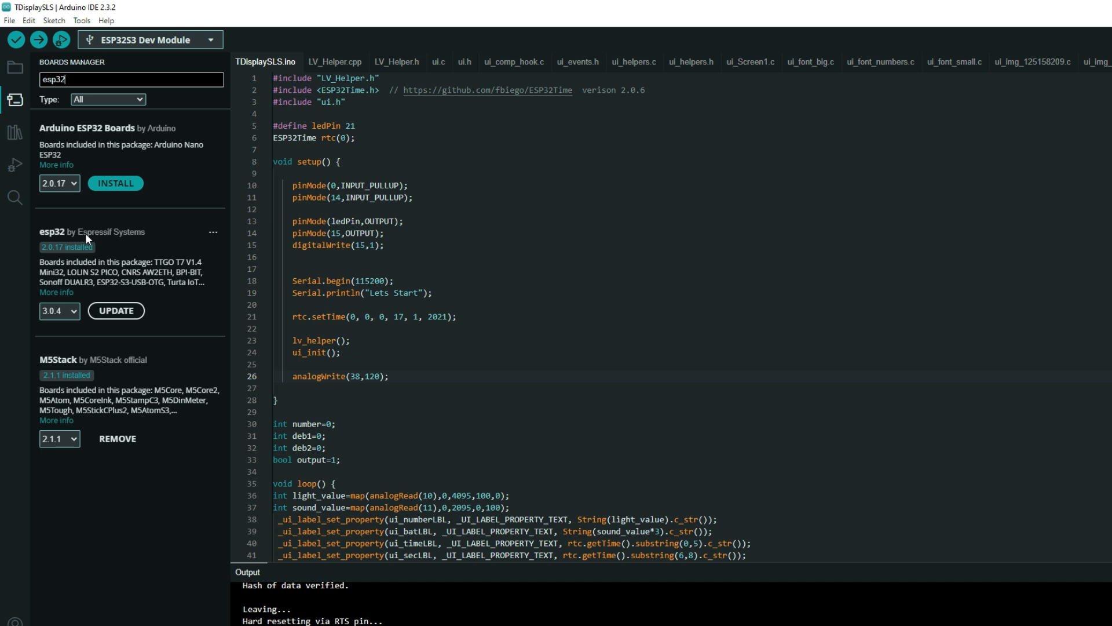
mouse_move(47, 322)
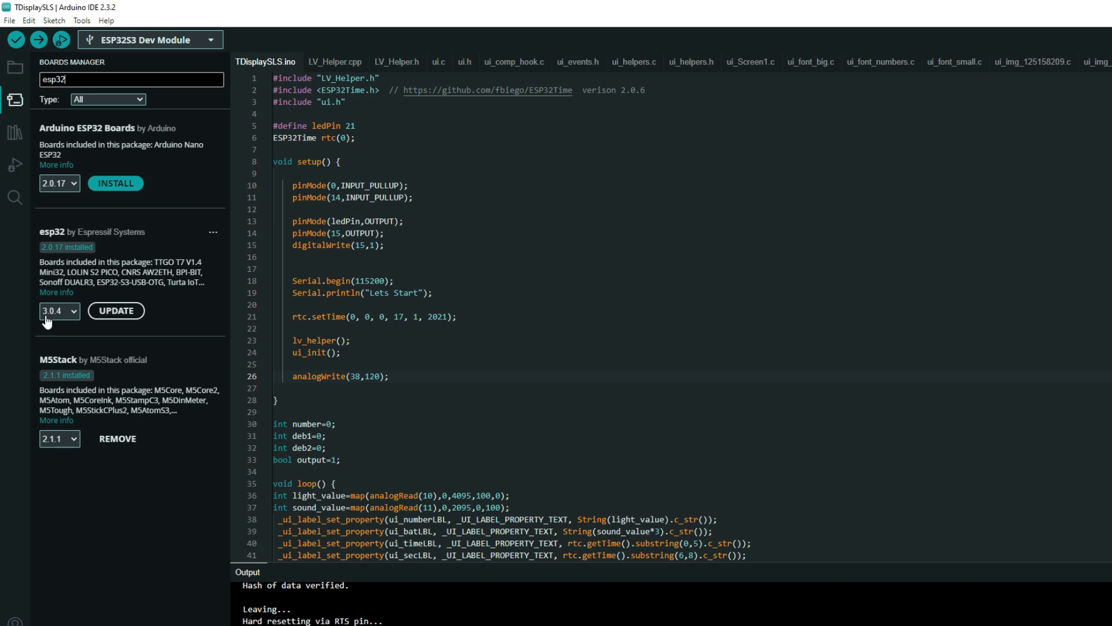
mouse_move(157, 240)
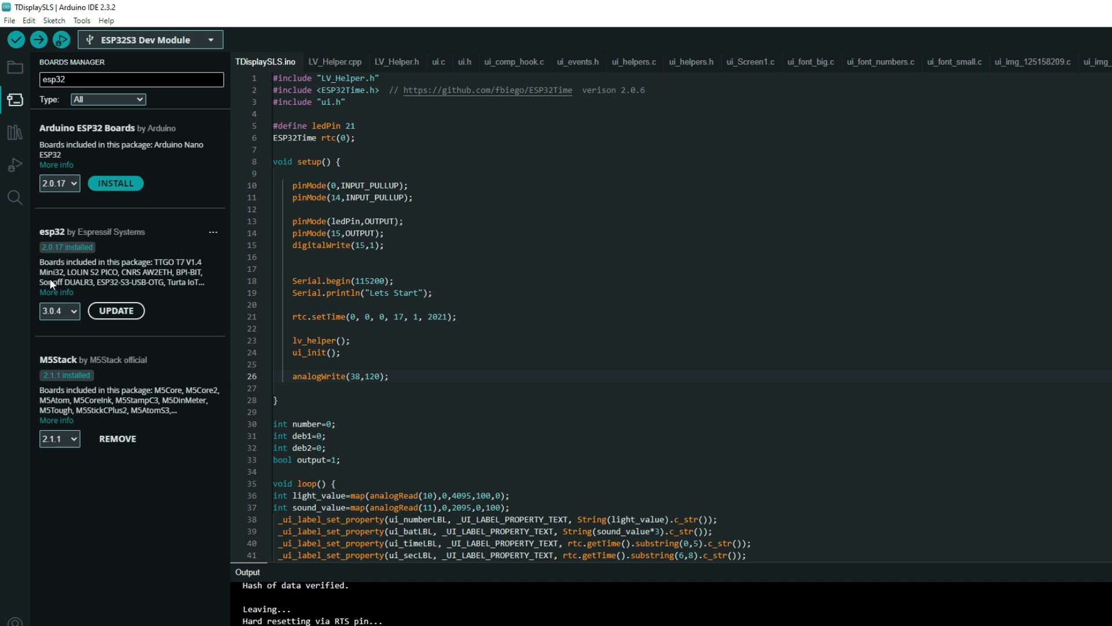
click(74, 311)
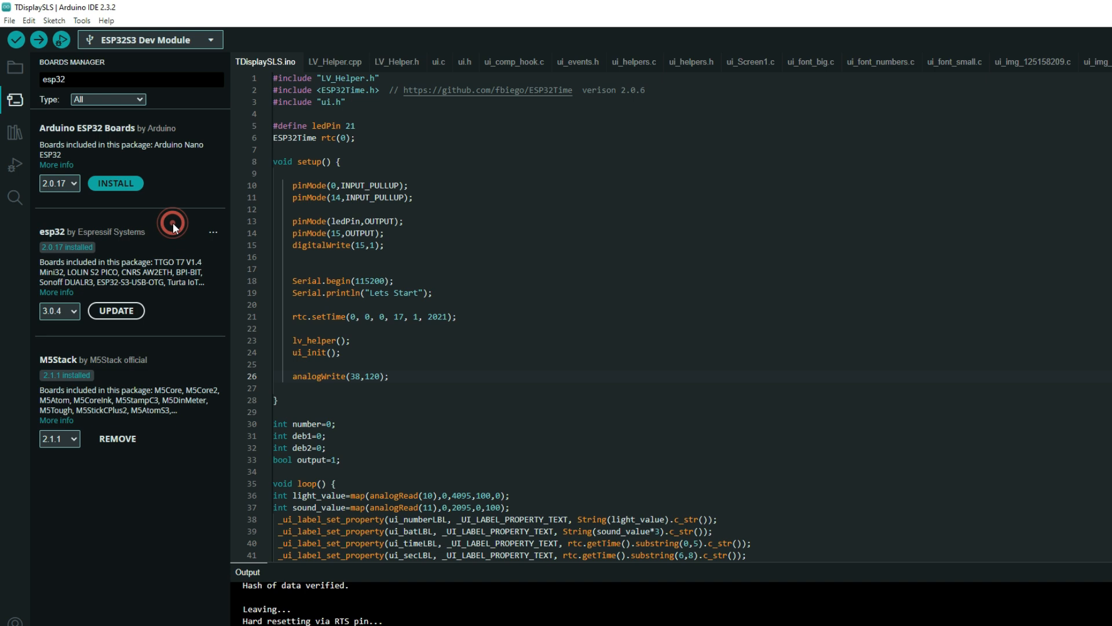
mouse_move(730, 208)
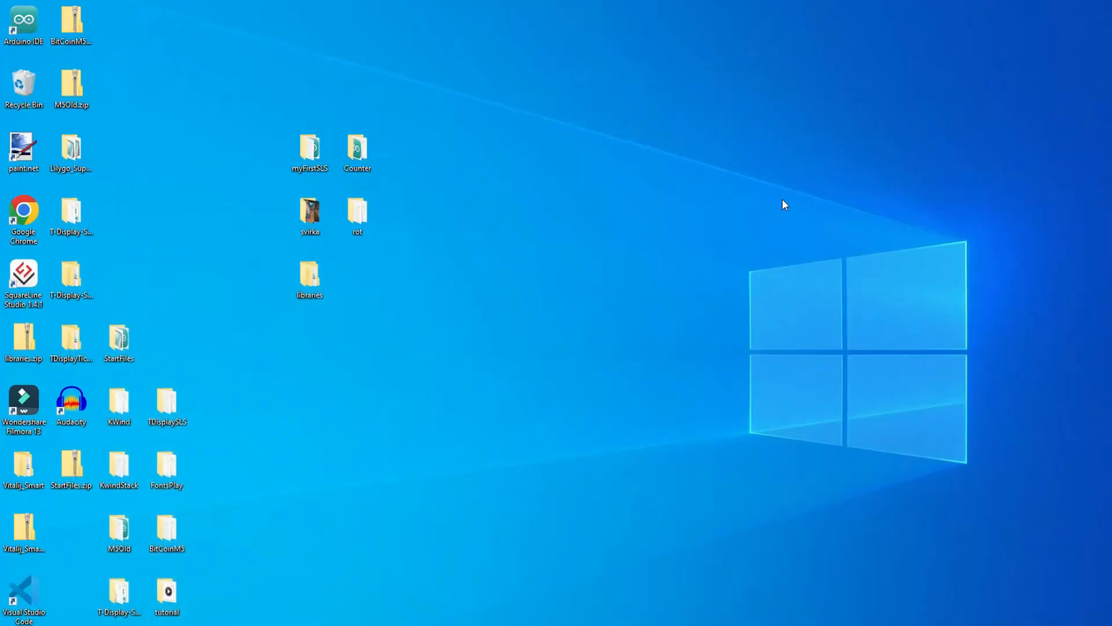
mouse_move(761, 304)
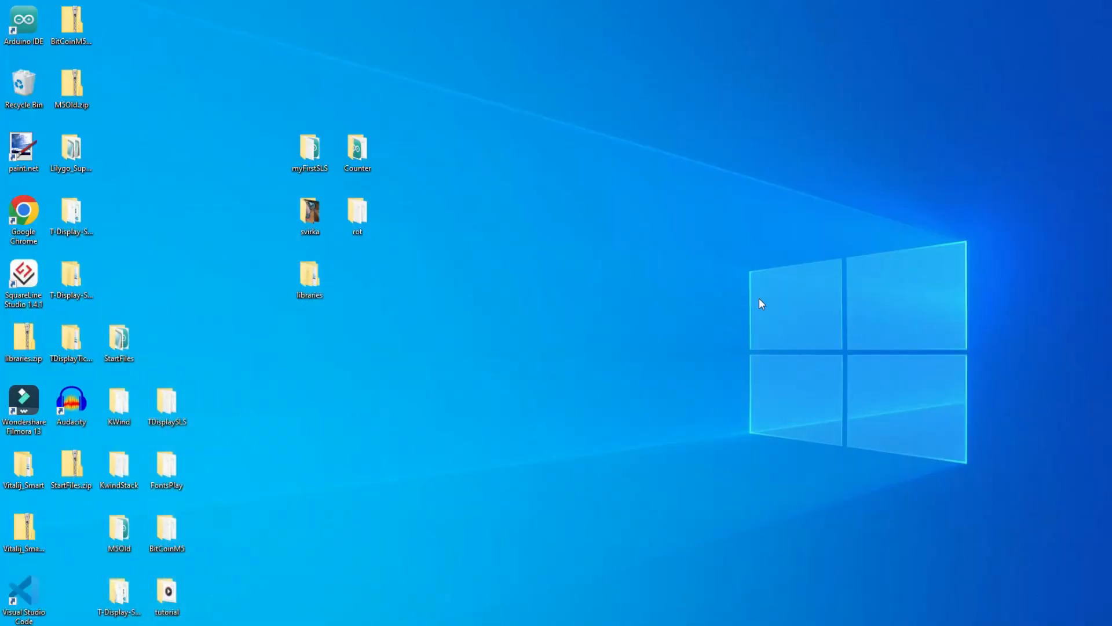
mouse_move(679, 240)
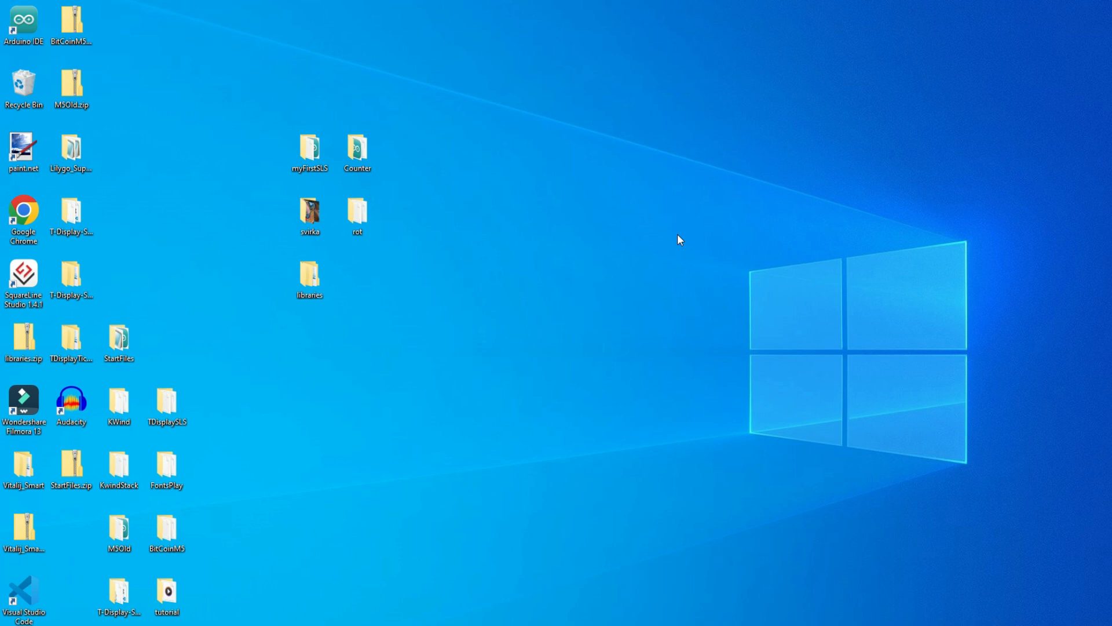
- Create a desktop folder named FirstSLS and open it in File Explorer
right_click(679, 240)
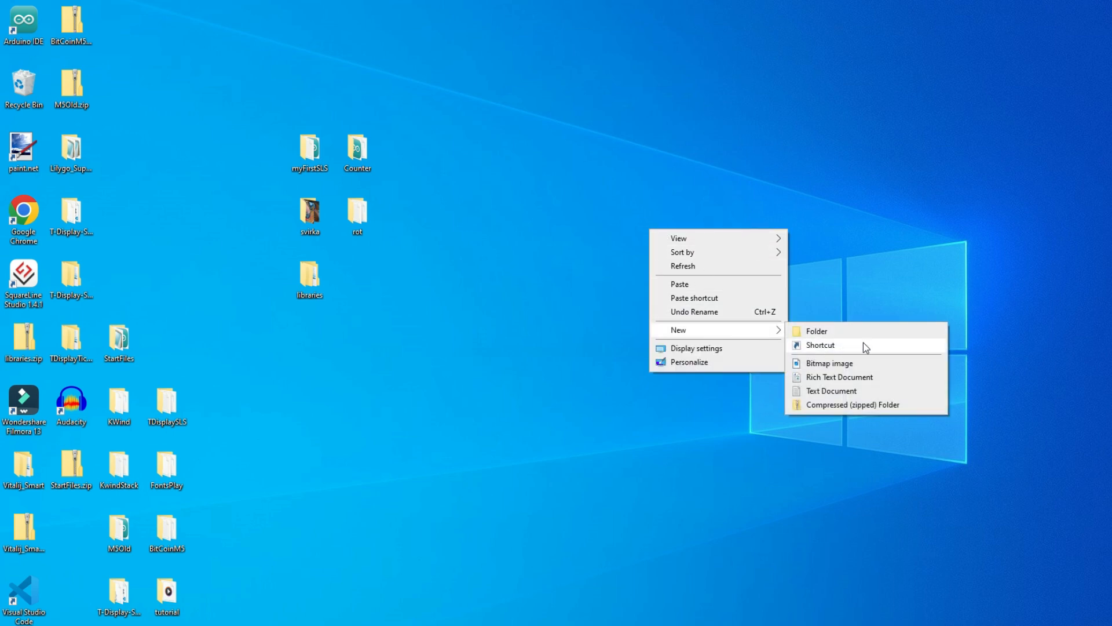
click(816, 331)
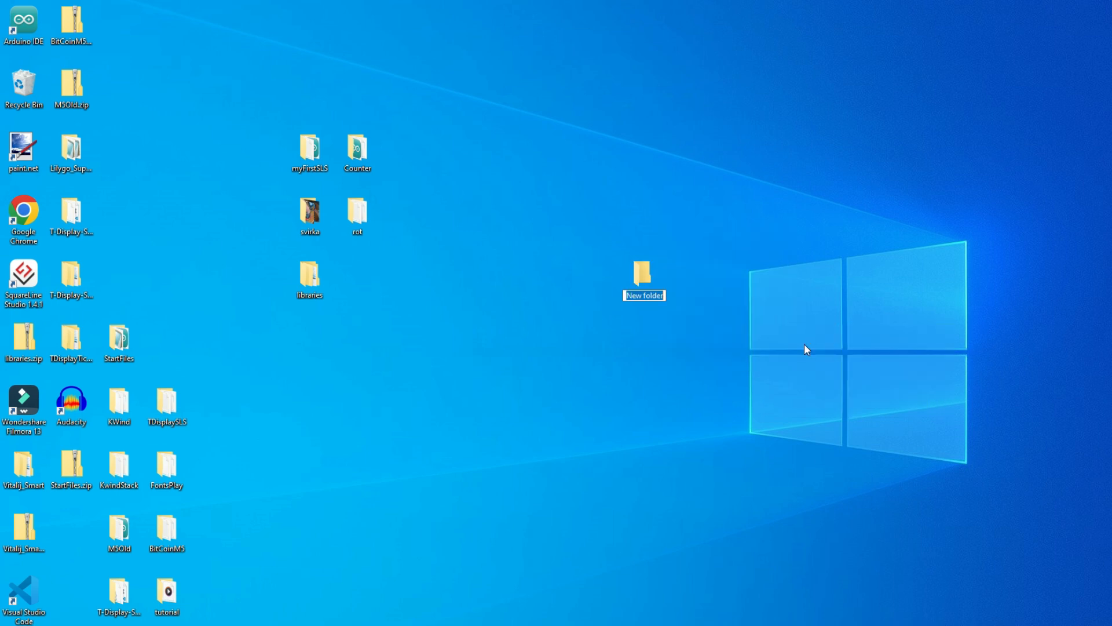
text(Firs)
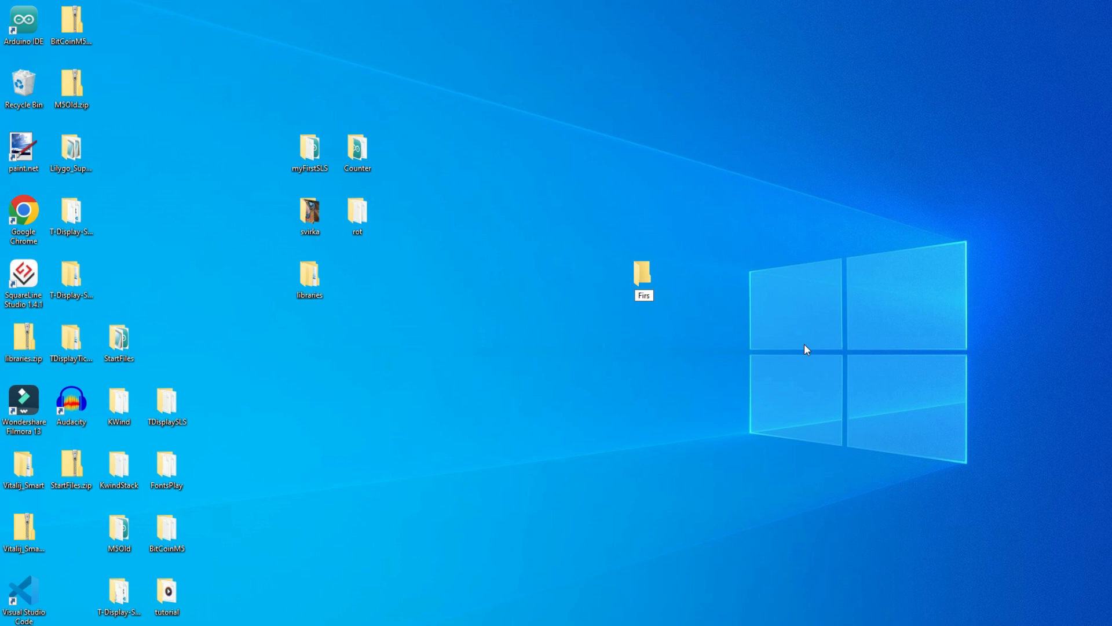
text(tSLS)
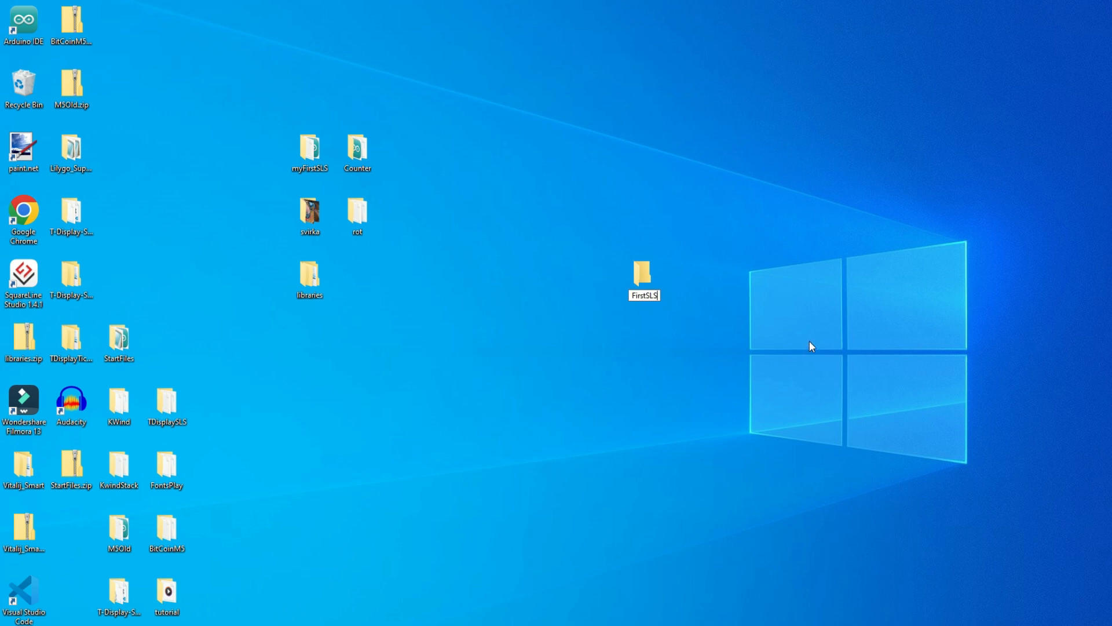
mouse_move(612, 300)
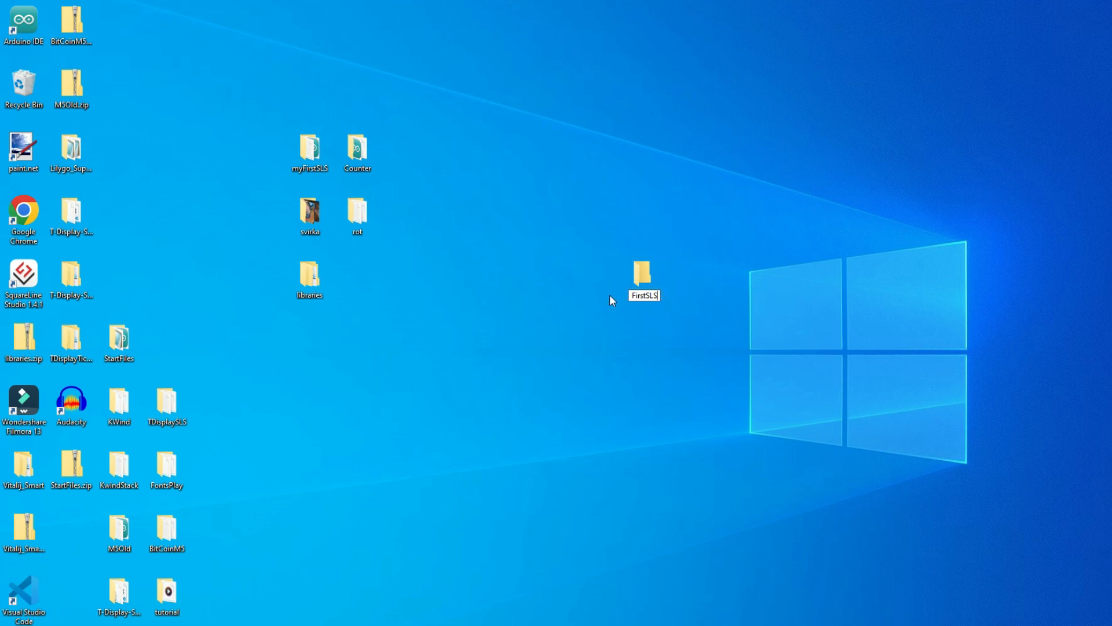
mouse_move(679, 314)
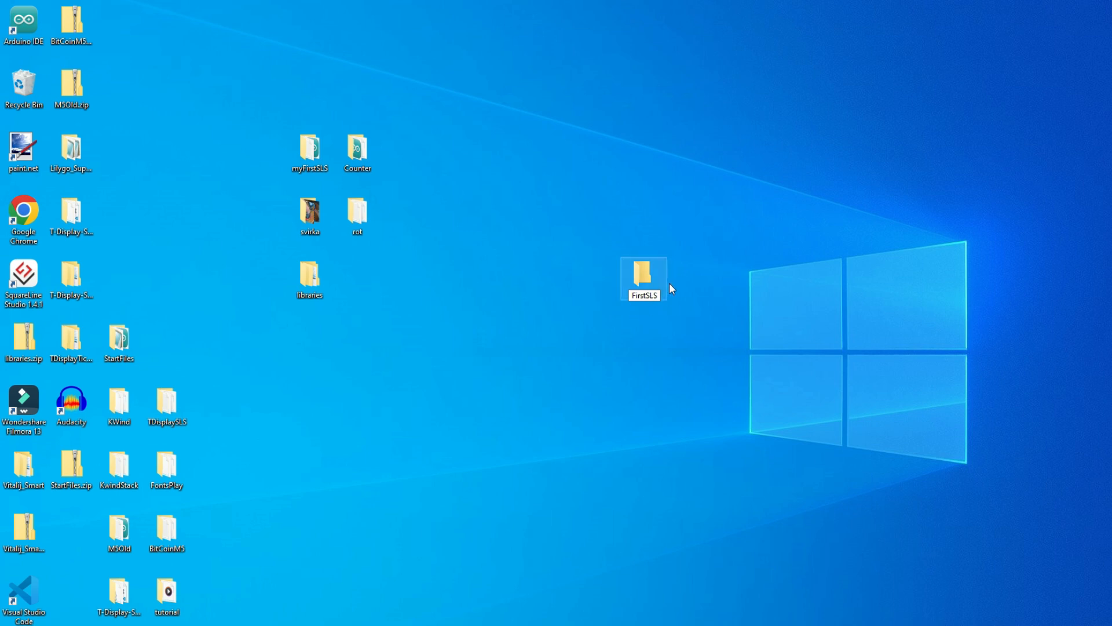
double_click(644, 277)
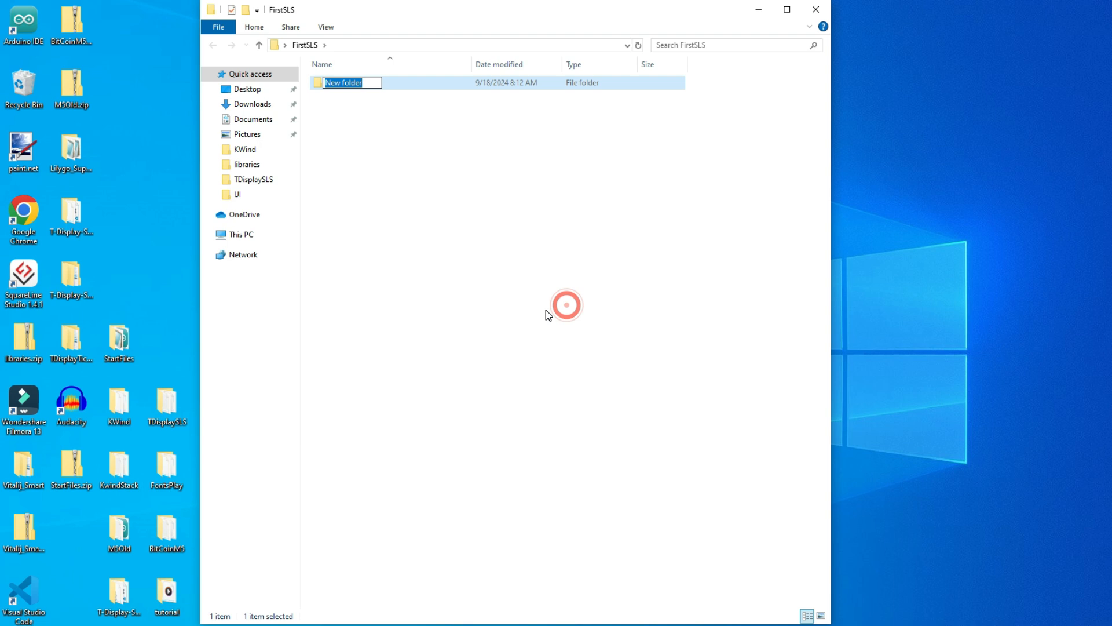
- Name the new subfolder inside FirstSLS 'UI'
text(UI)
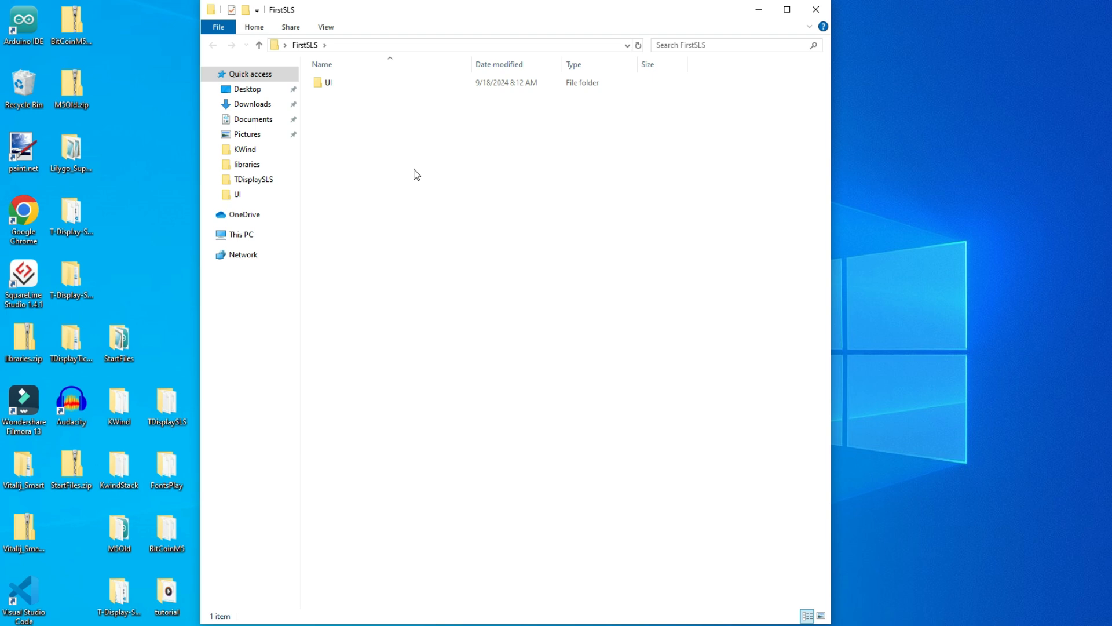
mouse_move(448, 439)
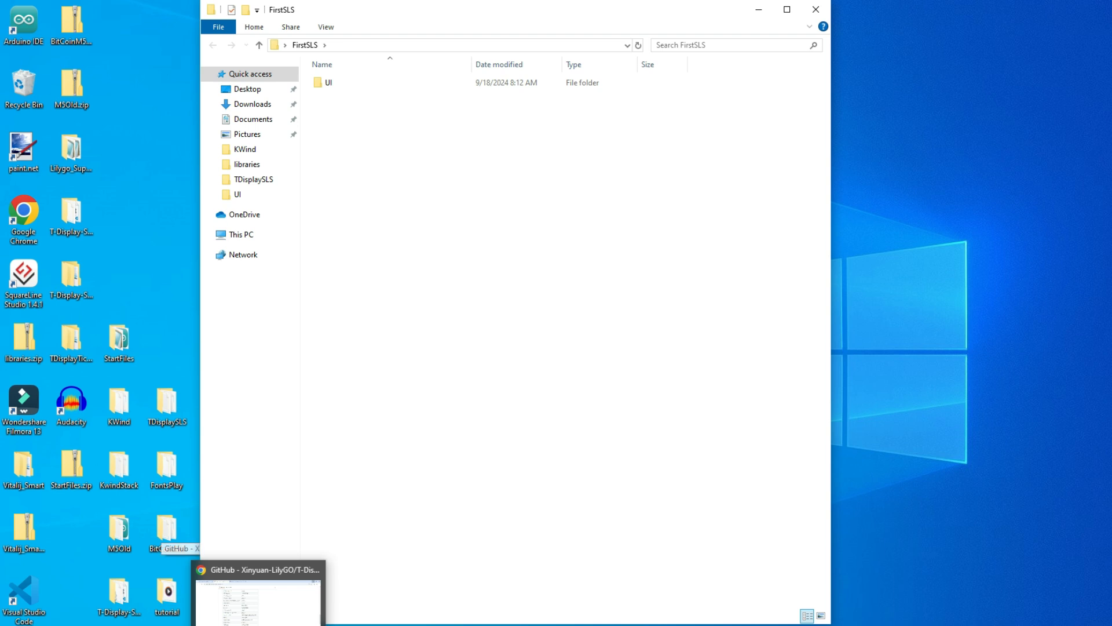
click(257, 570)
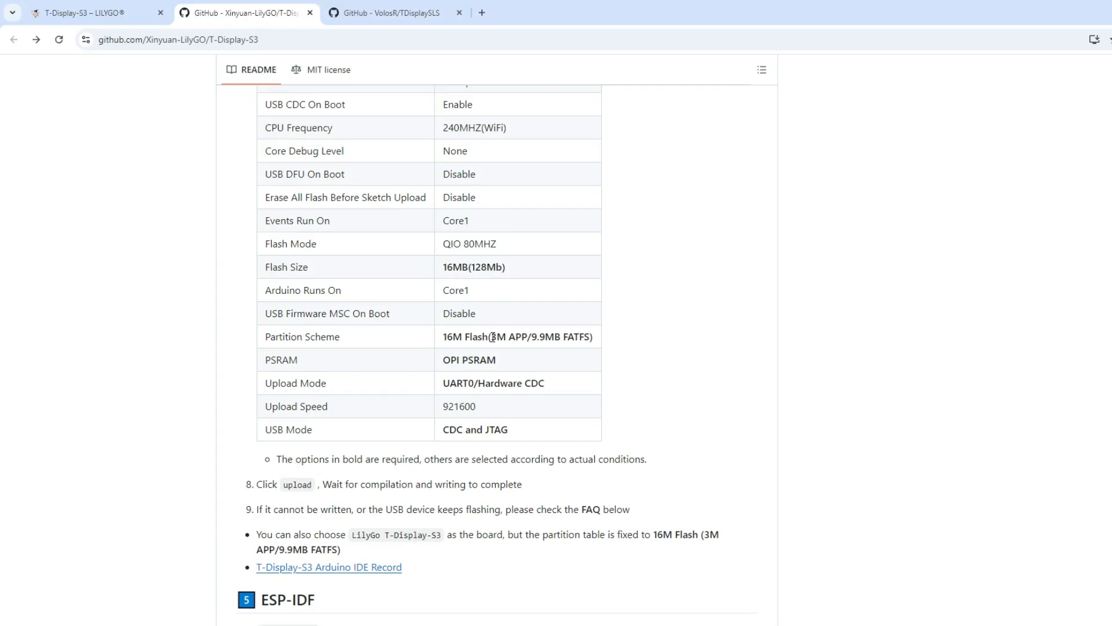
click(394, 13)
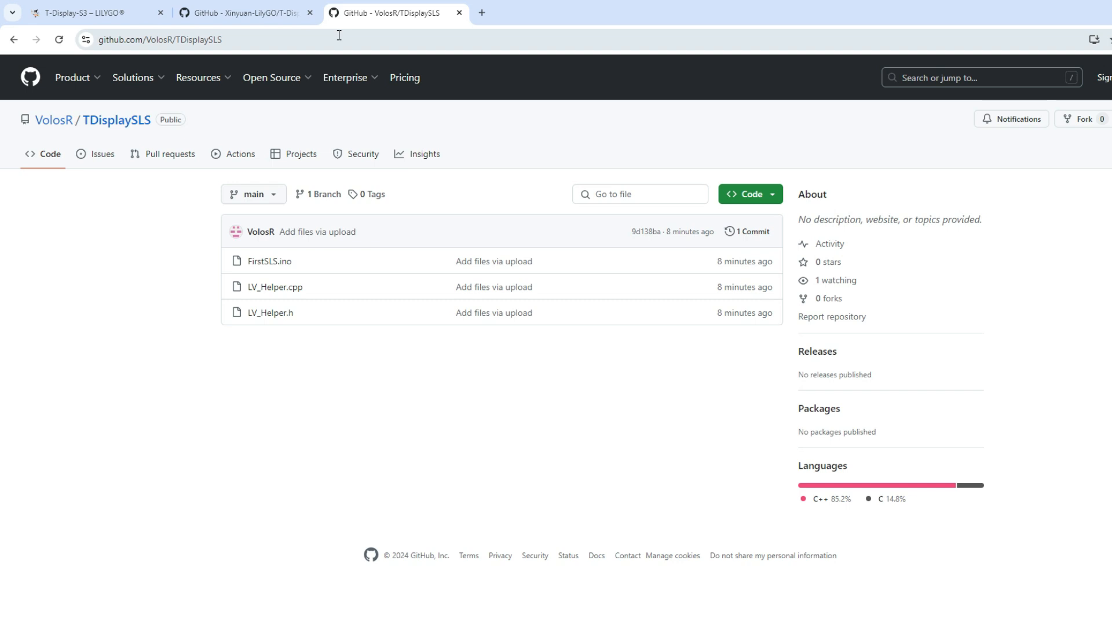
click(160, 39)
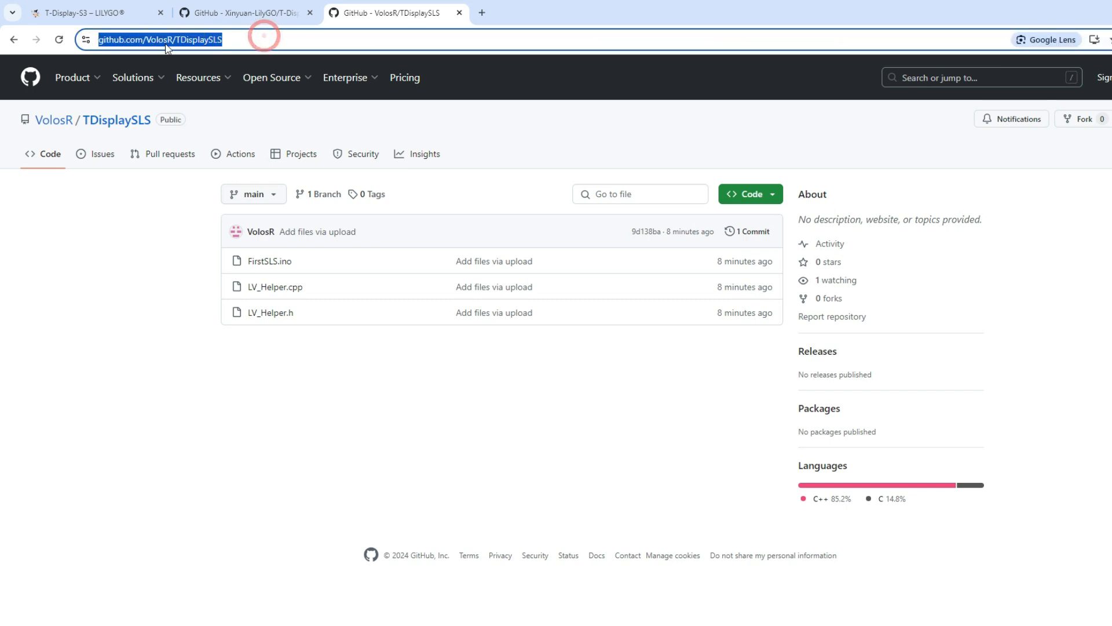
mouse_move(275, 286)
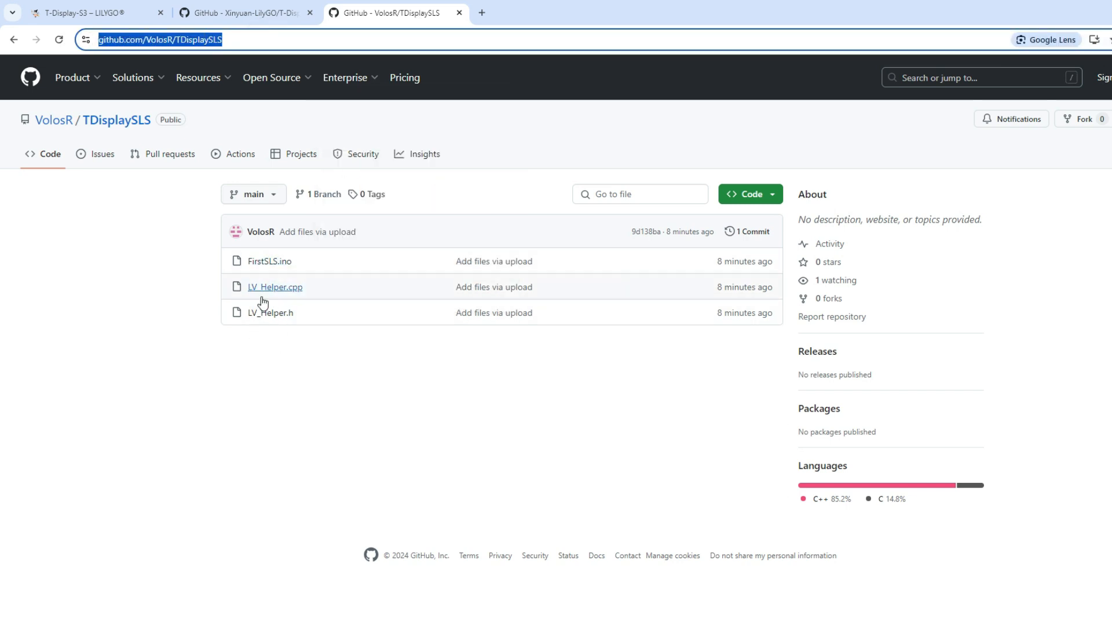
mouse_move(261, 345)
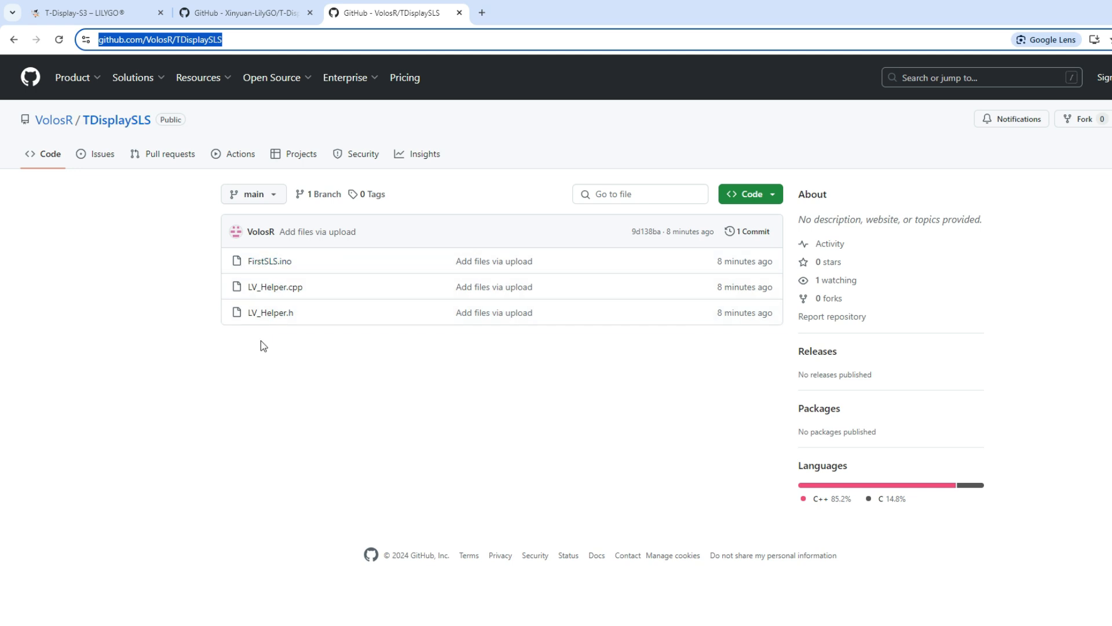
click(749, 194)
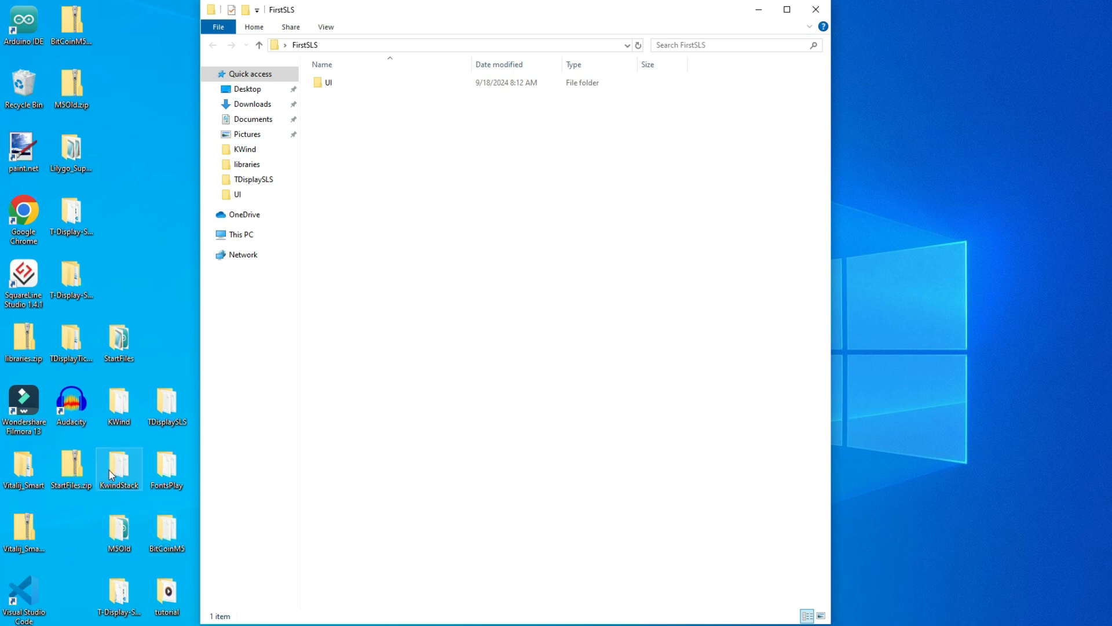
- Review FirstSLS's UI folder, FirstSLS.ino, LV_Helper.cpp and LV_Helper.h, then move the window right
double_click(117, 337)
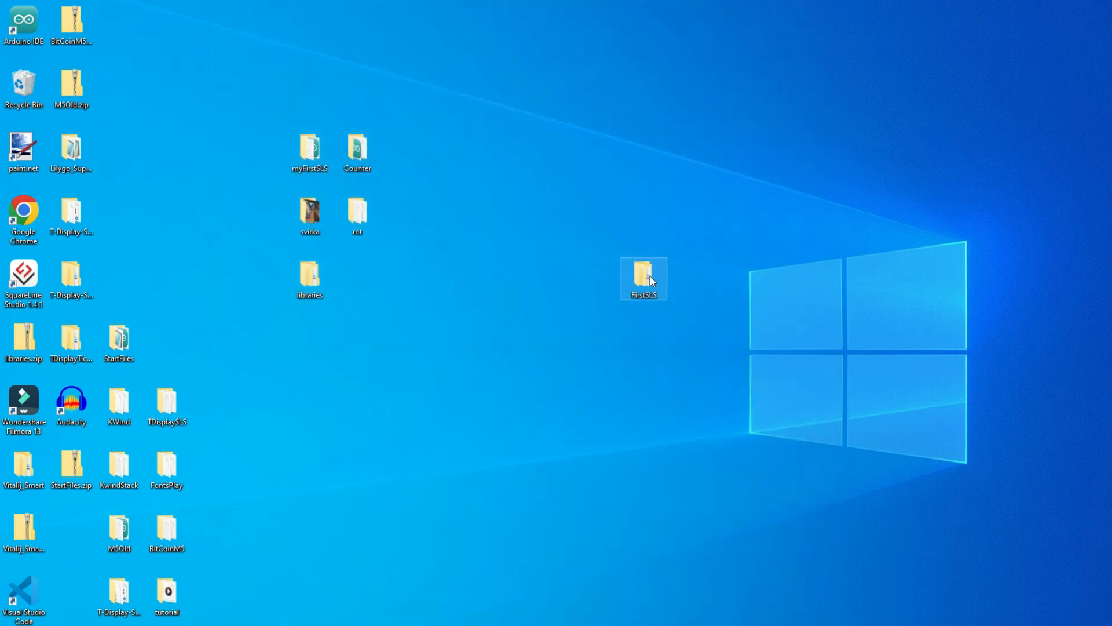
double_click(643, 273)
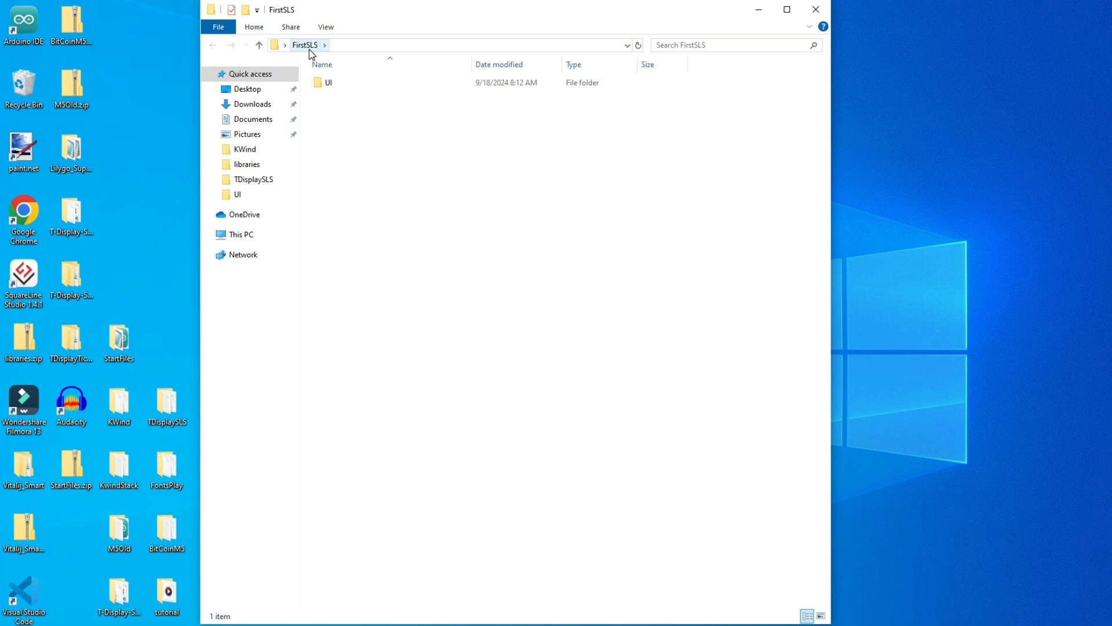
click(328, 82)
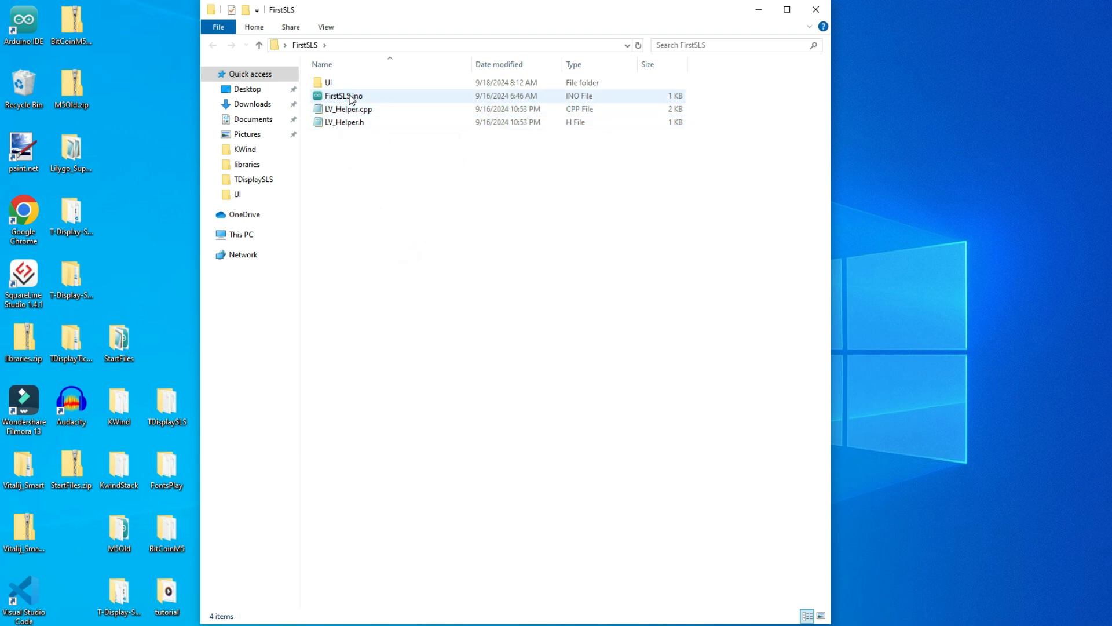
mouse_move(344, 96)
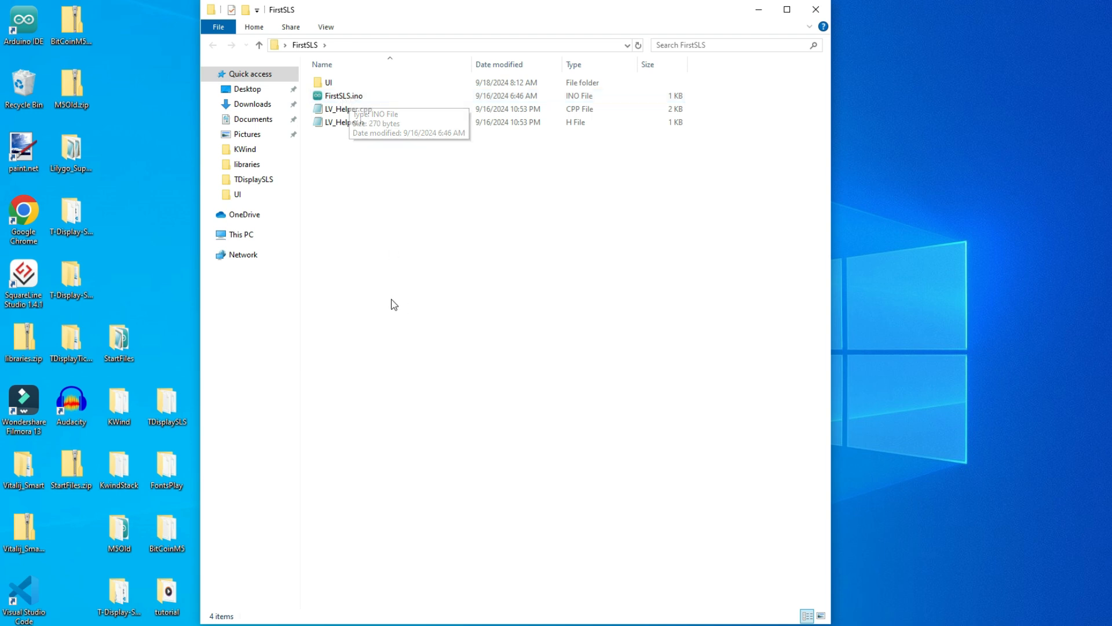
click(343, 108)
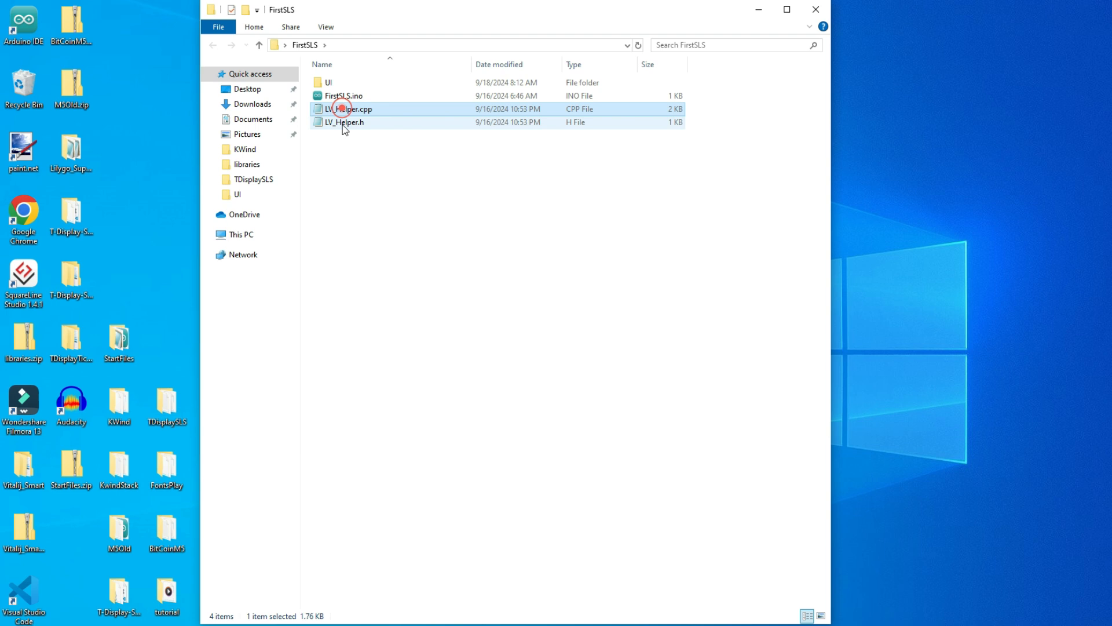
click(345, 123)
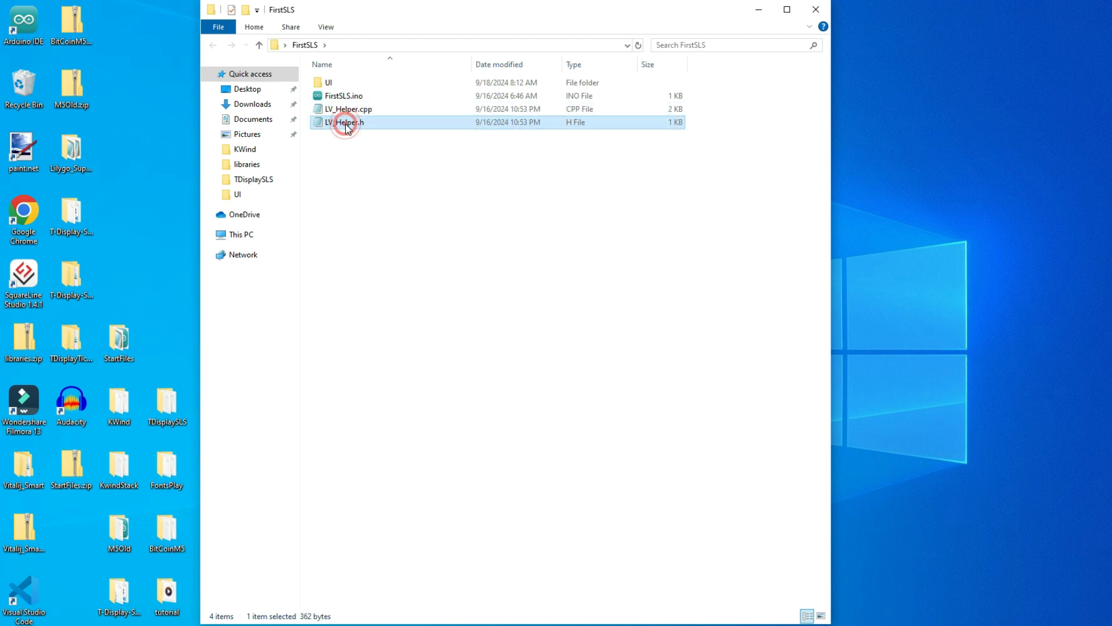
click(348, 108)
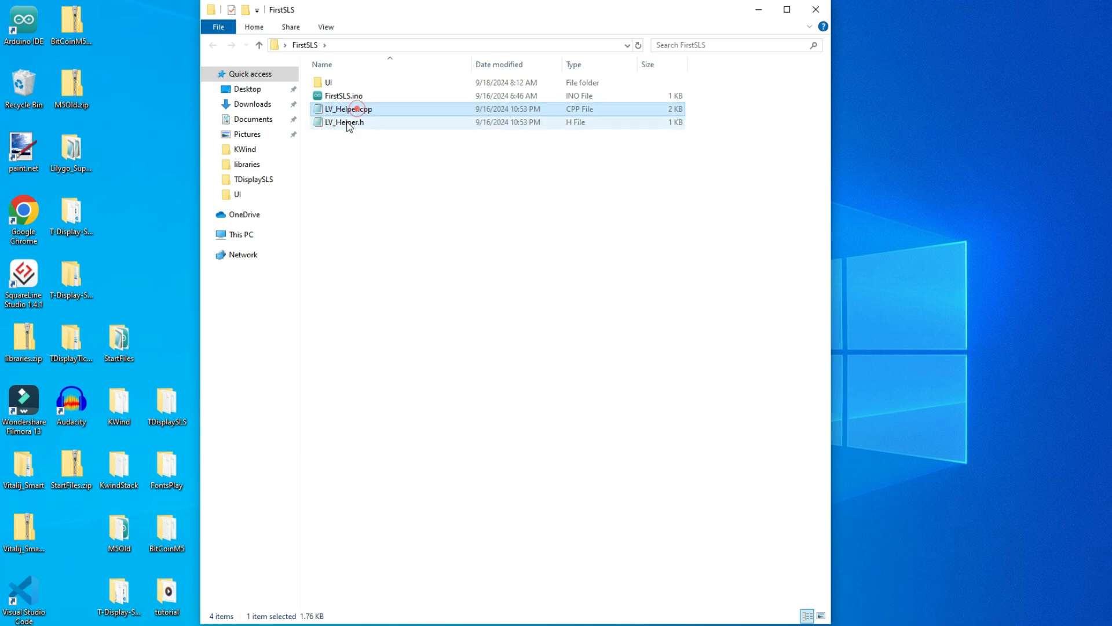
click(344, 122)
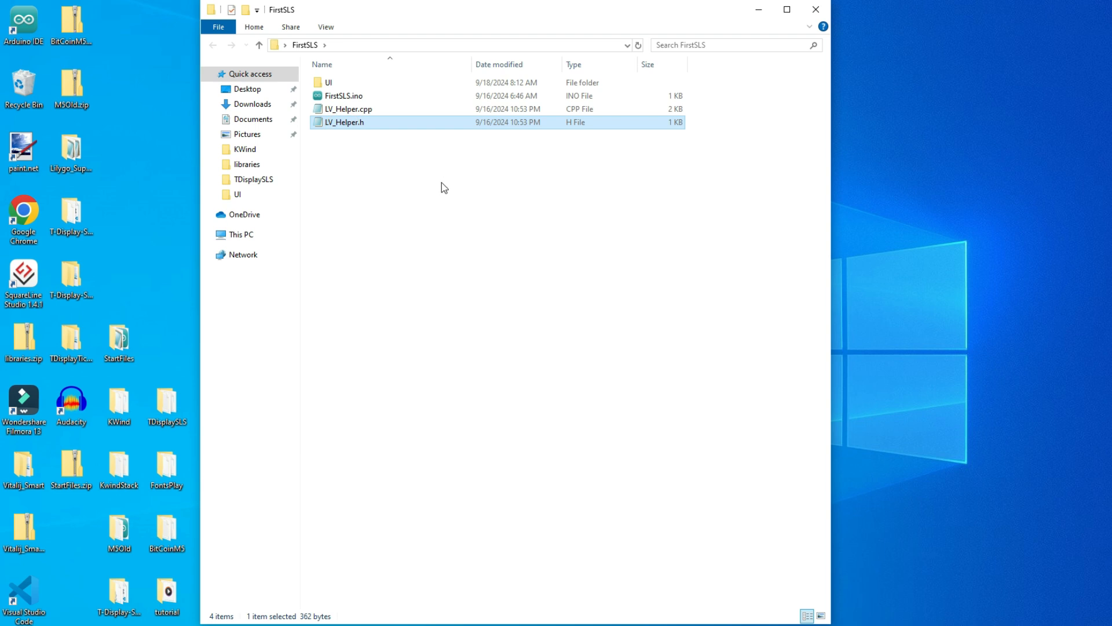
mouse_move(432, 175)
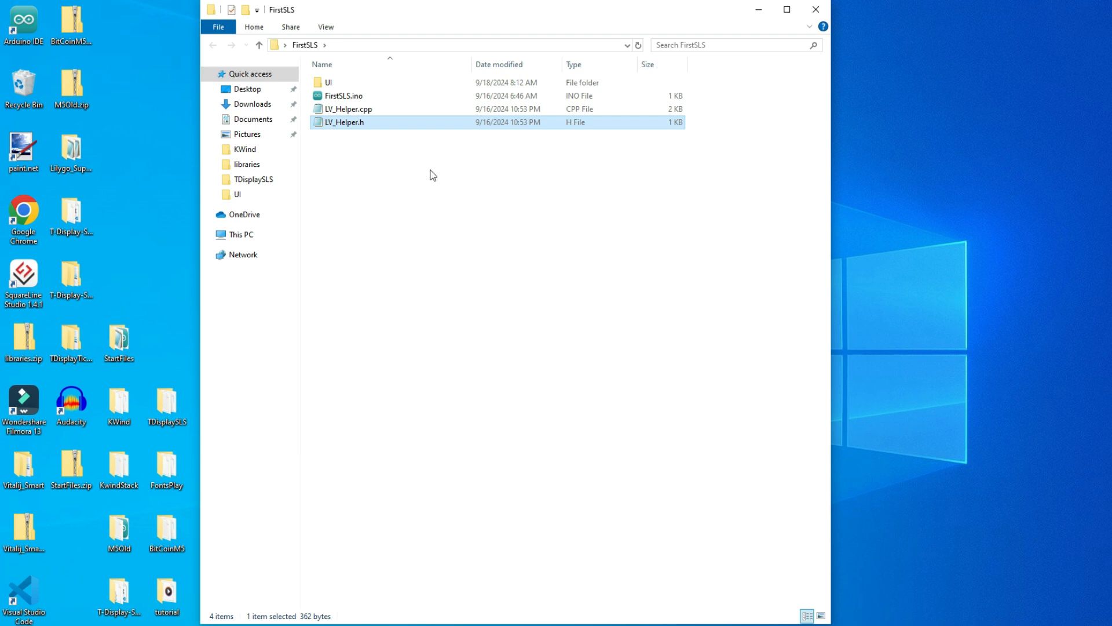
mouse_move(408, 192)
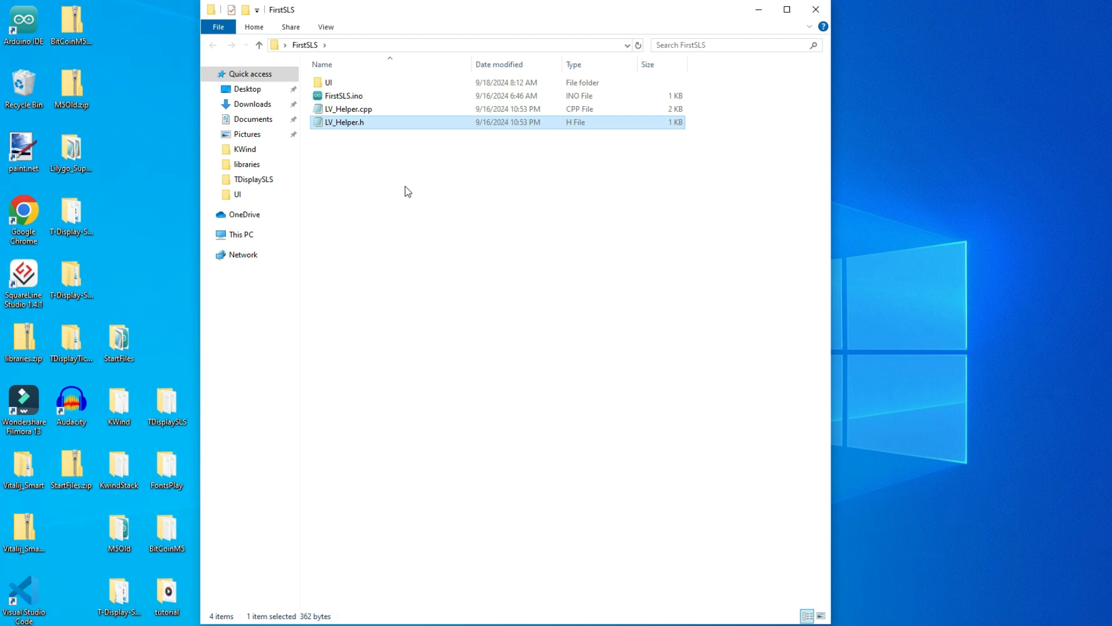
drag(496, 9, 645, 15)
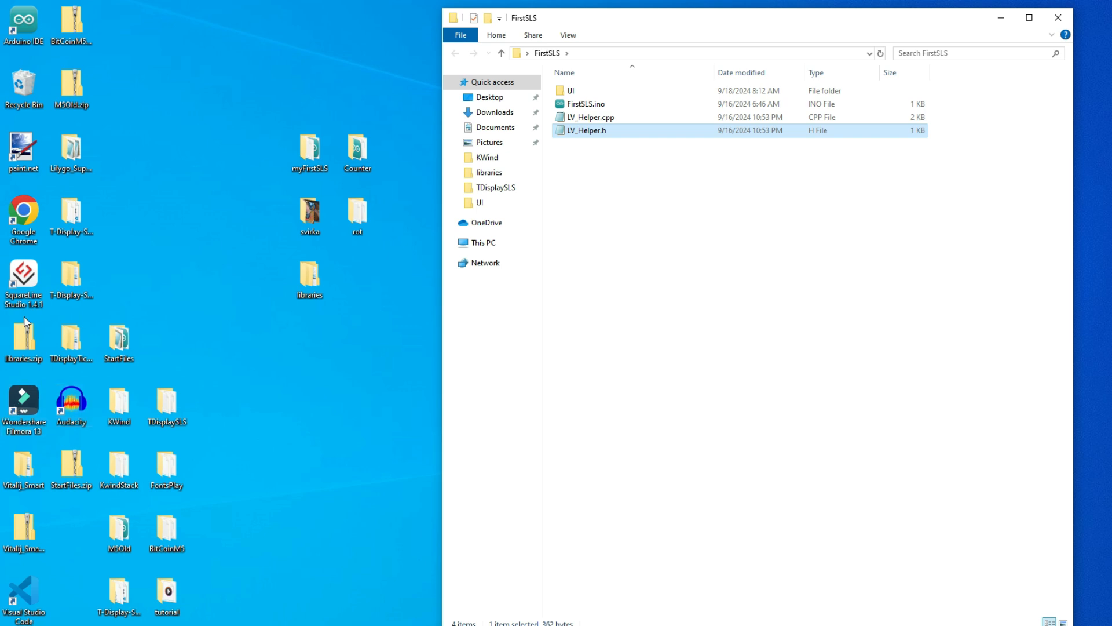
click(23, 281)
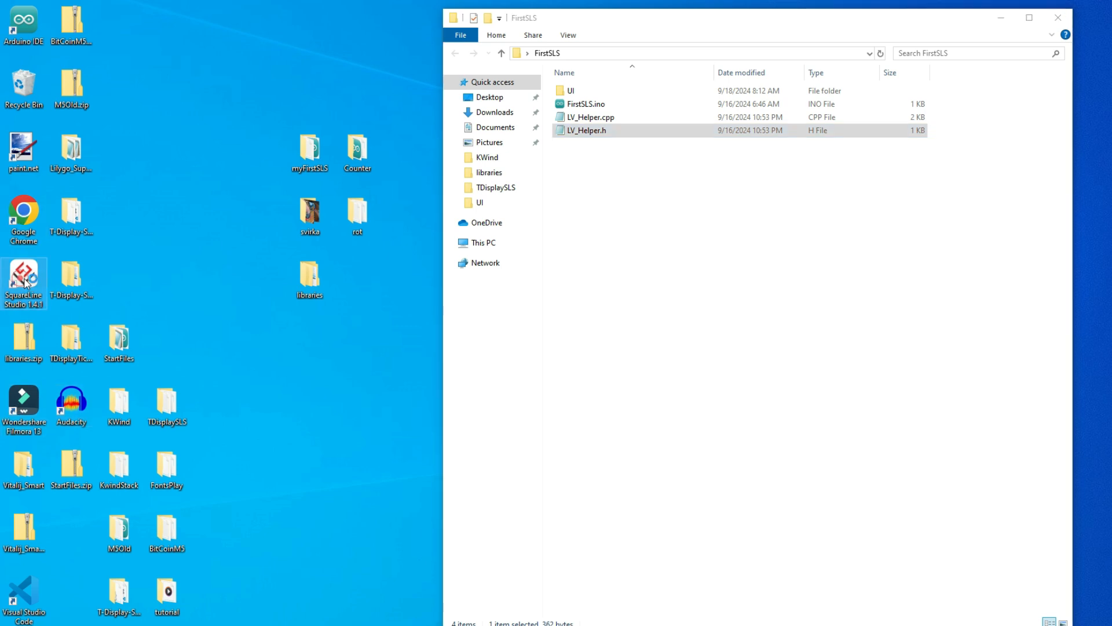
- Launch SquareLine Studio, postpone the update, and choose the Arduino with TFT_eSPI template
double_click(23, 280)
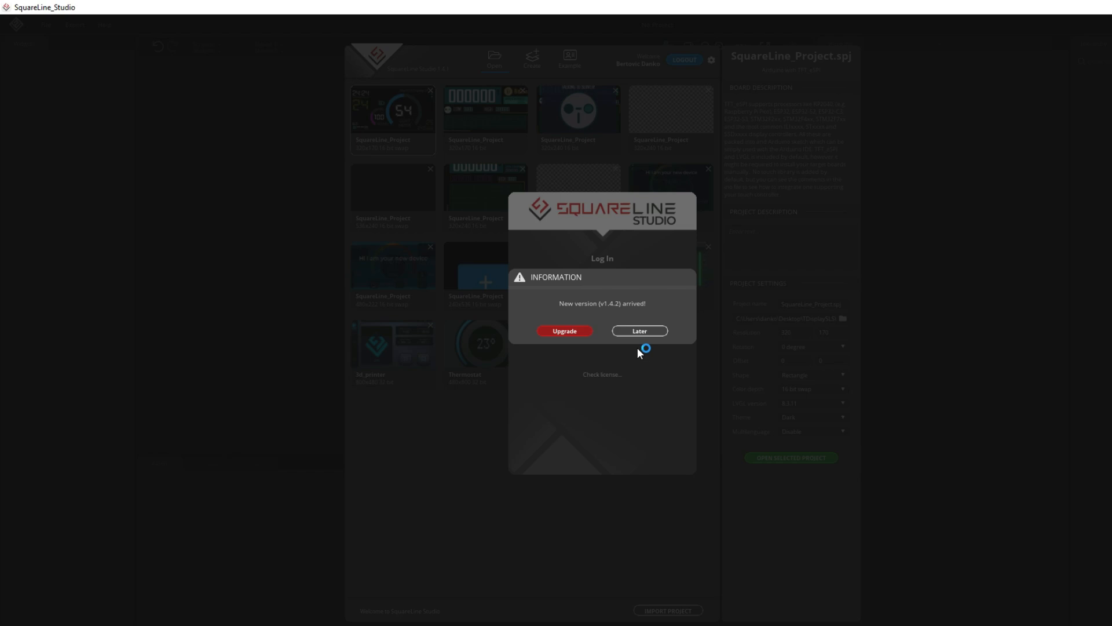
click(638, 331)
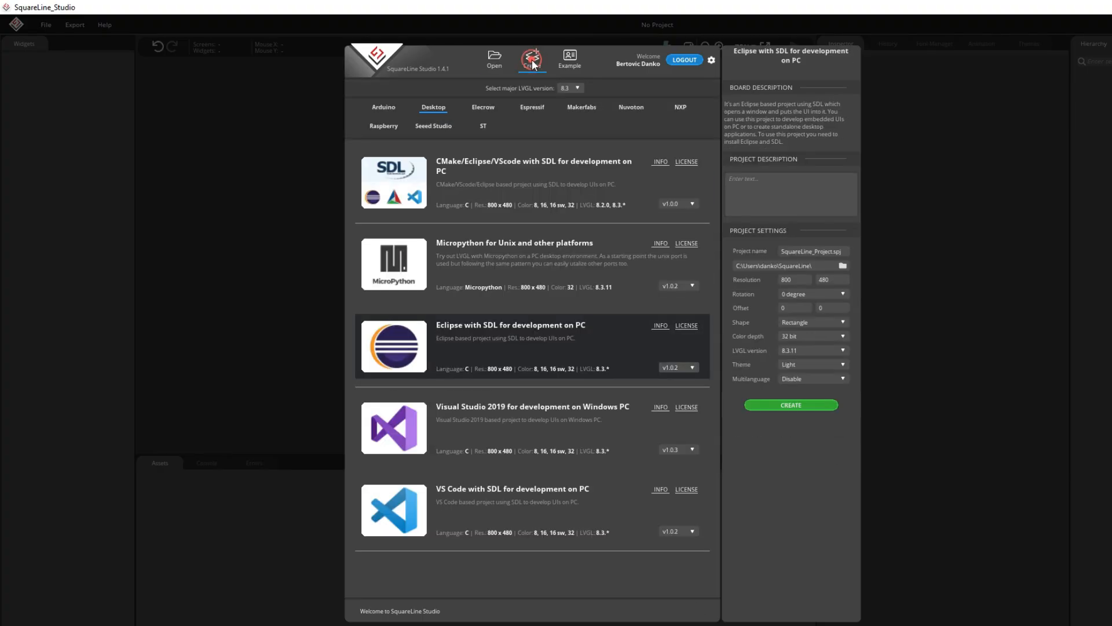
click(383, 108)
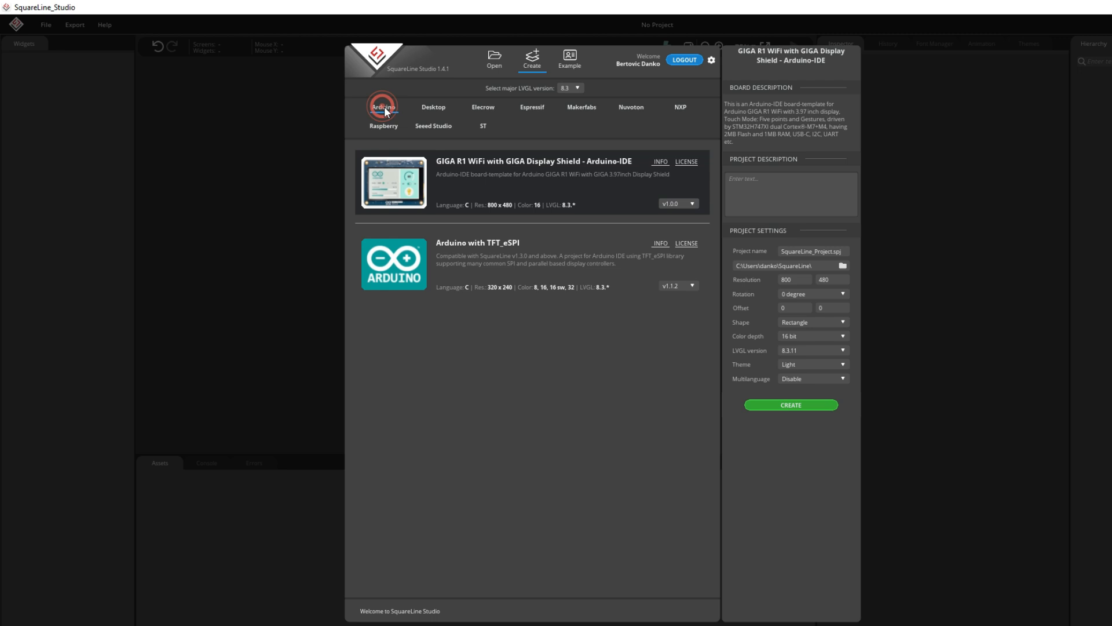
click(393, 264)
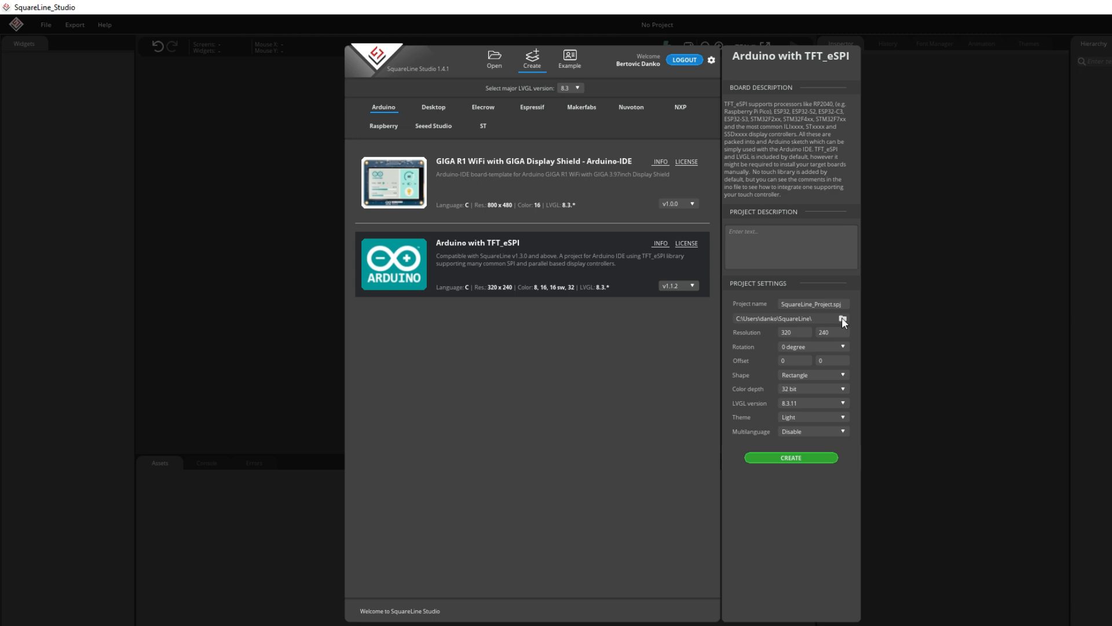
- Set the project location to the FirstSLS folder on the Desktop
click(843, 318)
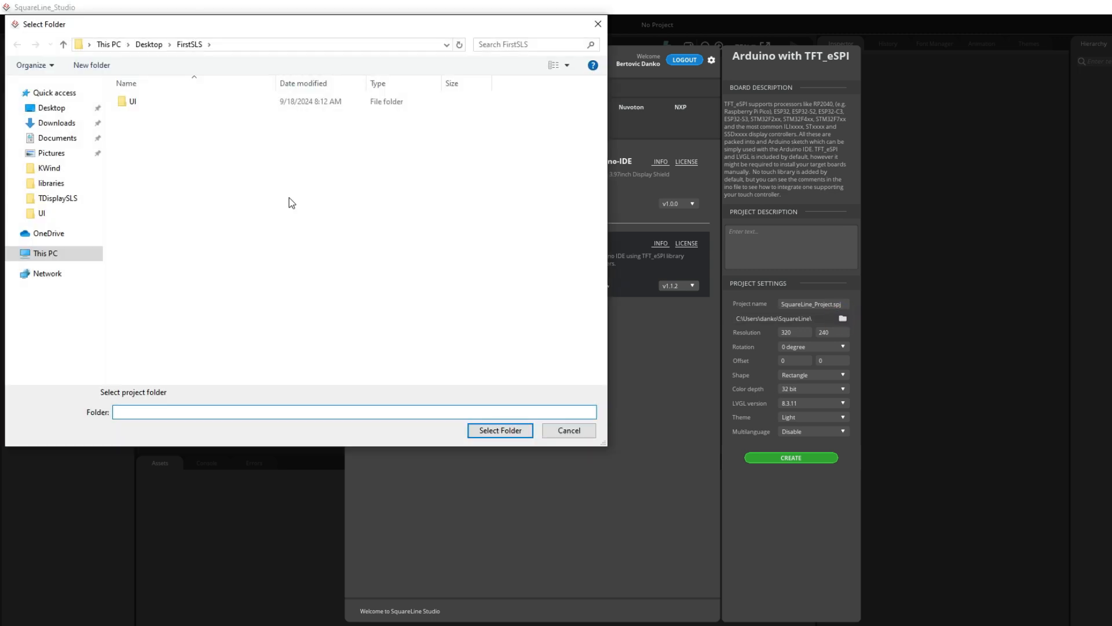
click(51, 107)
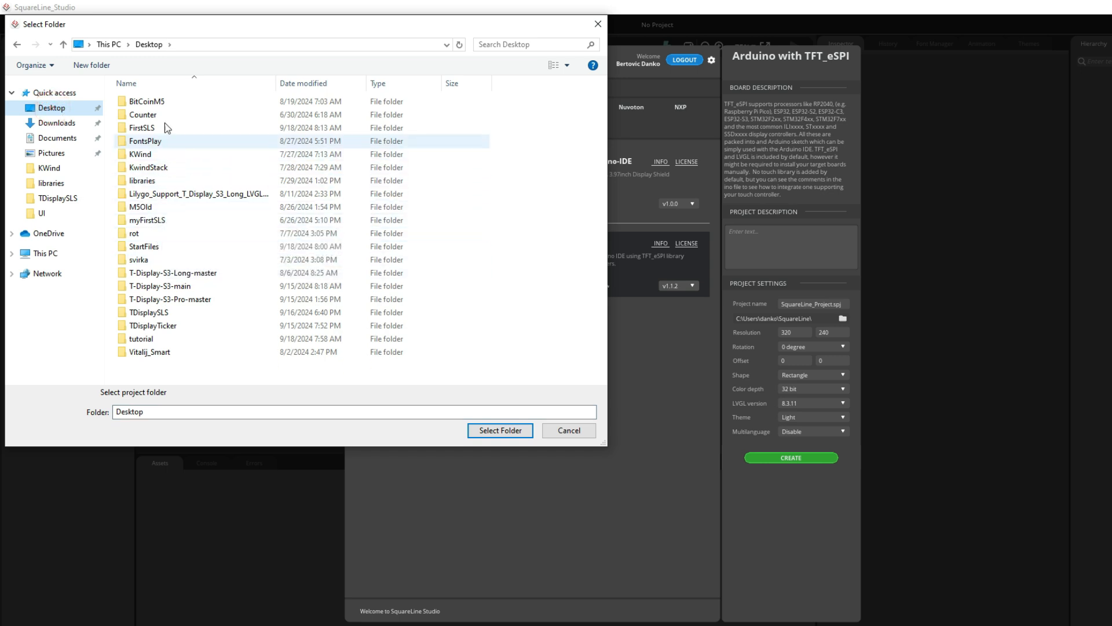
click(141, 127)
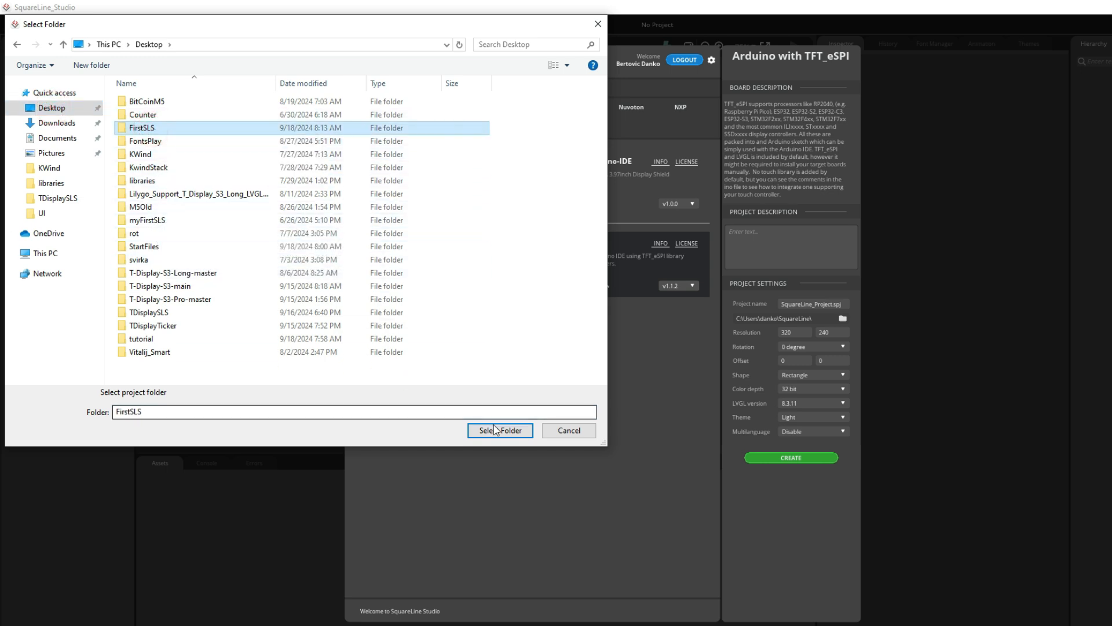
click(500, 429)
text(170)
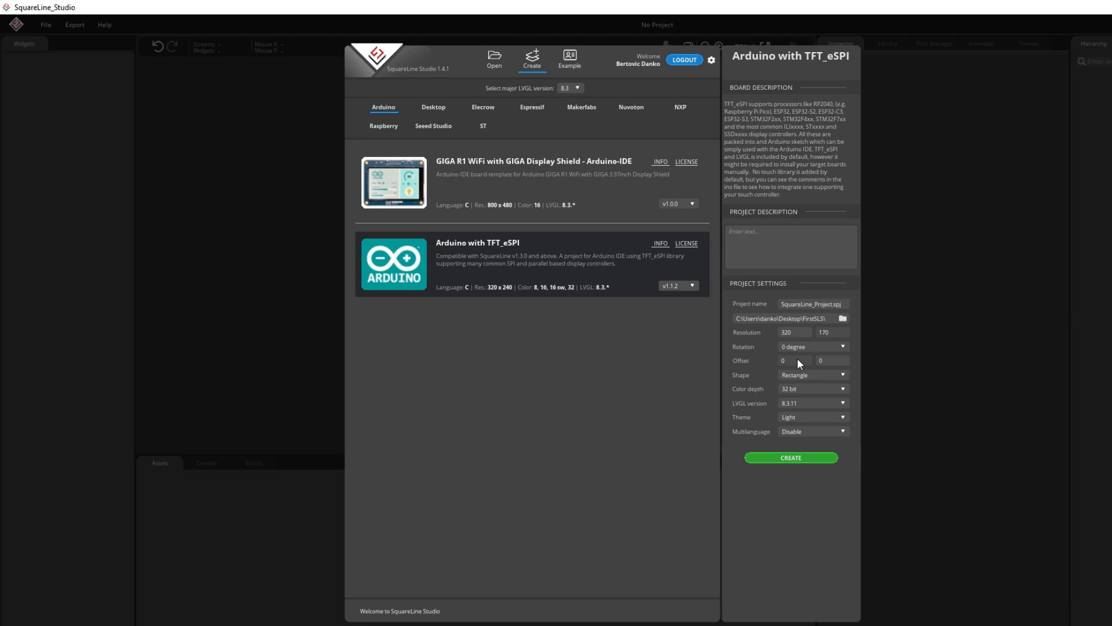
mouse_move(799, 393)
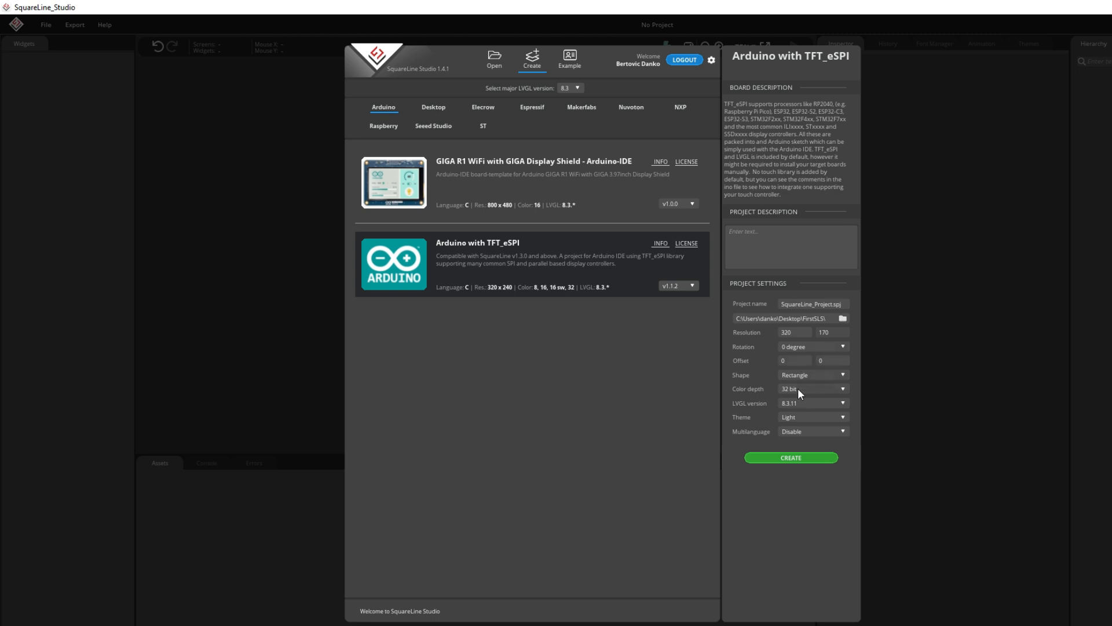
- Choose 16 bit swap colour depth and the Dark theme for the project
click(812, 388)
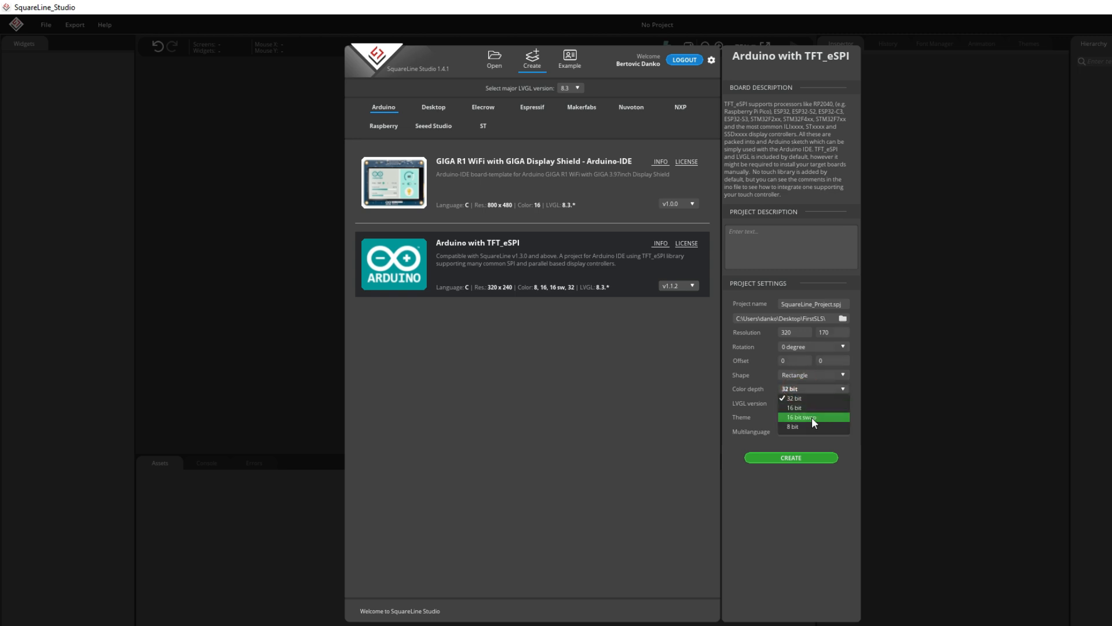
click(800, 417)
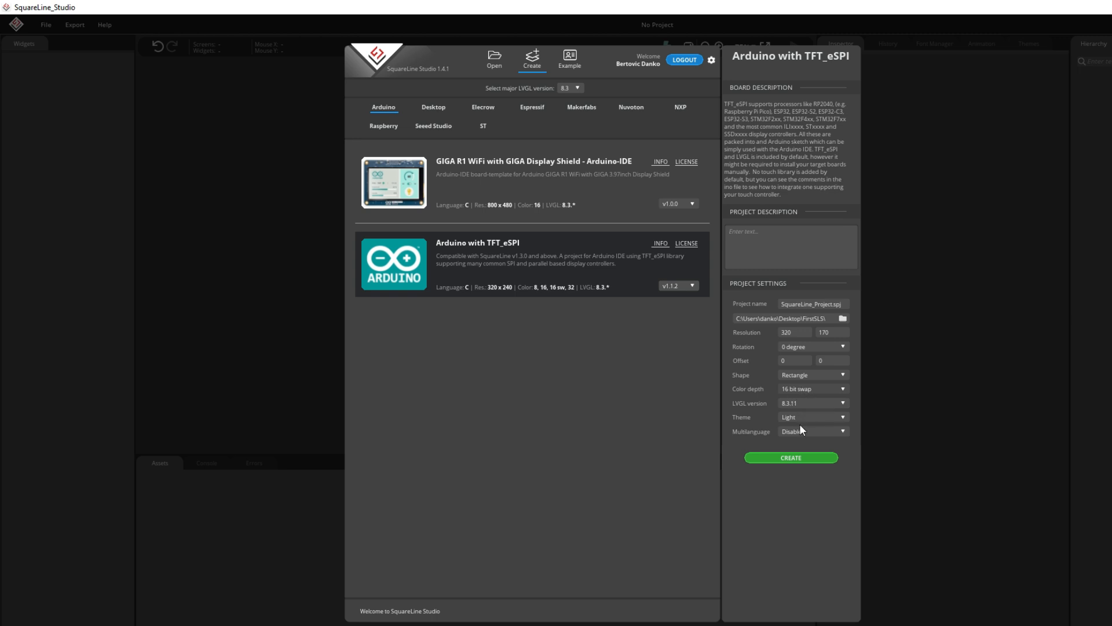
click(812, 416)
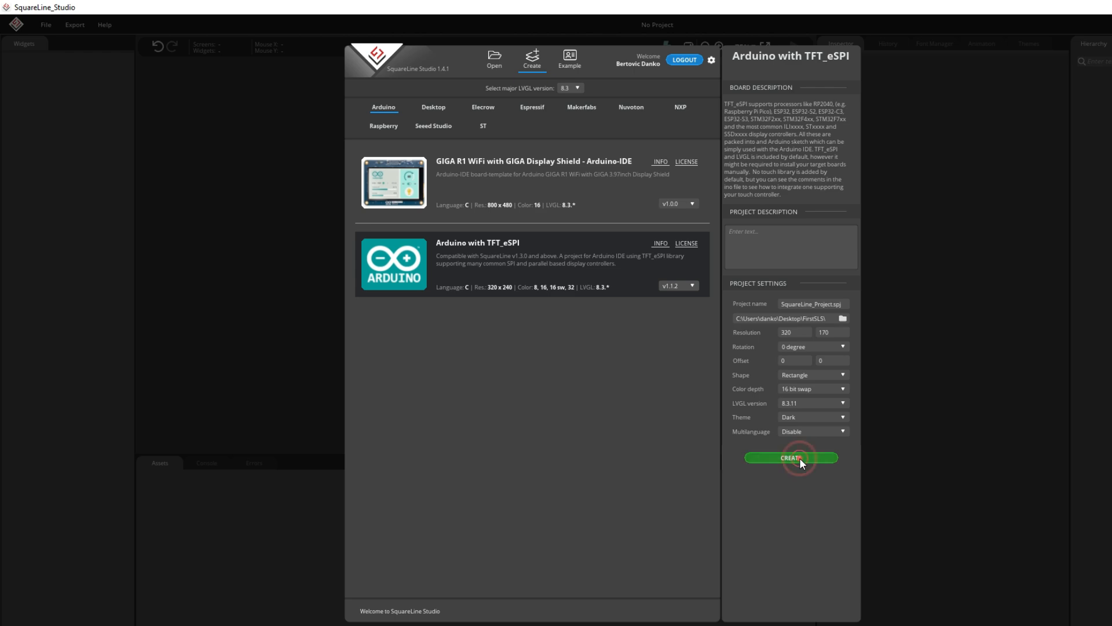
- Create the project, add a button, and place a new label at Screen1's top-left
click(790, 458)
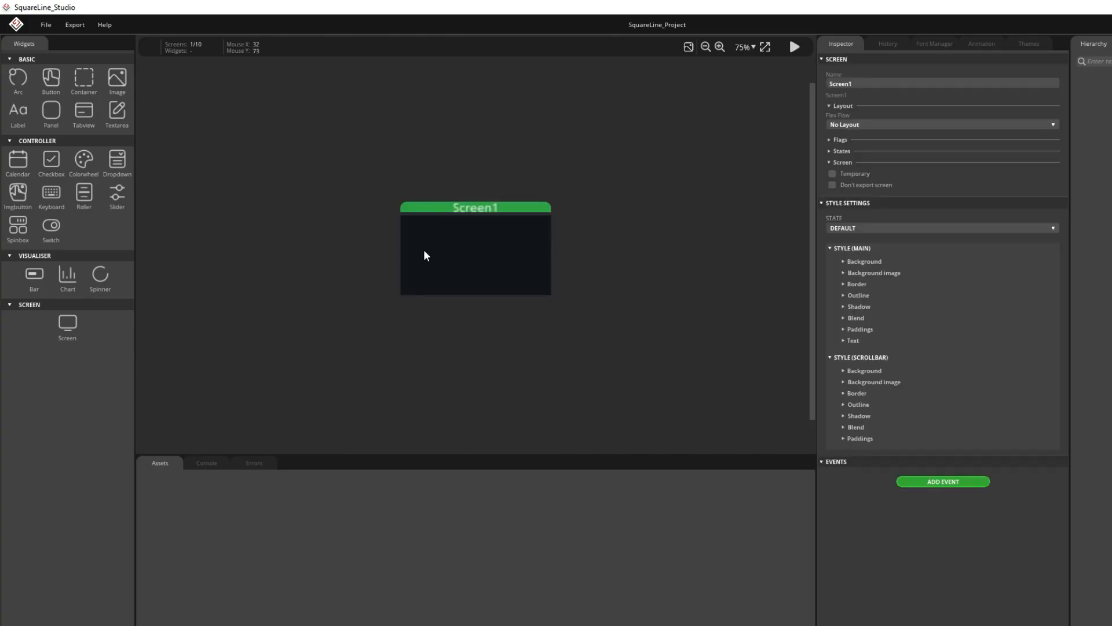
click(720, 47)
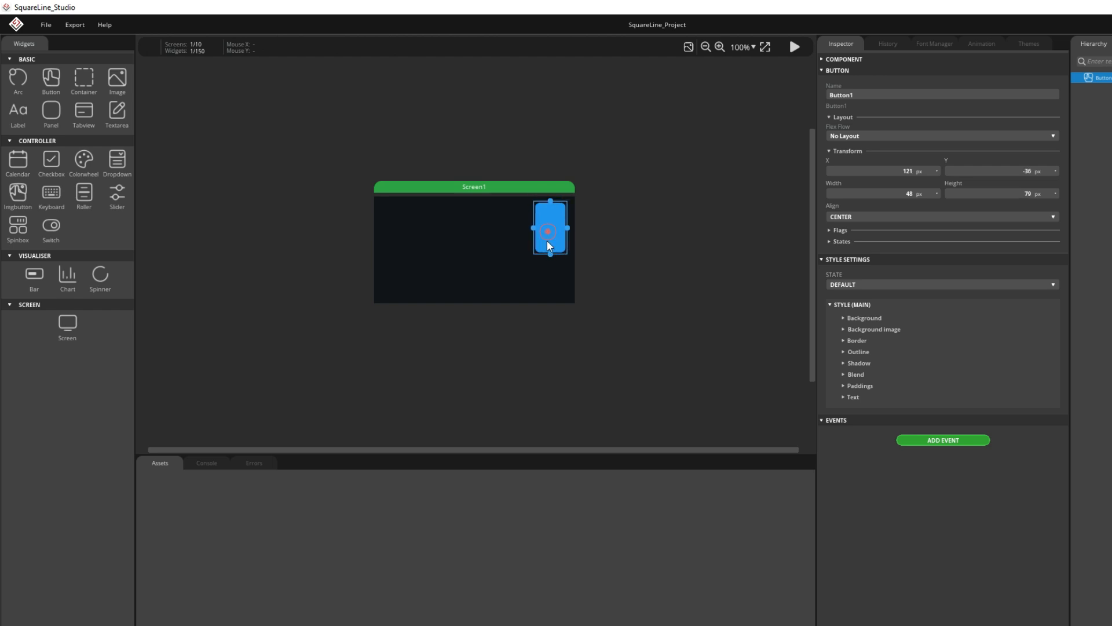
click(17, 114)
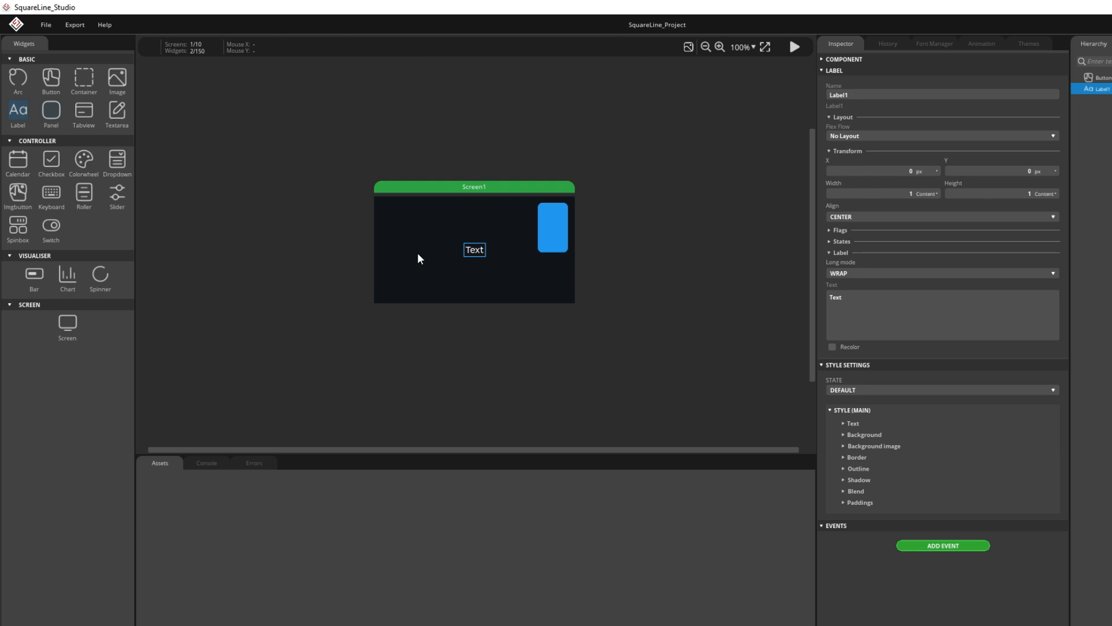
drag(474, 250, 398, 212)
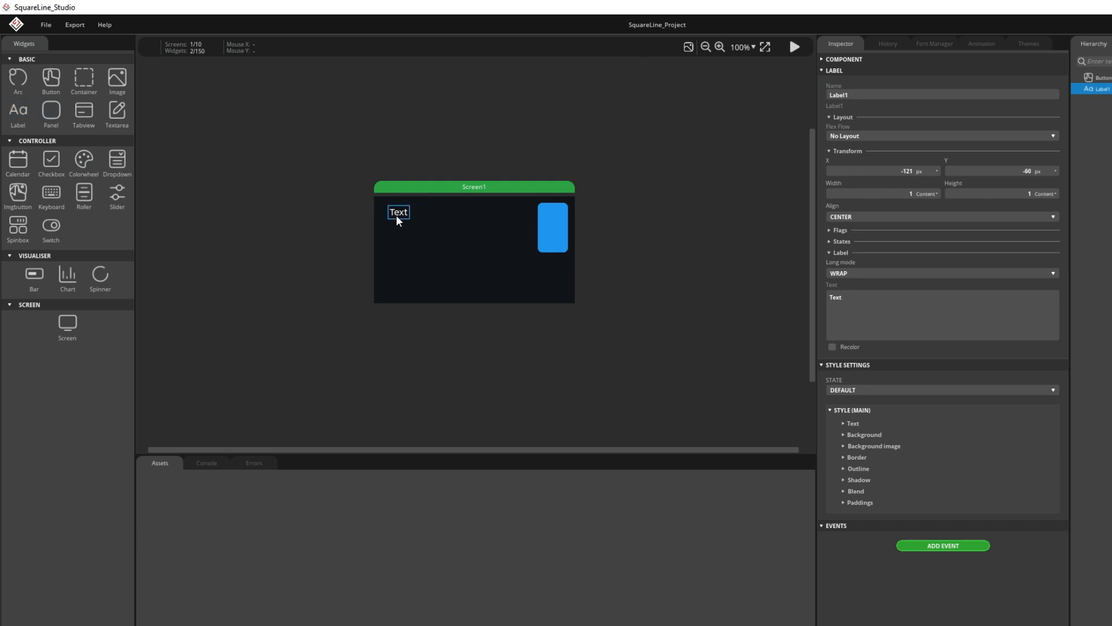
- Set the label text to 'Hello World!', nudge it into place, and add a spinner
text(H)
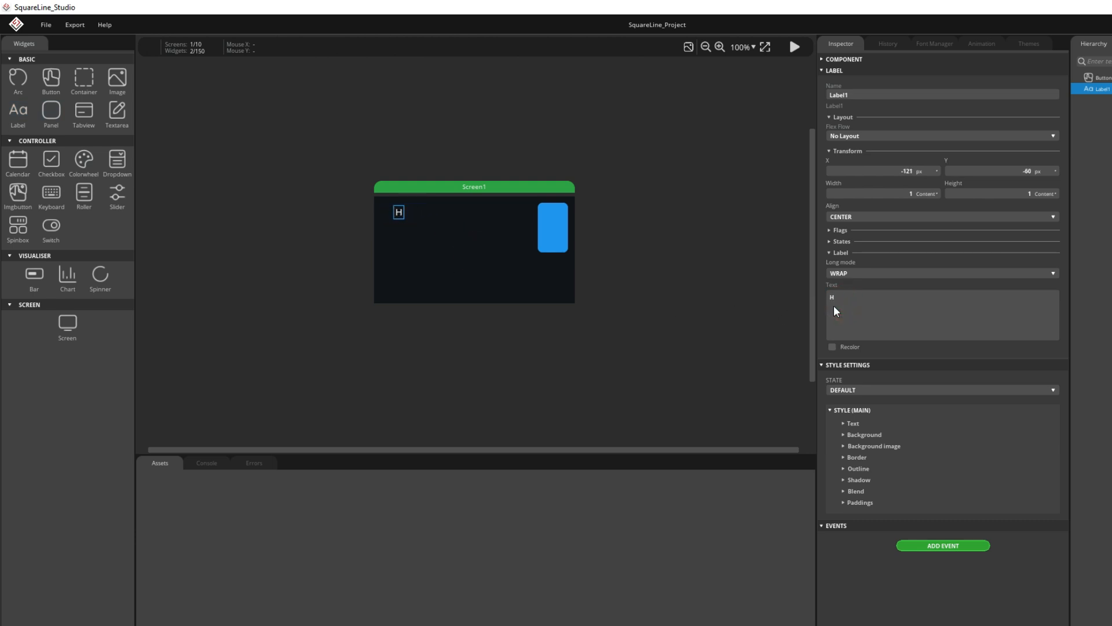
text(ello Wo)
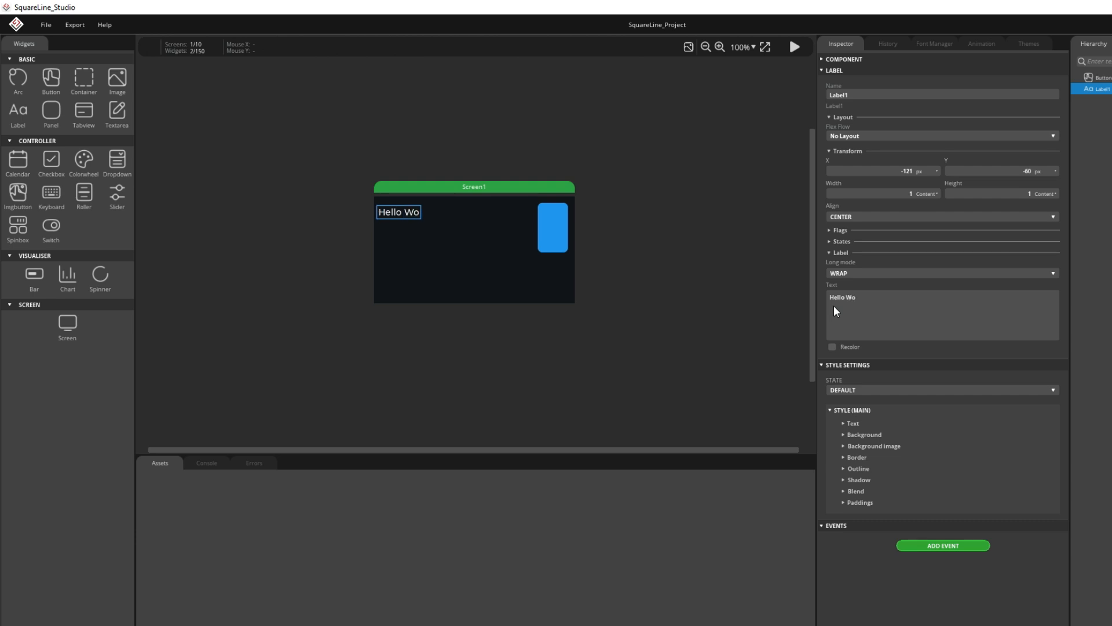
text(rld!)
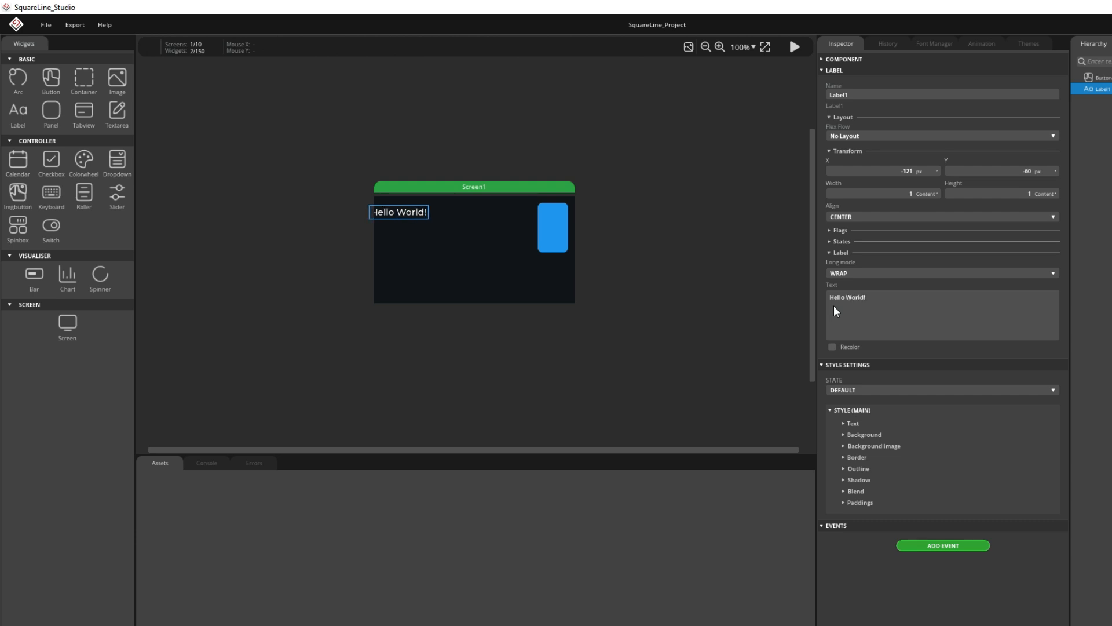
drag(398, 211, 420, 215)
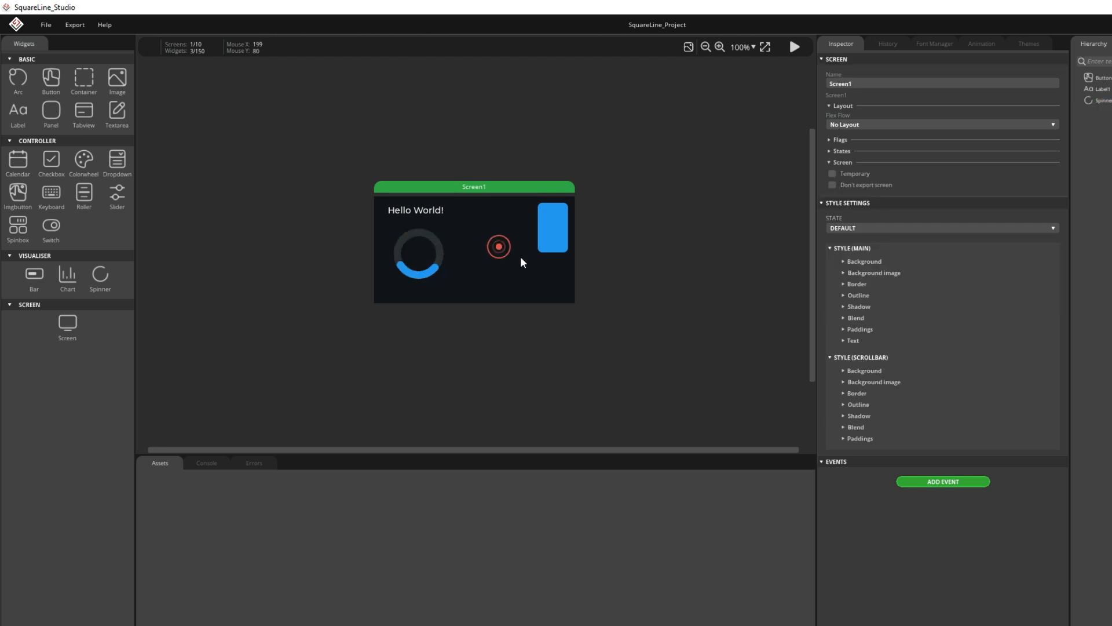
click(418, 253)
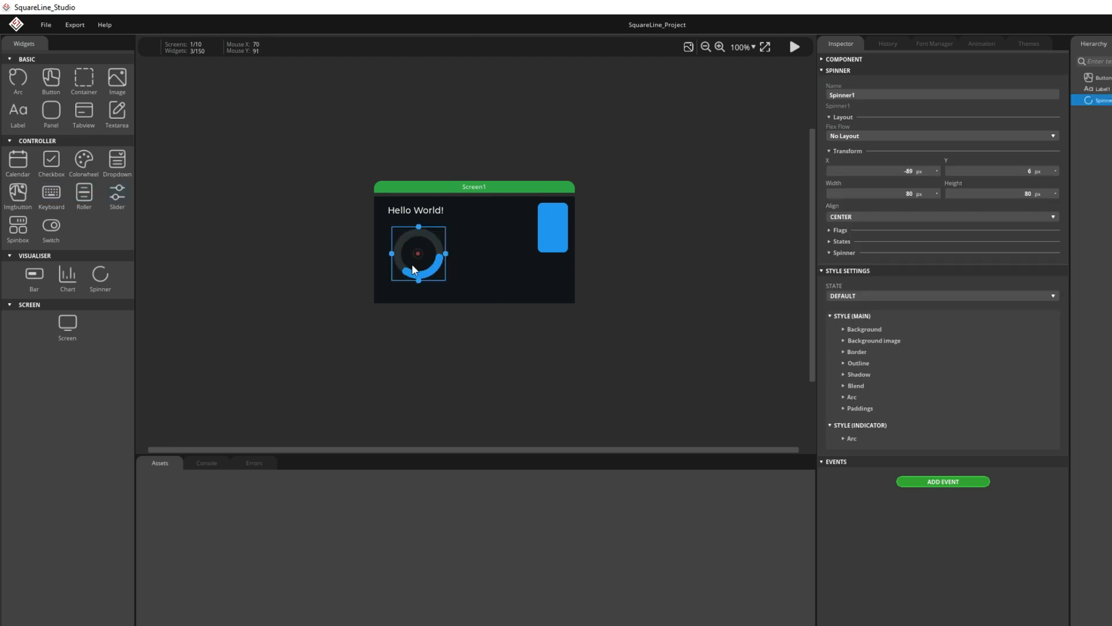
mouse_move(50, 196)
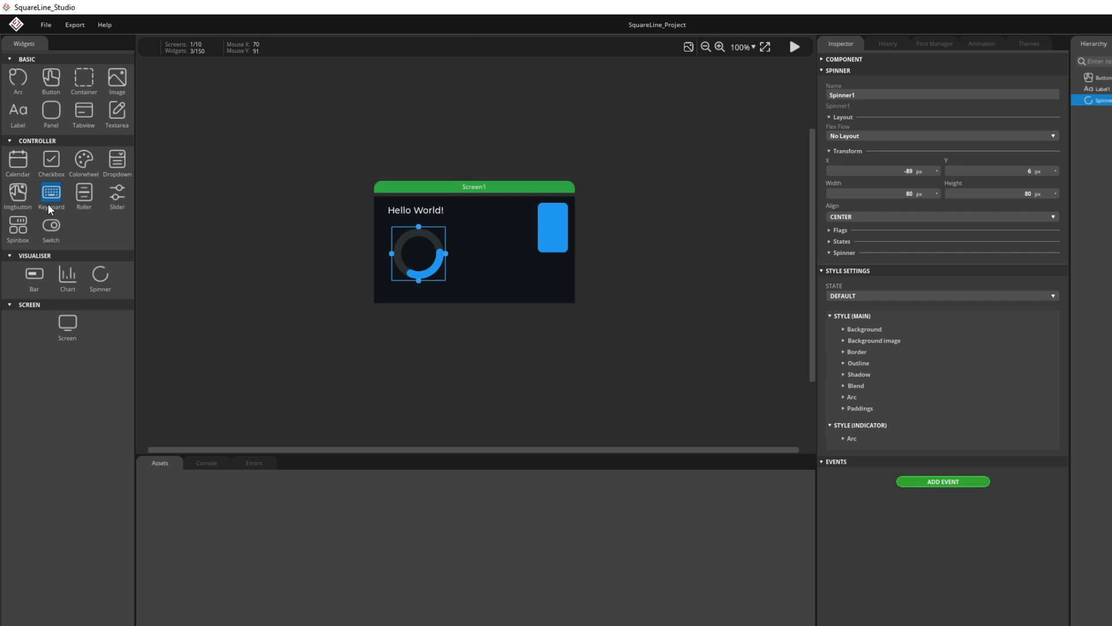
mouse_move(118, 476)
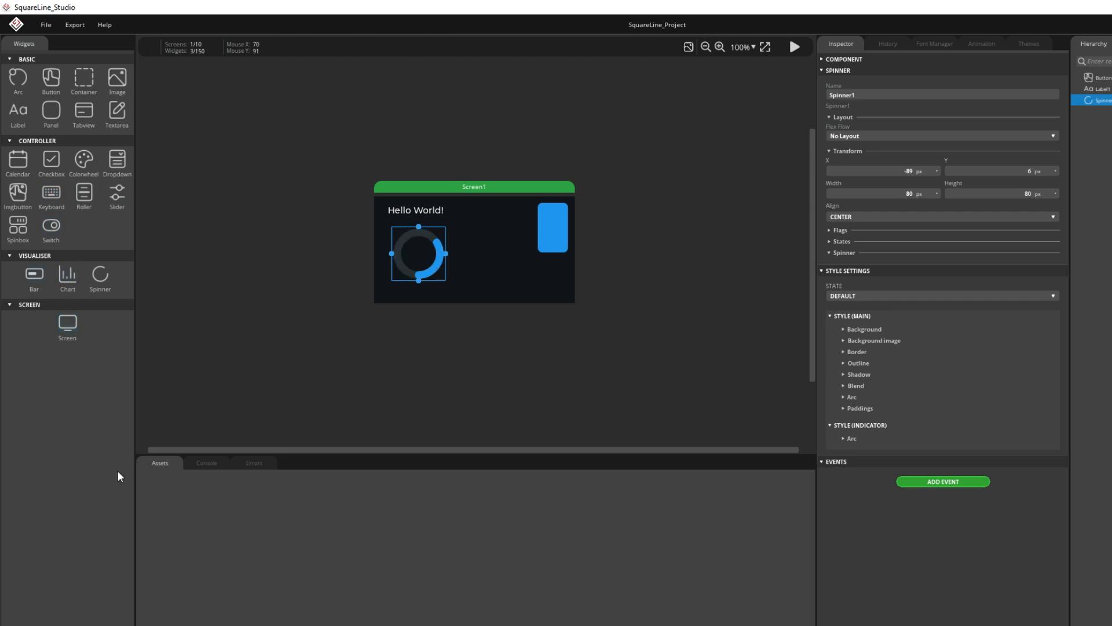
mouse_move(462, 304)
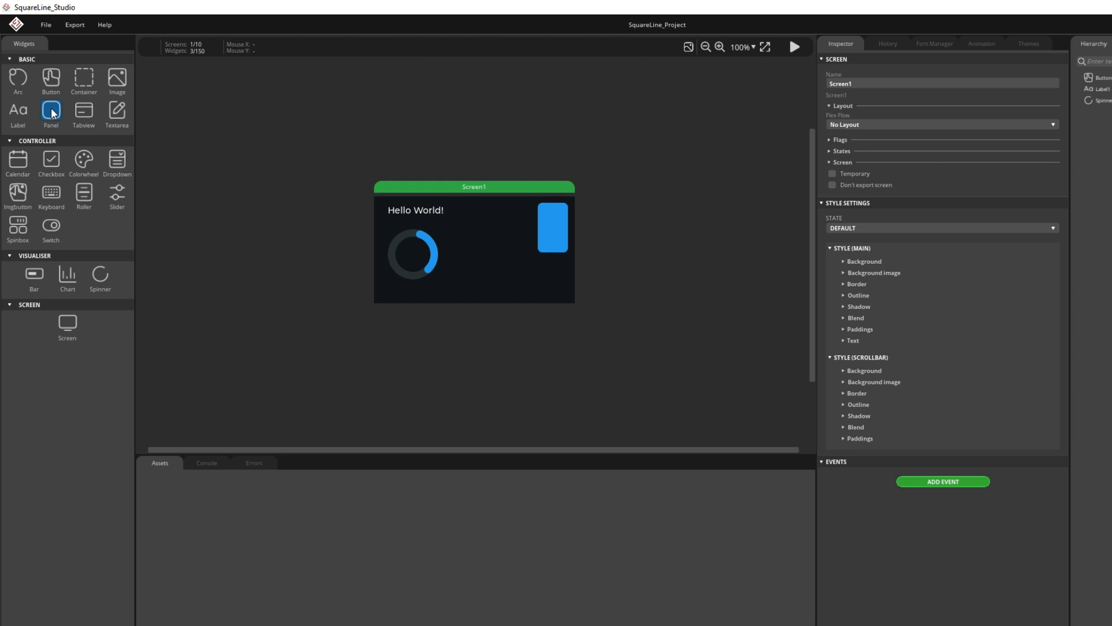
- Add a tall panel and enable a white background colour on it
click(51, 111)
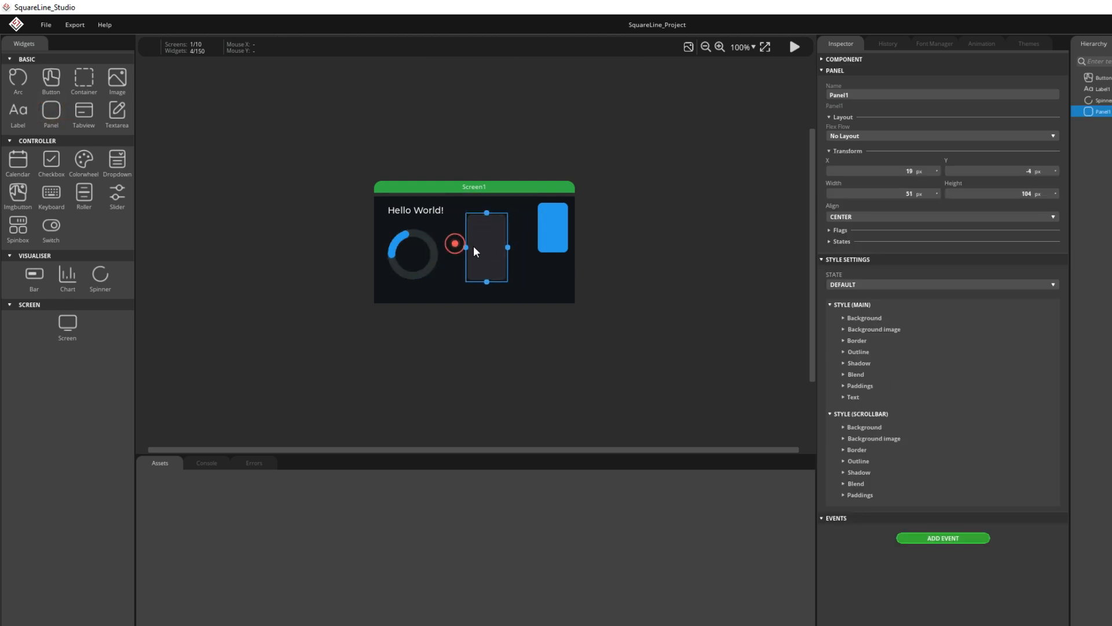
click(843, 317)
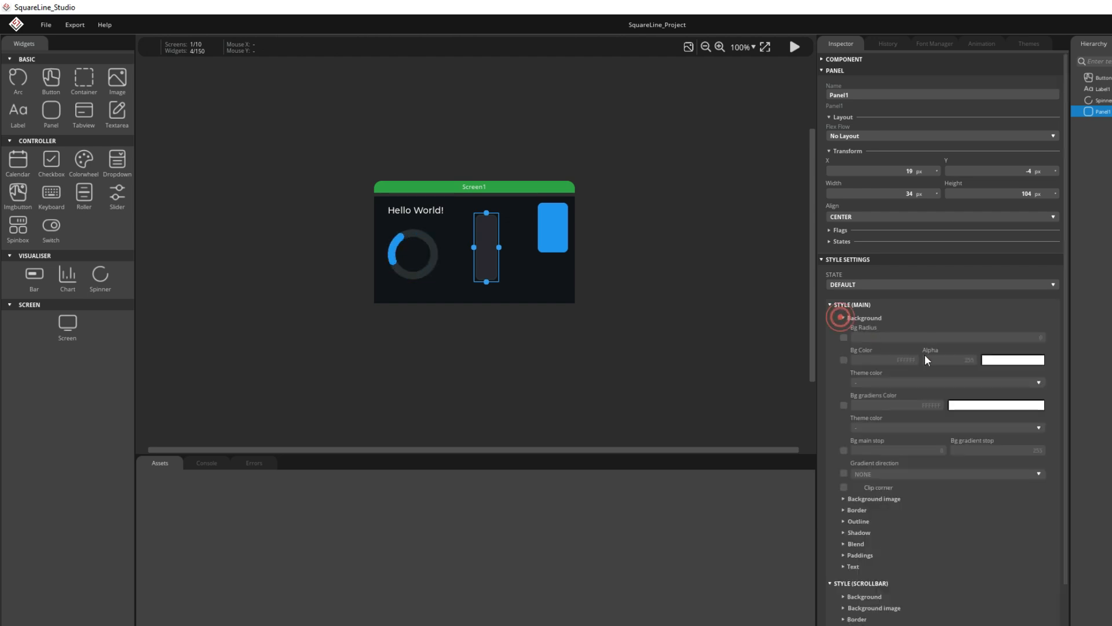
click(844, 360)
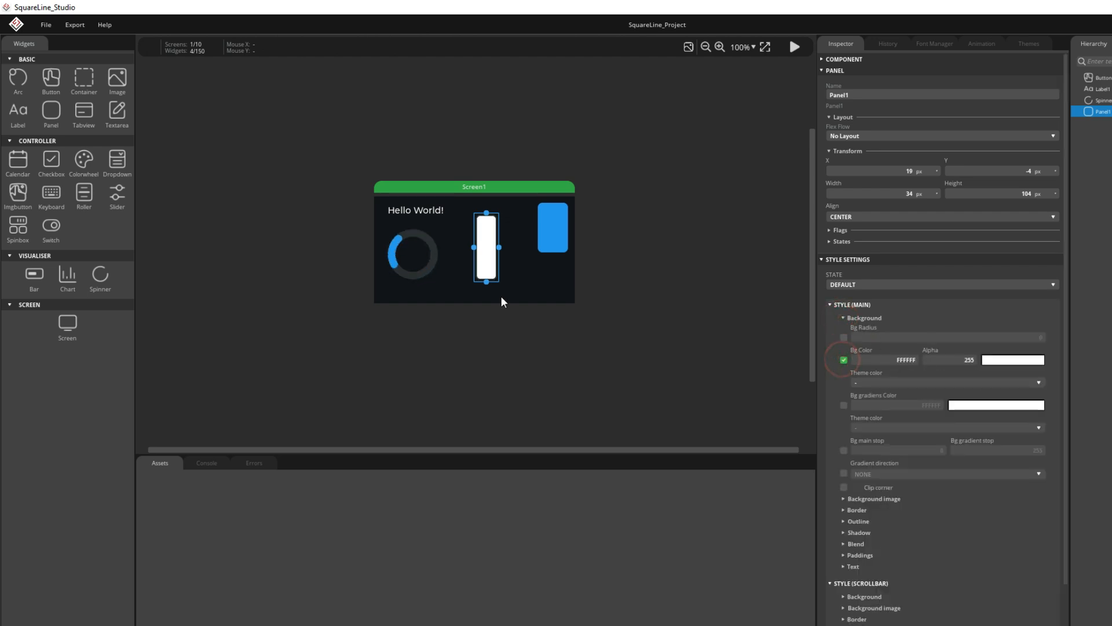
click(721, 47)
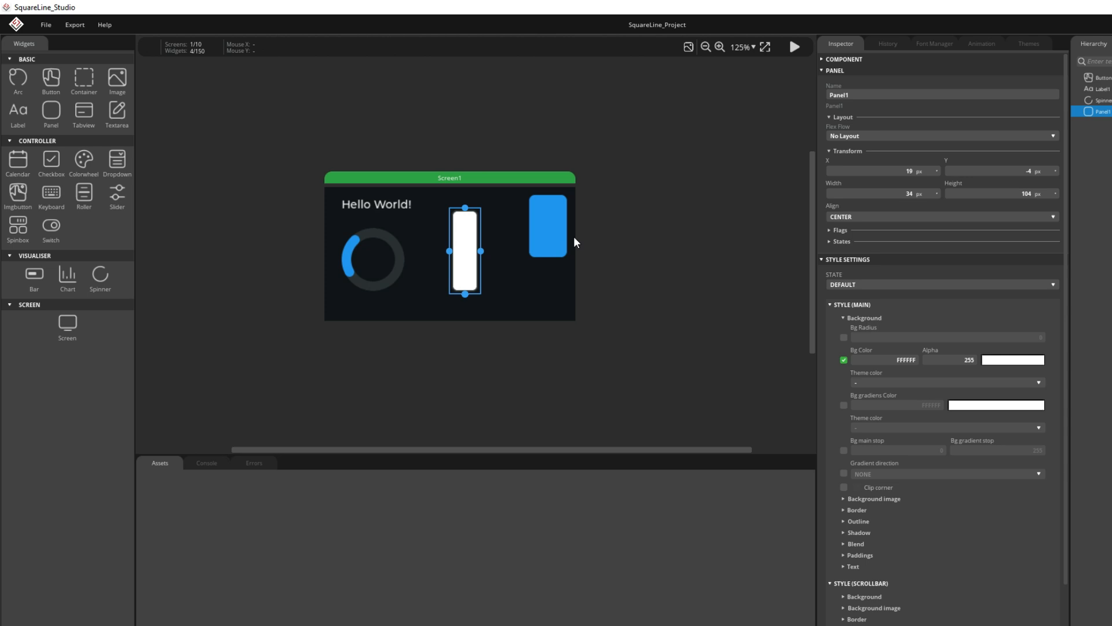
click(723, 47)
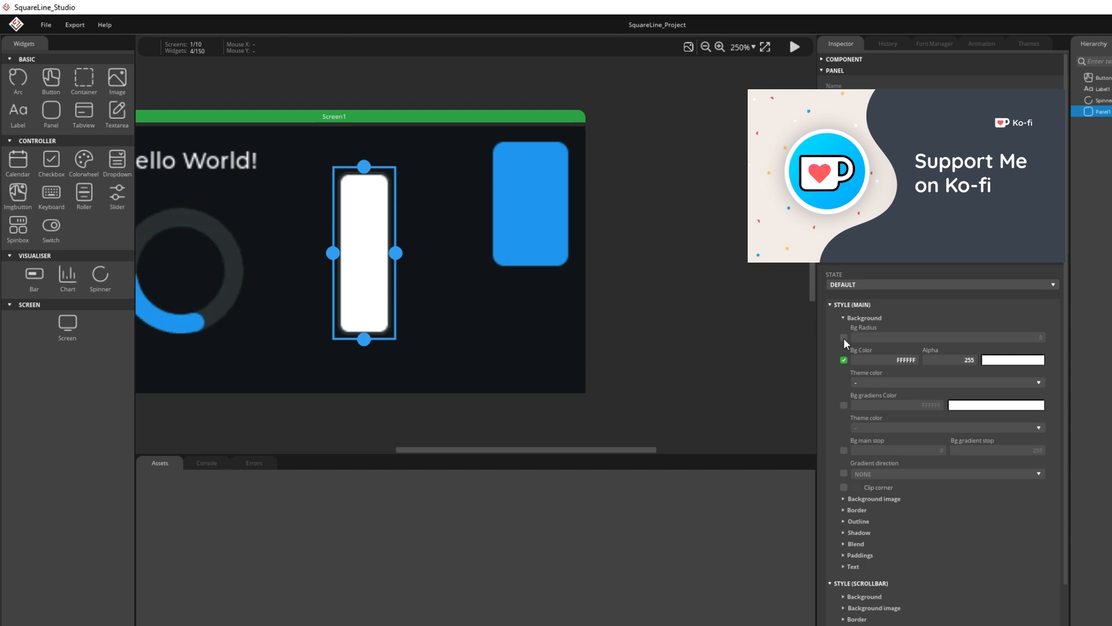
- Set radius and border width to 0, narrow it to width 5 beside the blue rectangle, add another panel
click(843, 337)
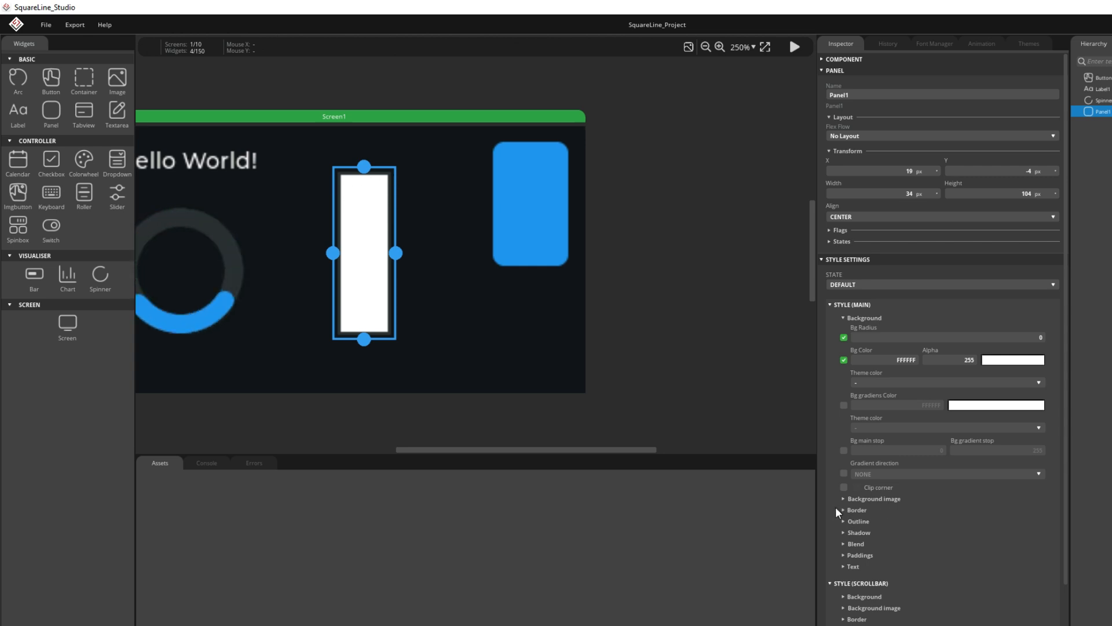
click(844, 512)
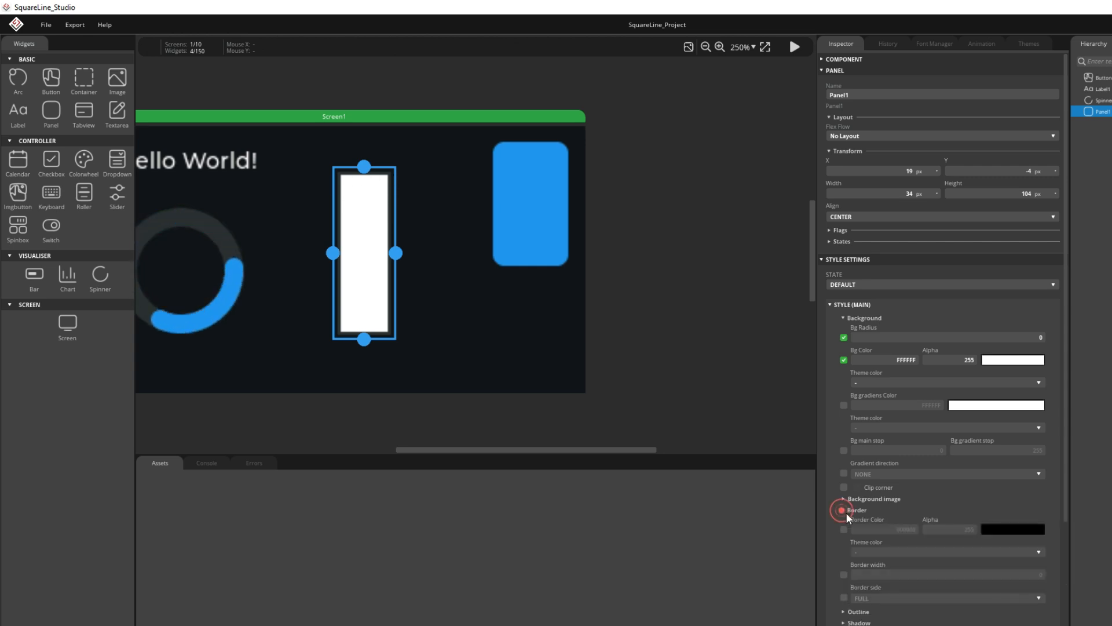
click(843, 509)
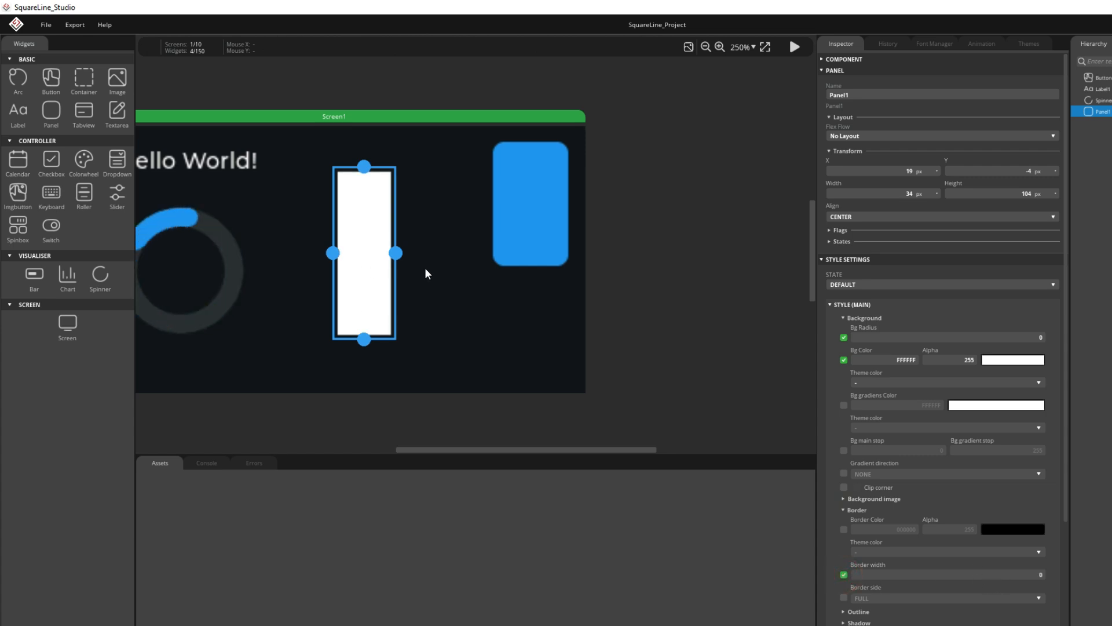
drag(395, 252, 365, 252)
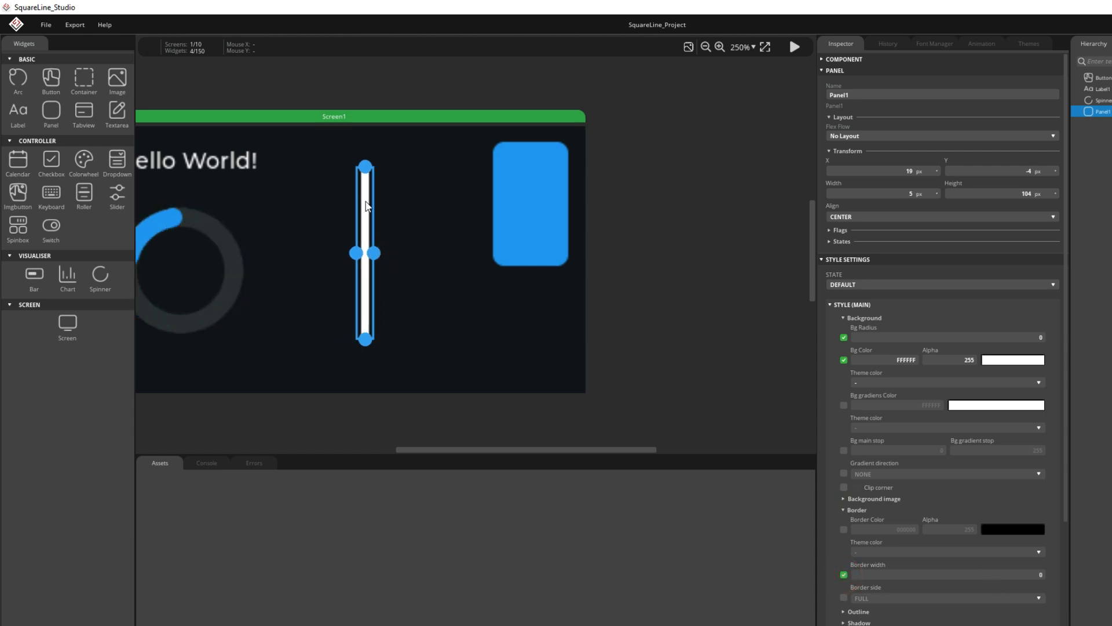
drag(366, 253, 476, 227)
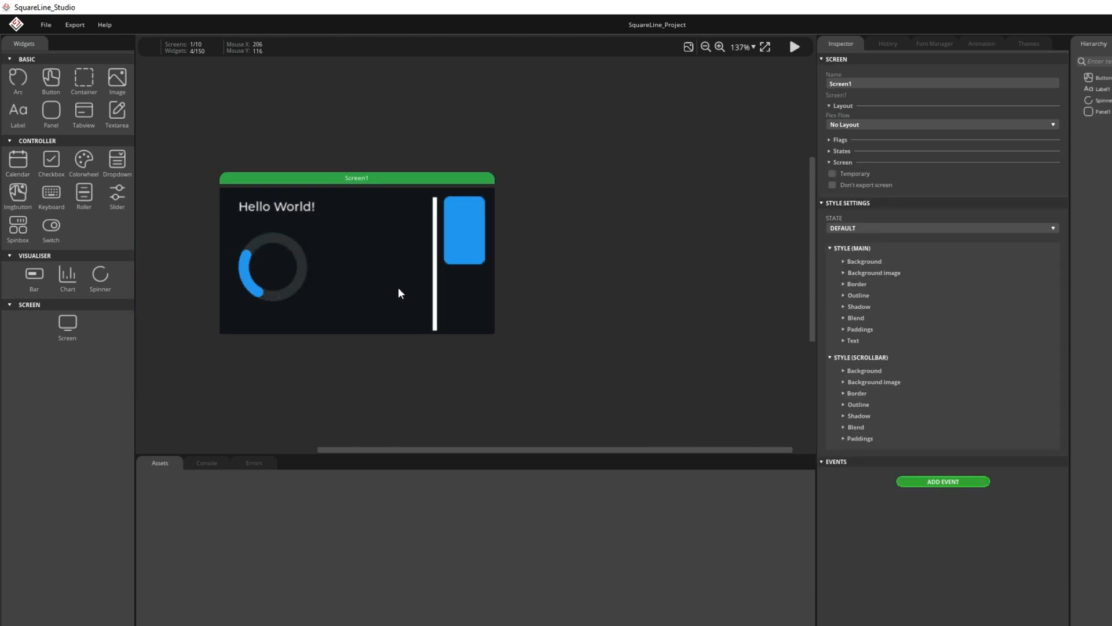
click(434, 263)
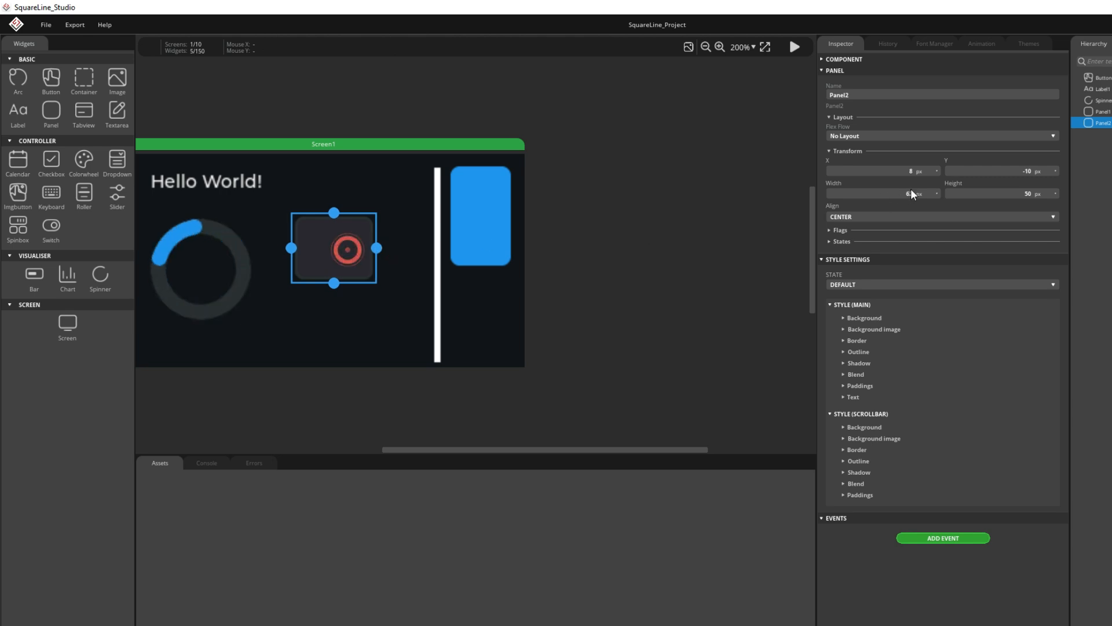
- Size the new panel to 50×50 with Bg Radius 25 to form a circle
click(903, 193)
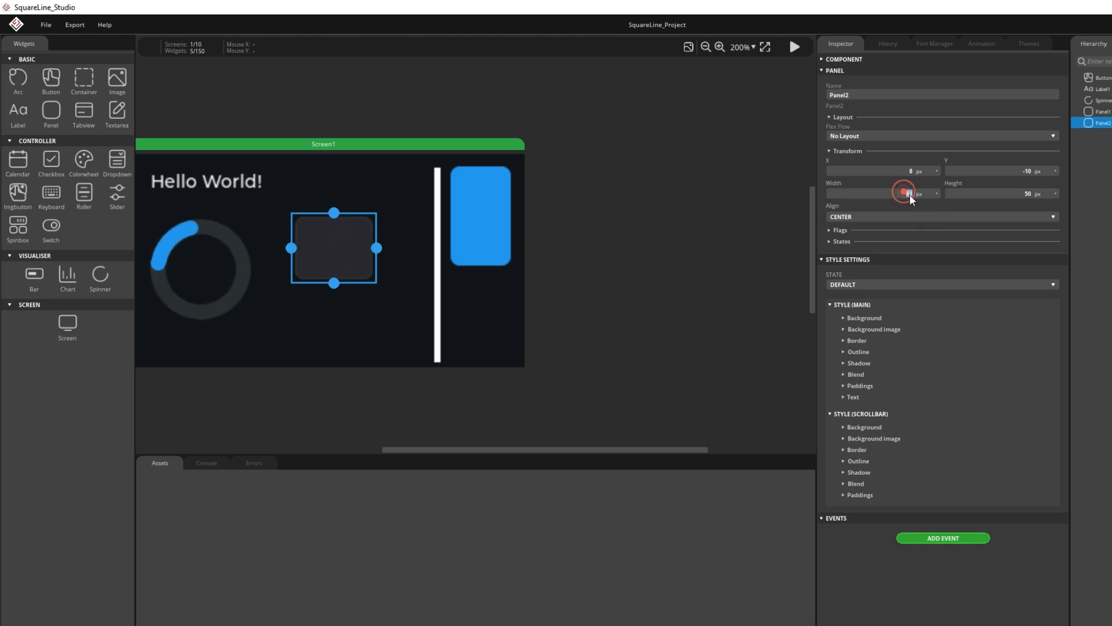
click(904, 193)
text(50)
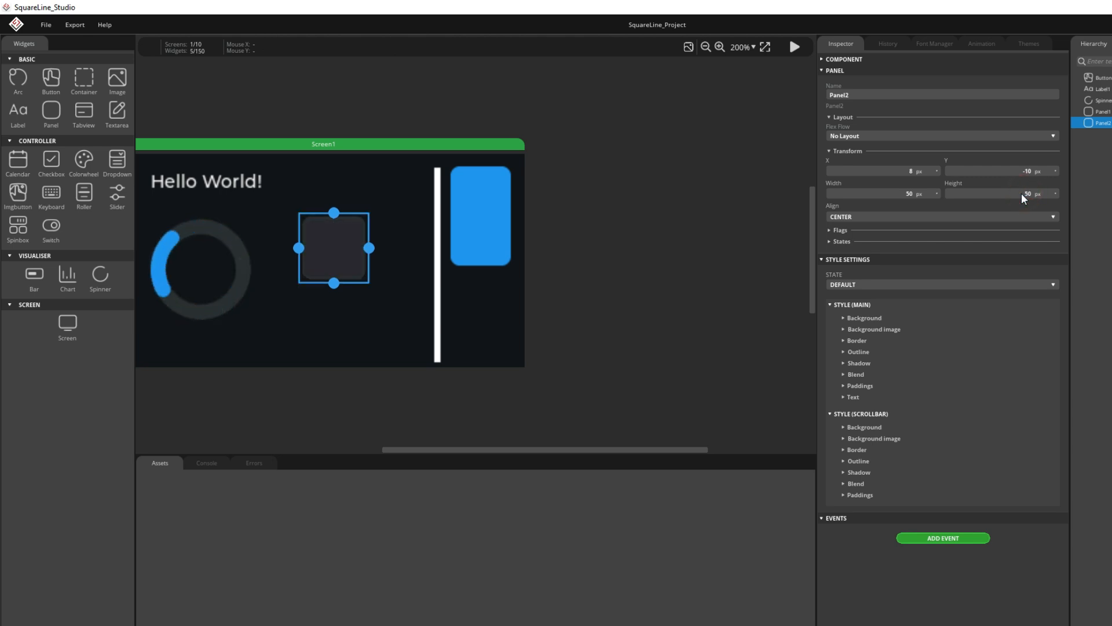
click(863, 318)
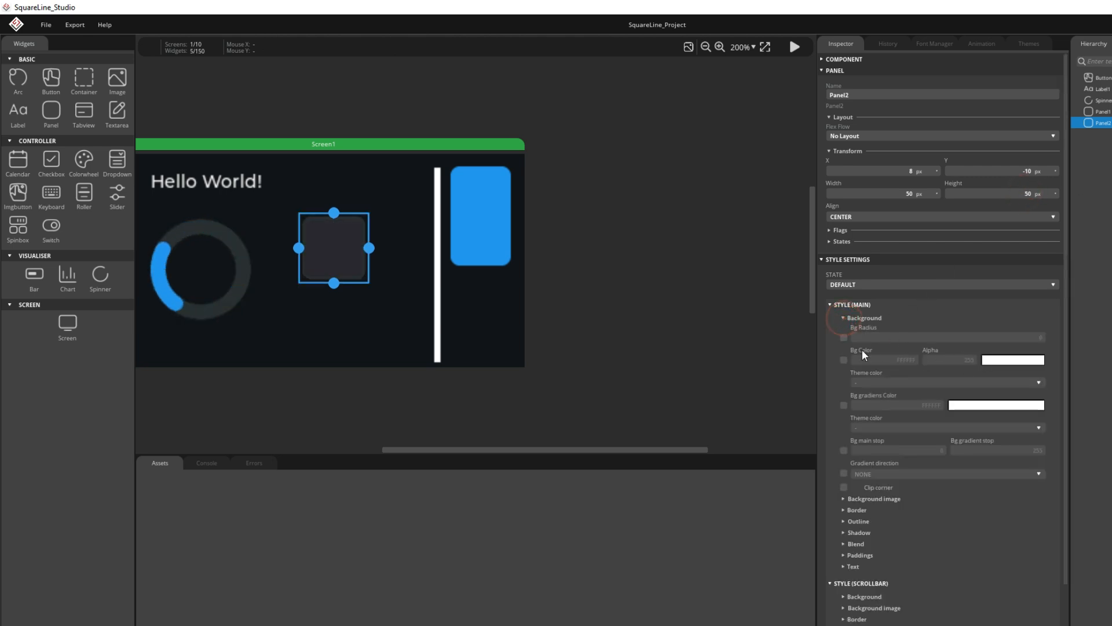
click(844, 337)
text(25)
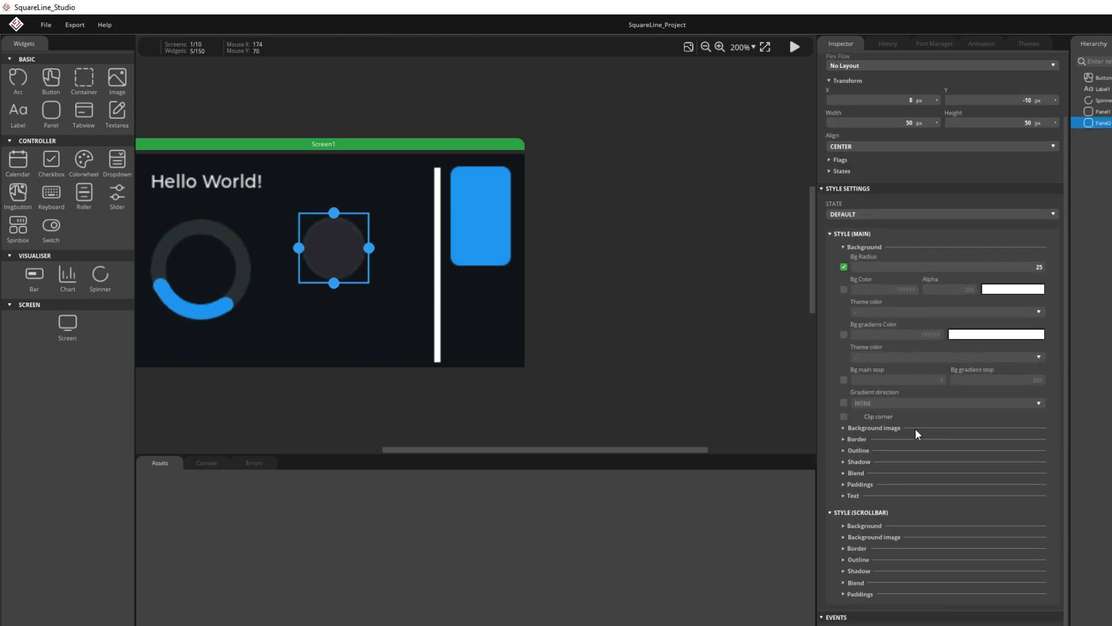
- Set the circle's border width to 0 and its background colour to purple C301DC
click(857, 438)
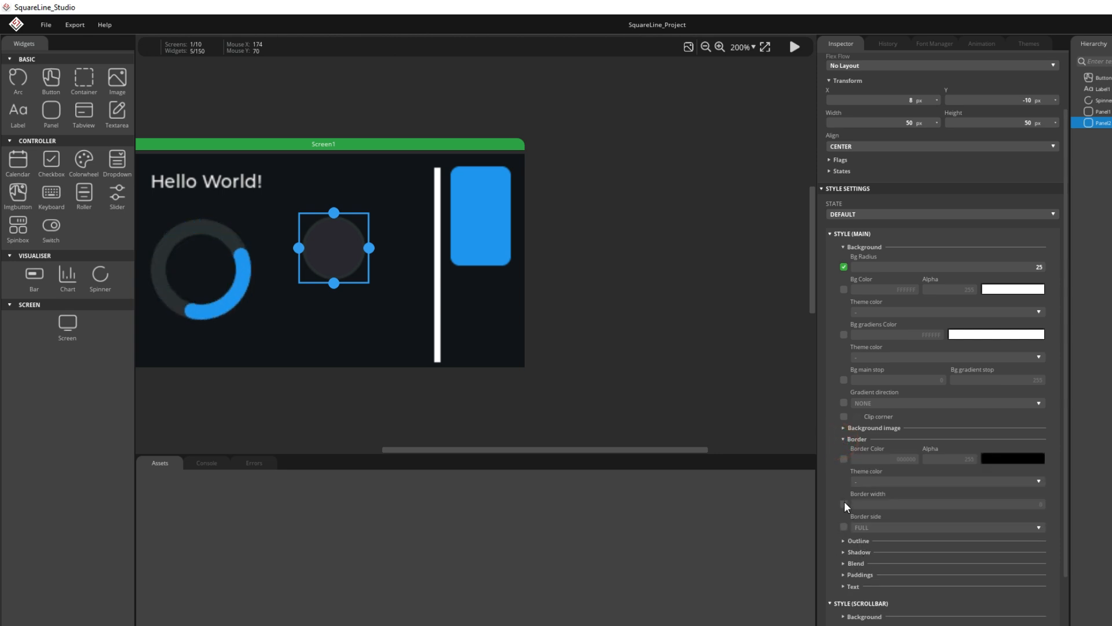
click(843, 503)
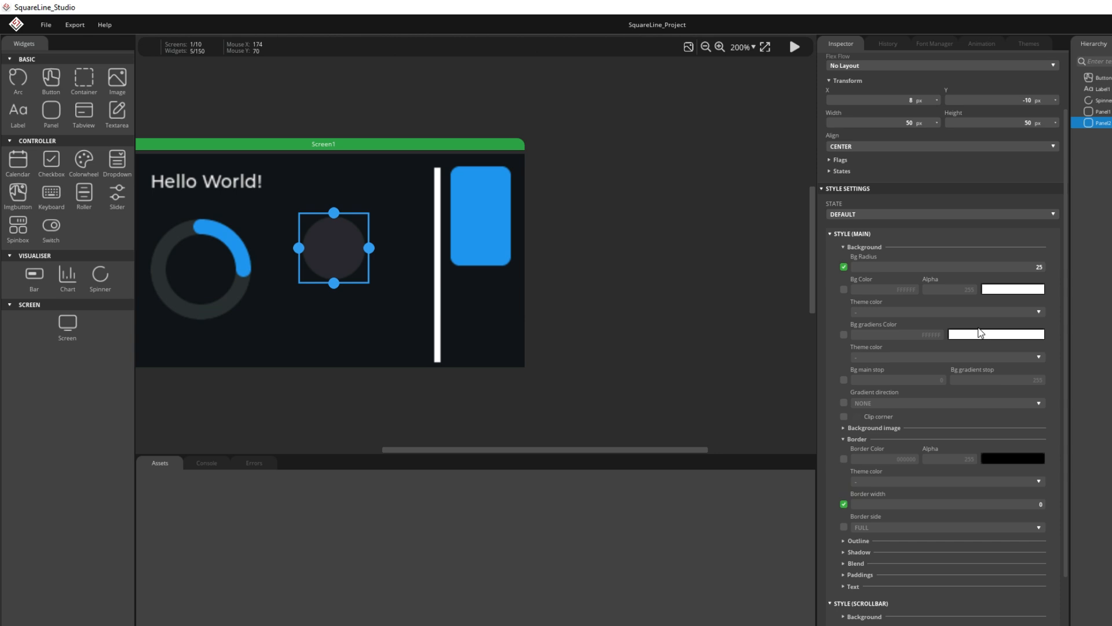
click(1012, 289)
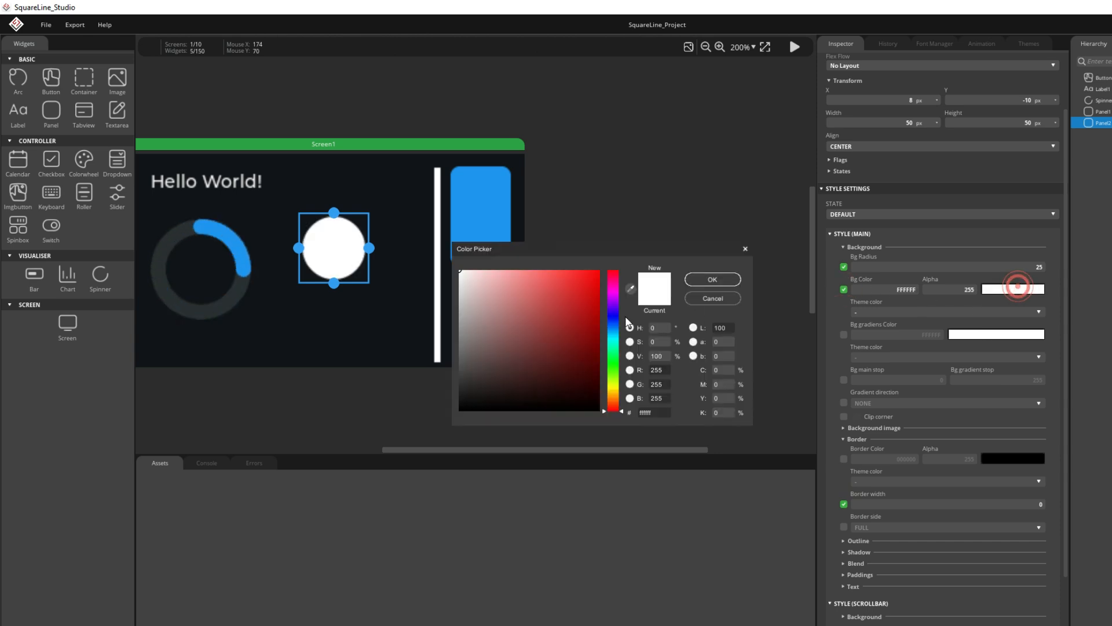
click(550, 291)
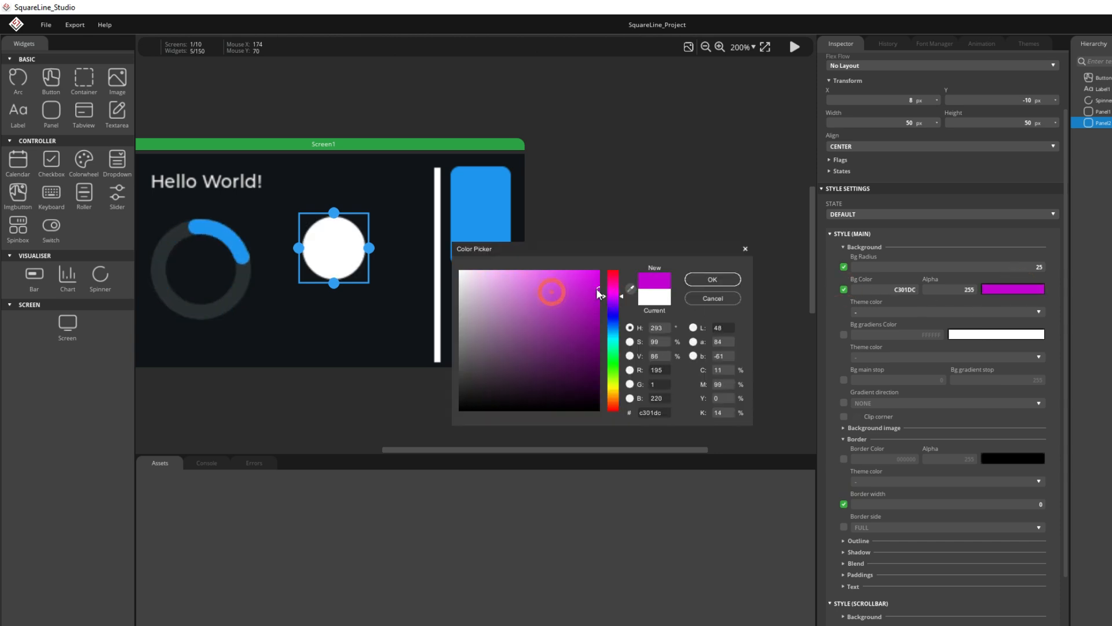
click(711, 279)
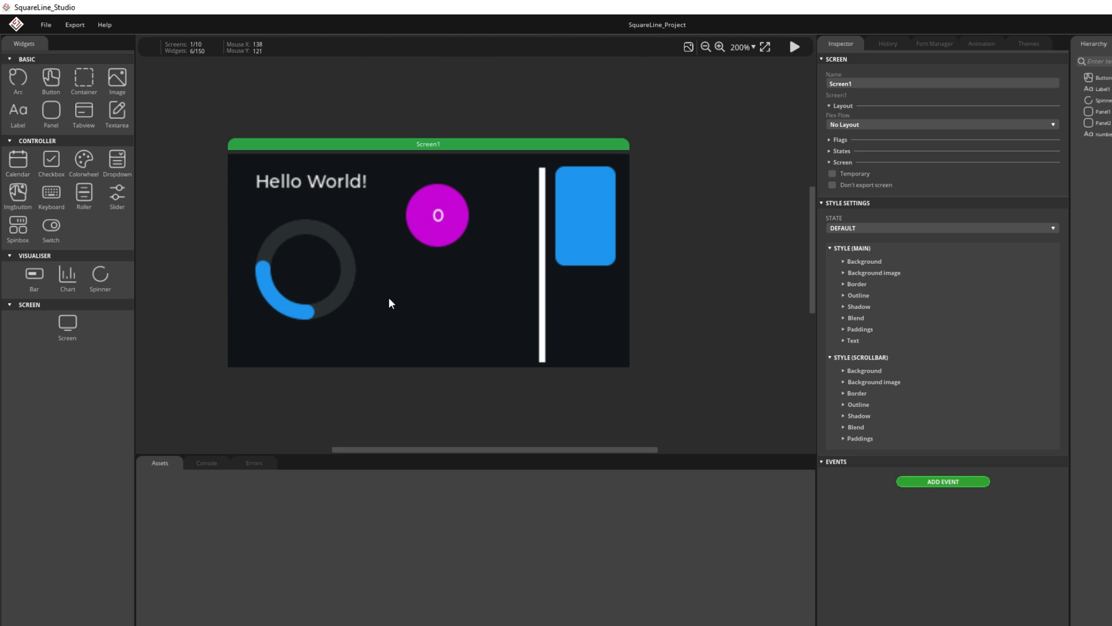
click(45, 25)
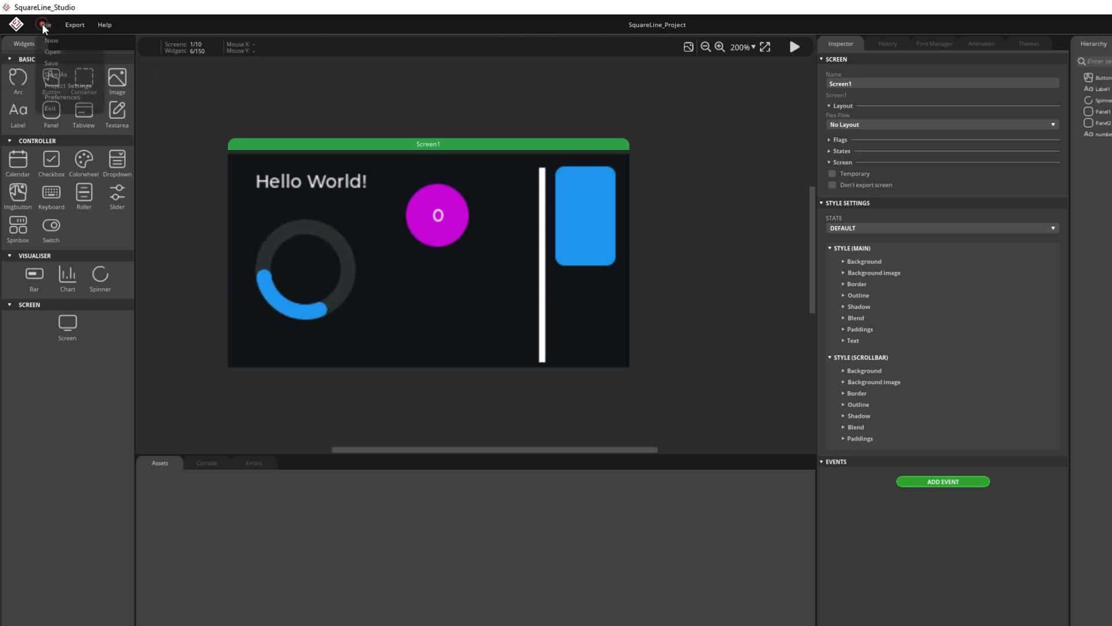
mouse_move(68, 85)
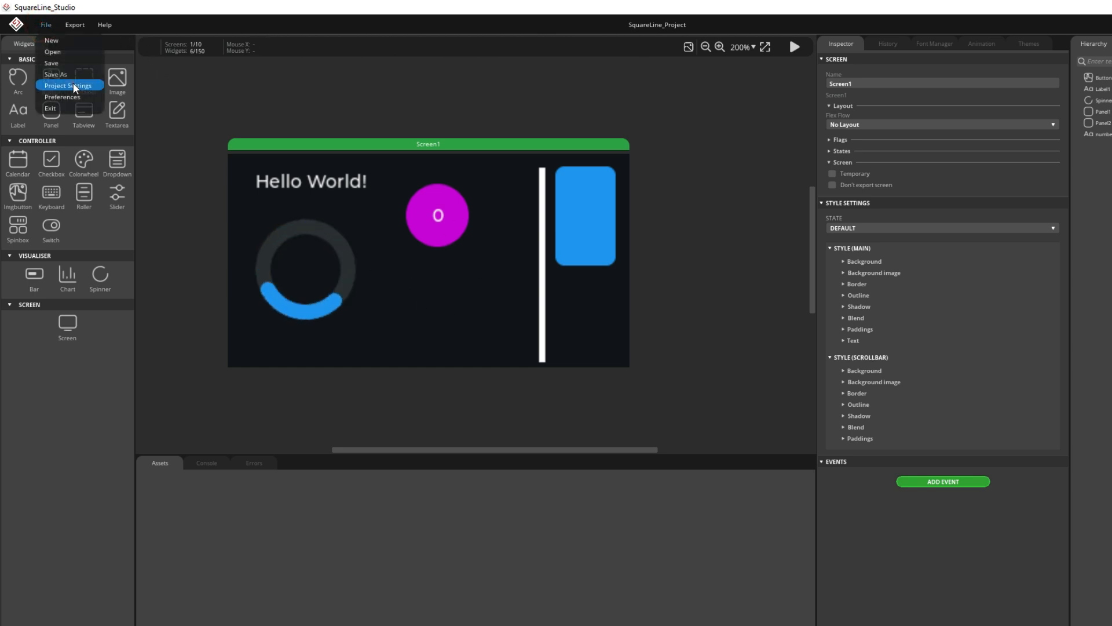
click(67, 85)
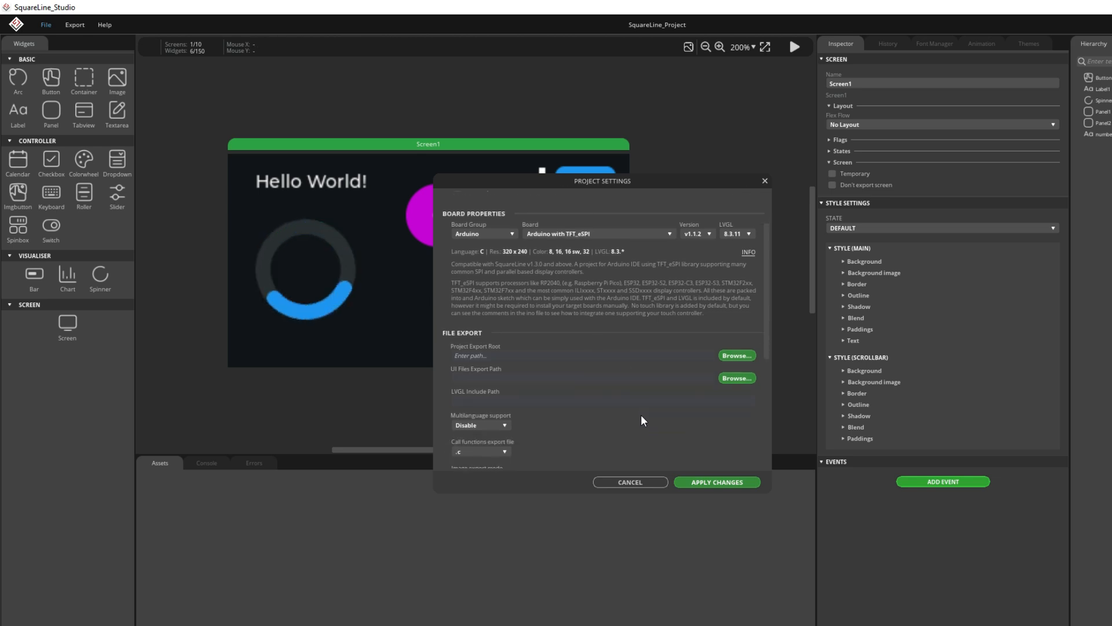
scroll(down, 3)
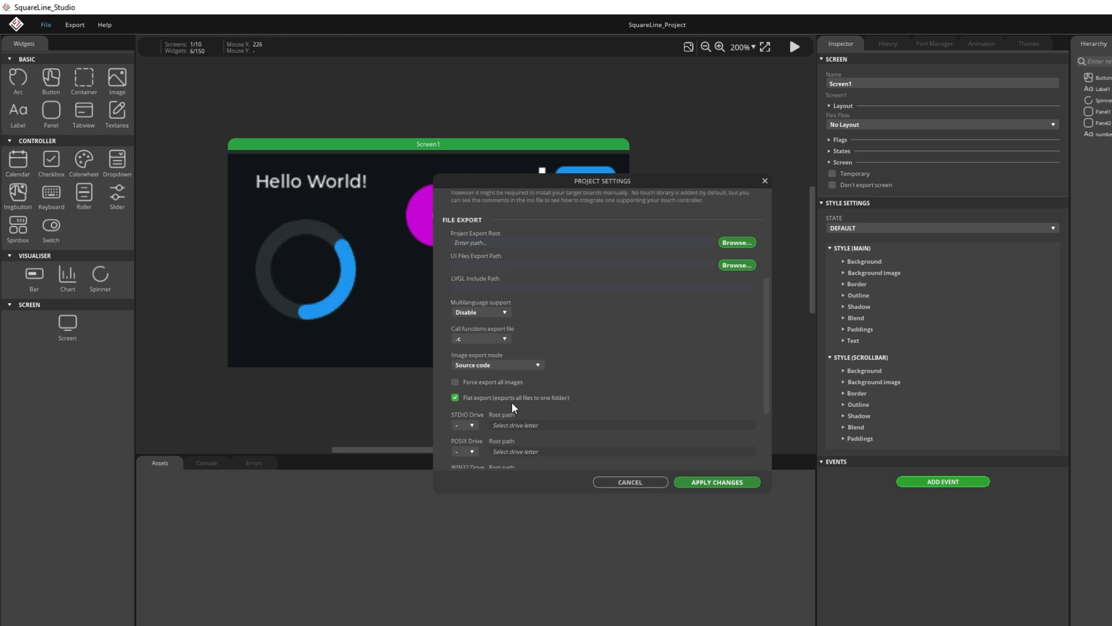
mouse_move(568, 410)
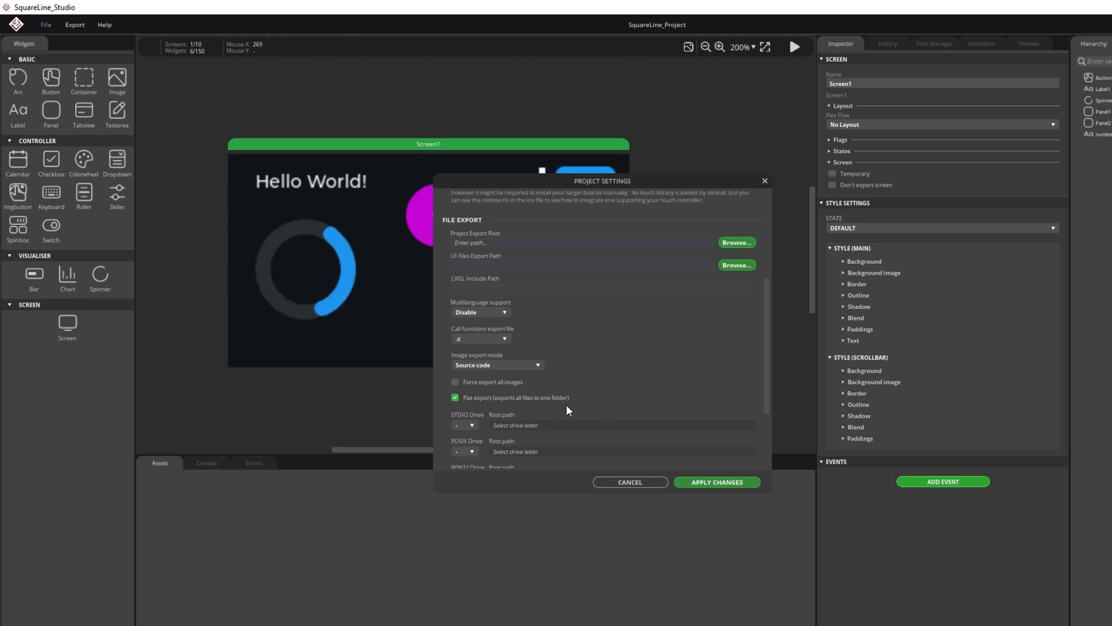
mouse_move(607, 408)
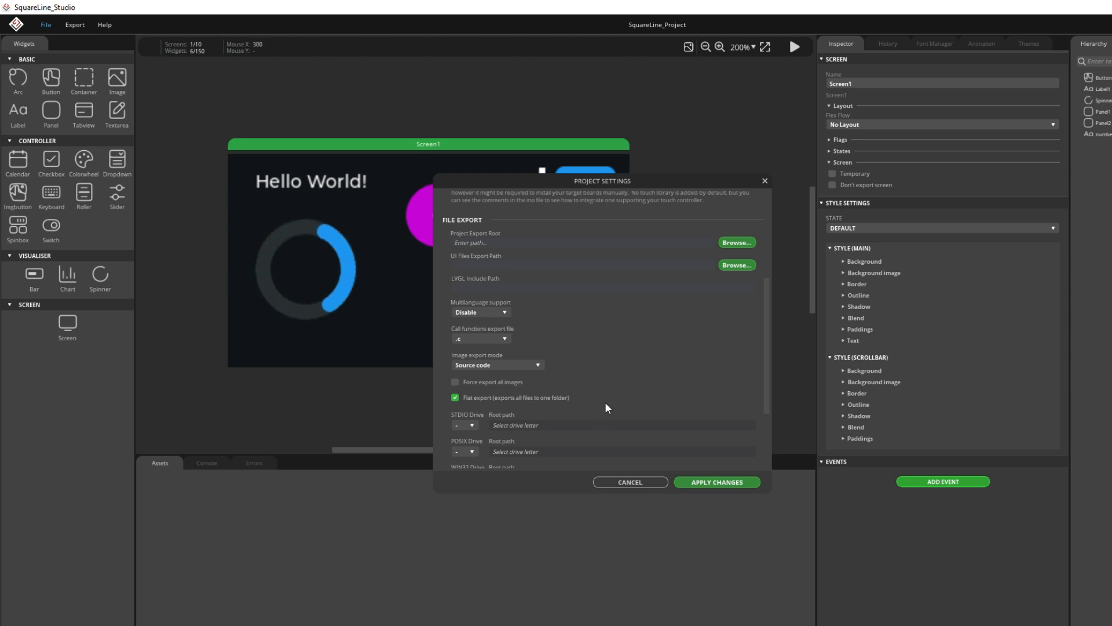
scroll(up, 3)
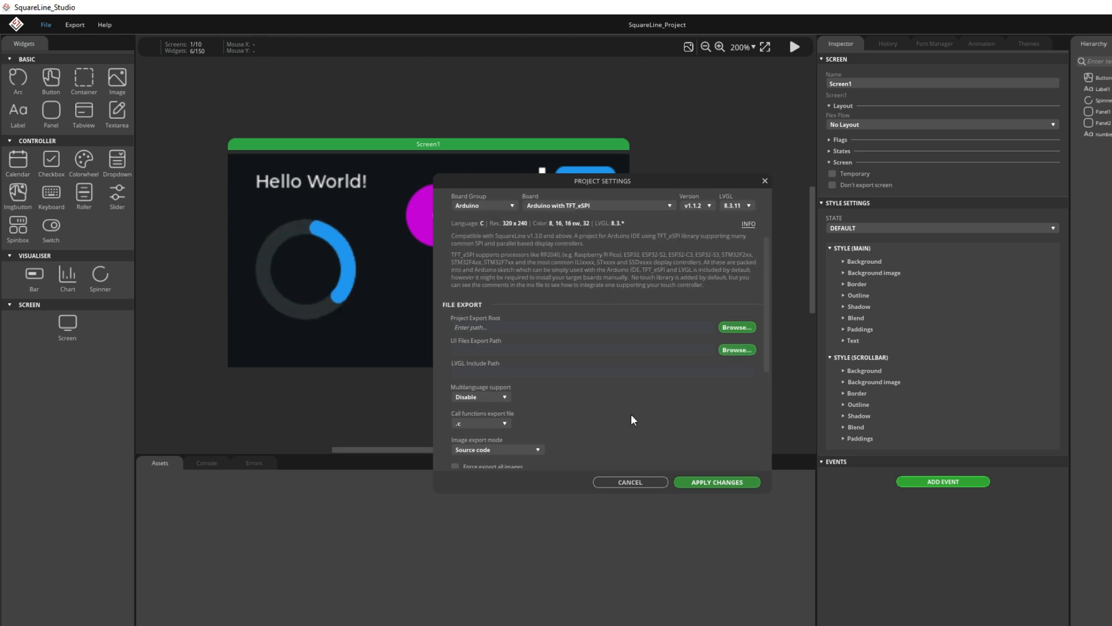
scroll(up, 3)
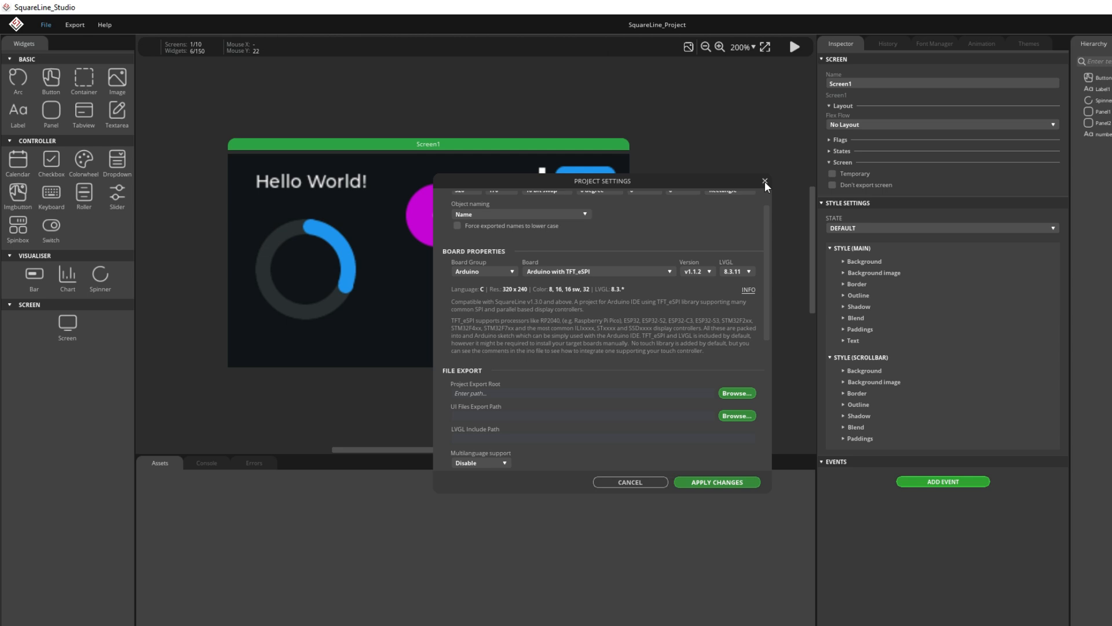
click(765, 181)
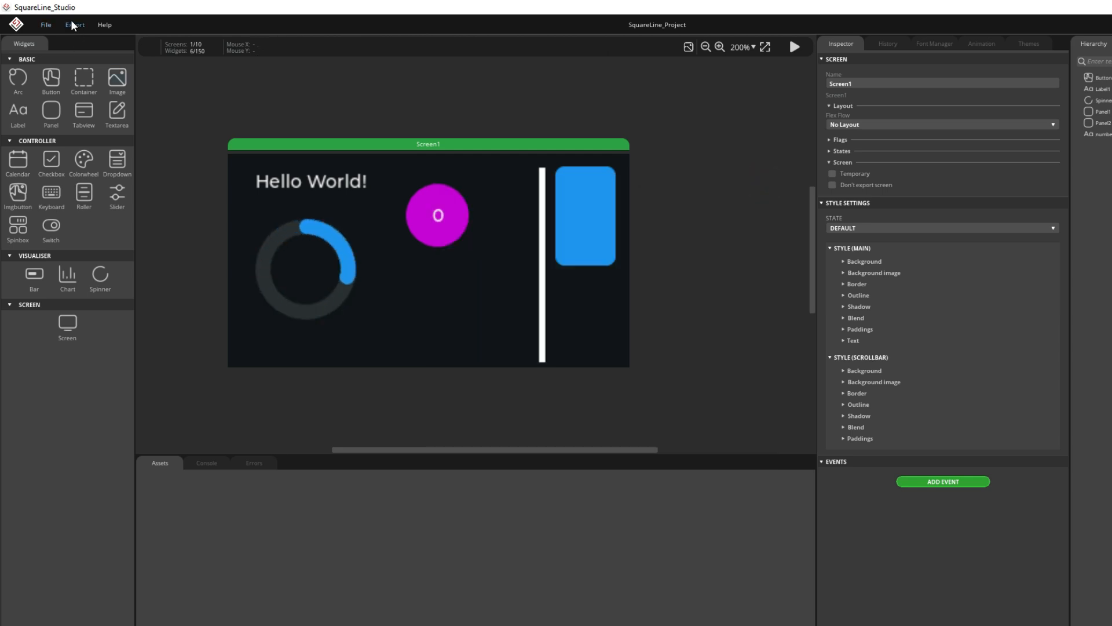
- Export the UI files, selecting Desktop > FirstSLS > UI as the destination folder
click(74, 25)
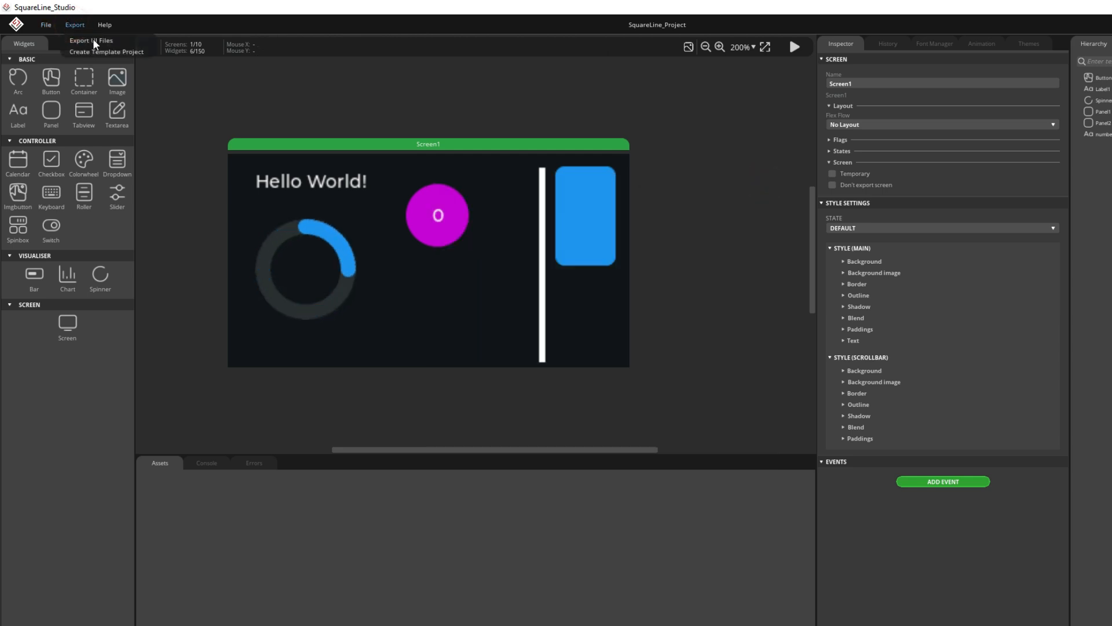
click(91, 40)
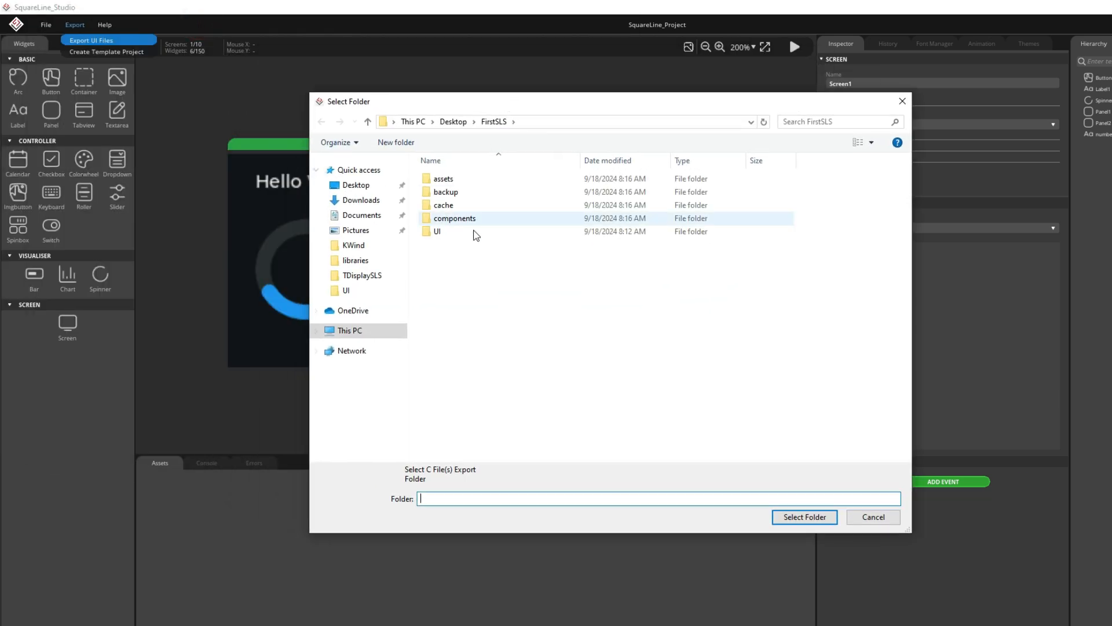
click(355, 185)
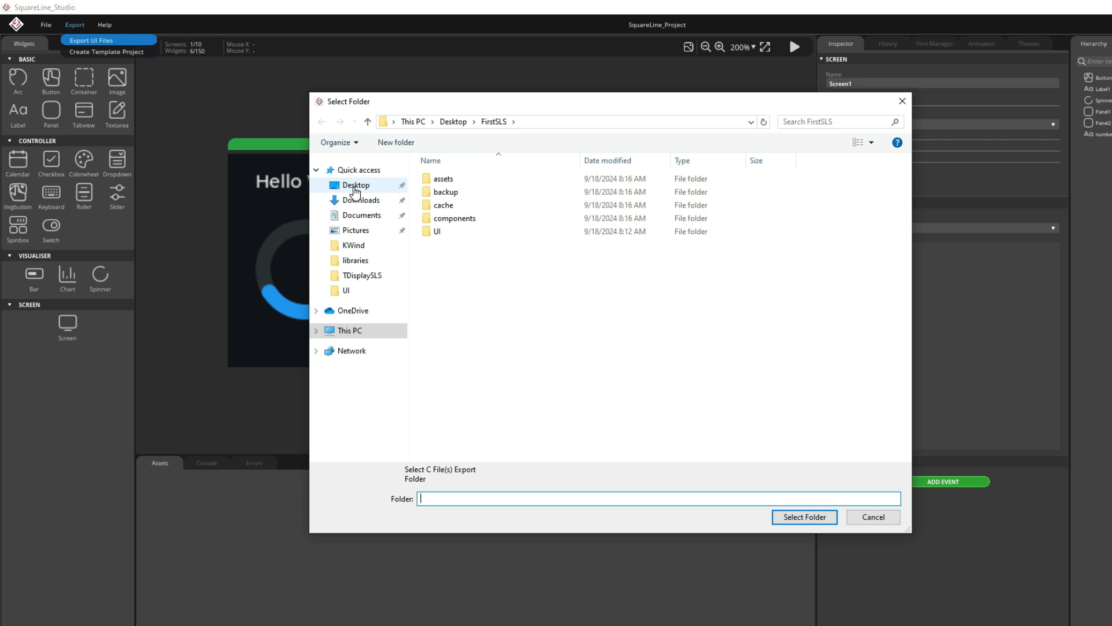
click(356, 185)
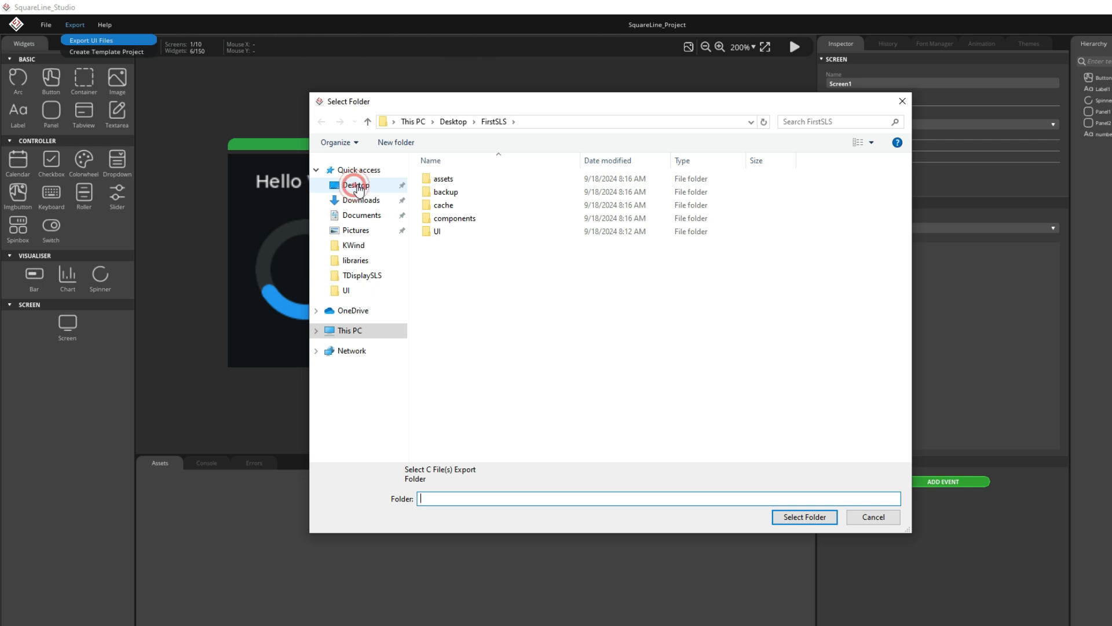
click(355, 184)
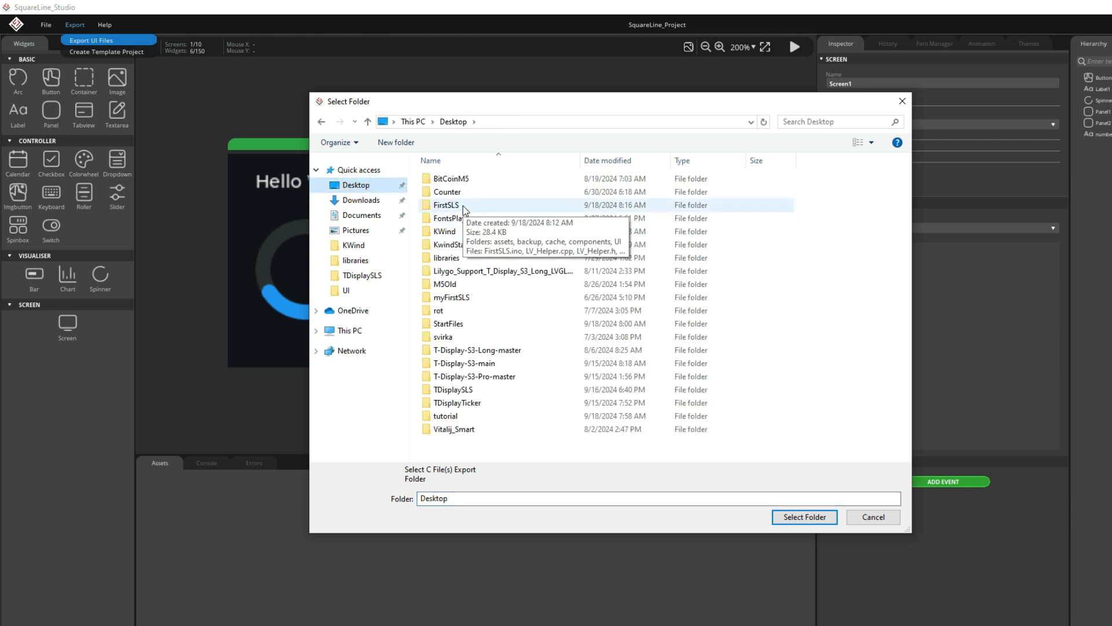
double_click(446, 205)
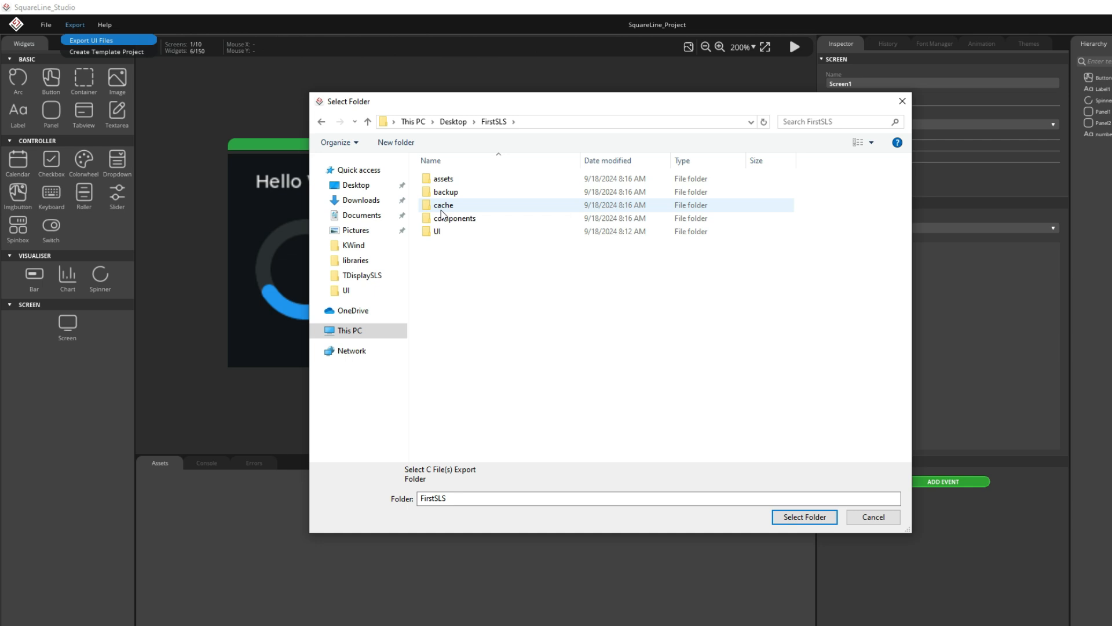
click(436, 231)
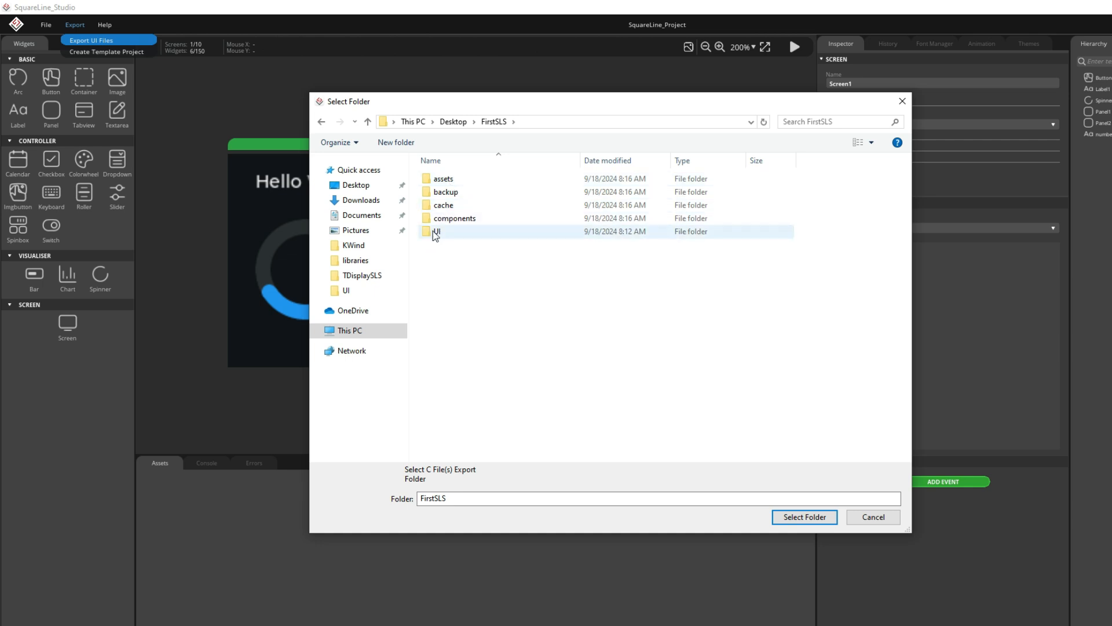
mouse_move(436, 231)
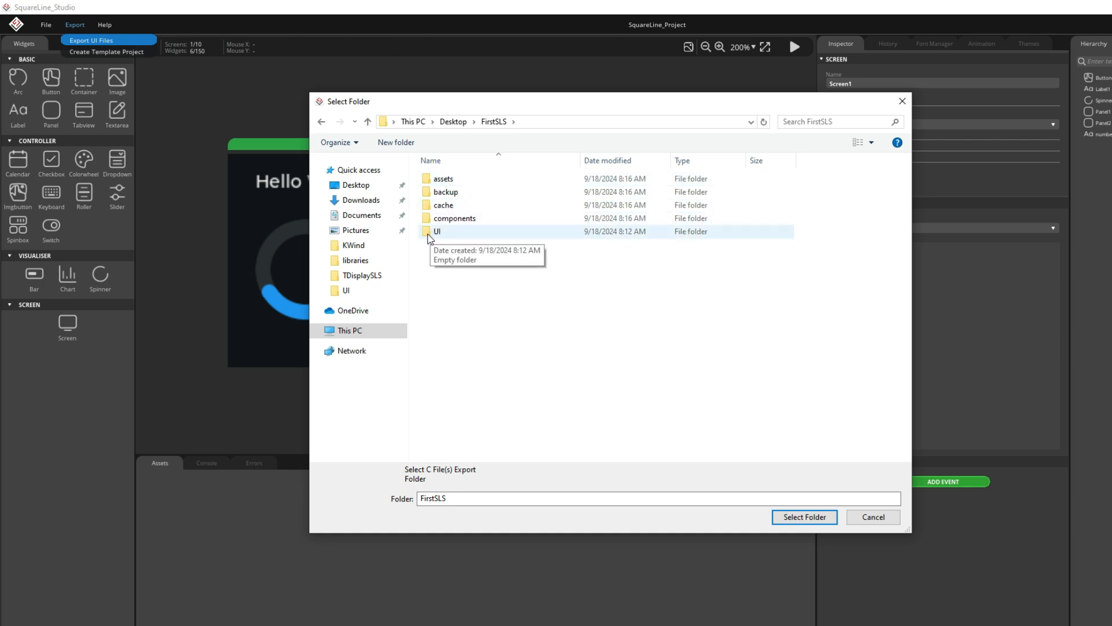
double_click(438, 231)
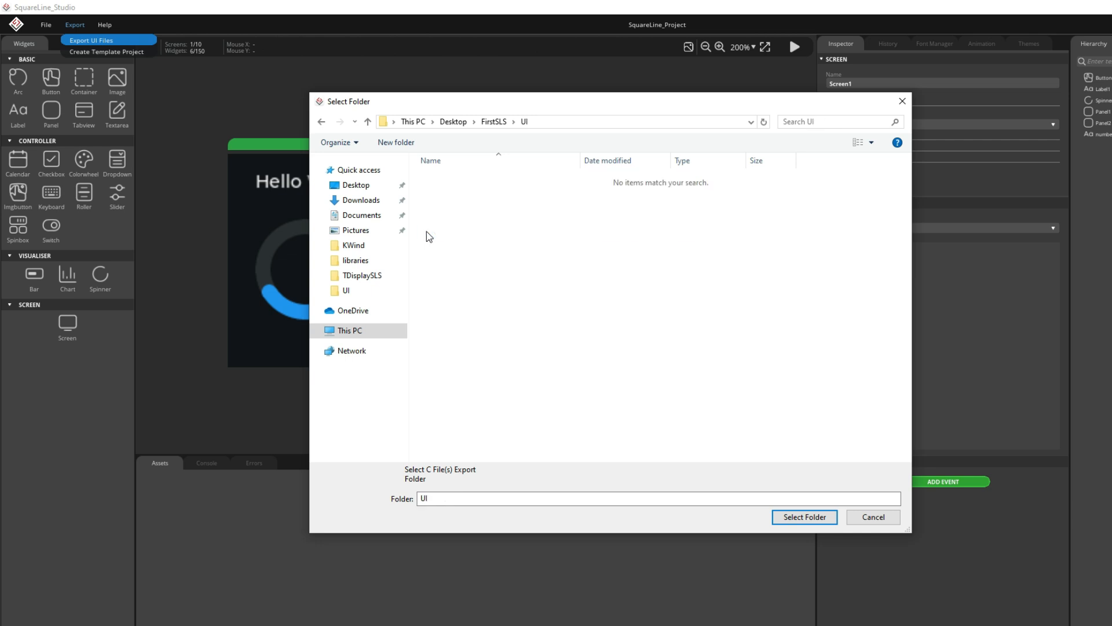
mouse_move(553, 241)
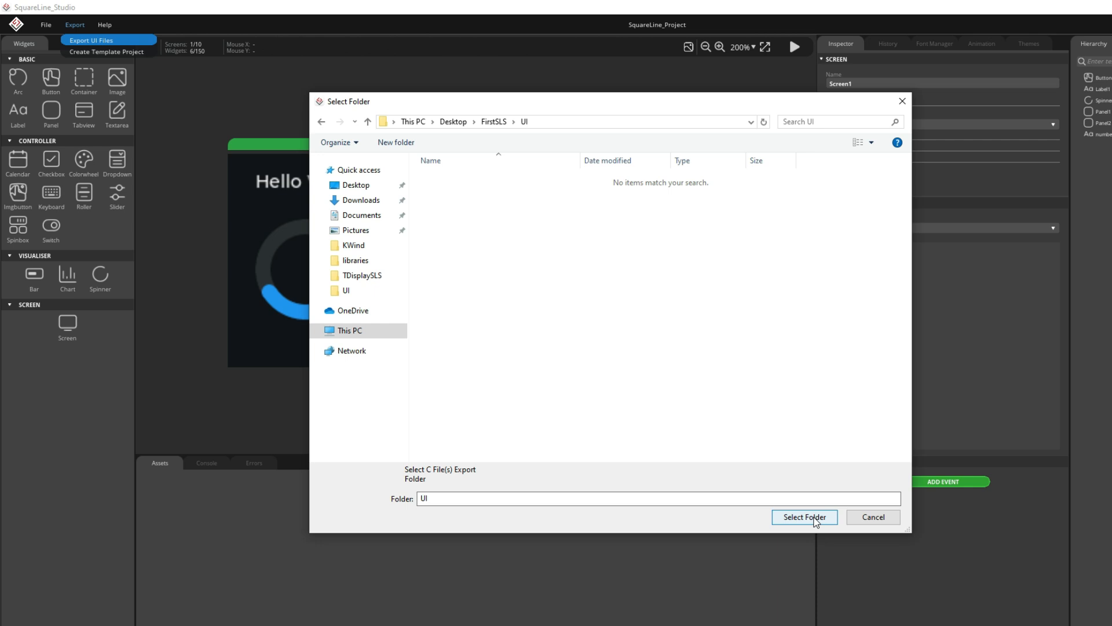
click(804, 517)
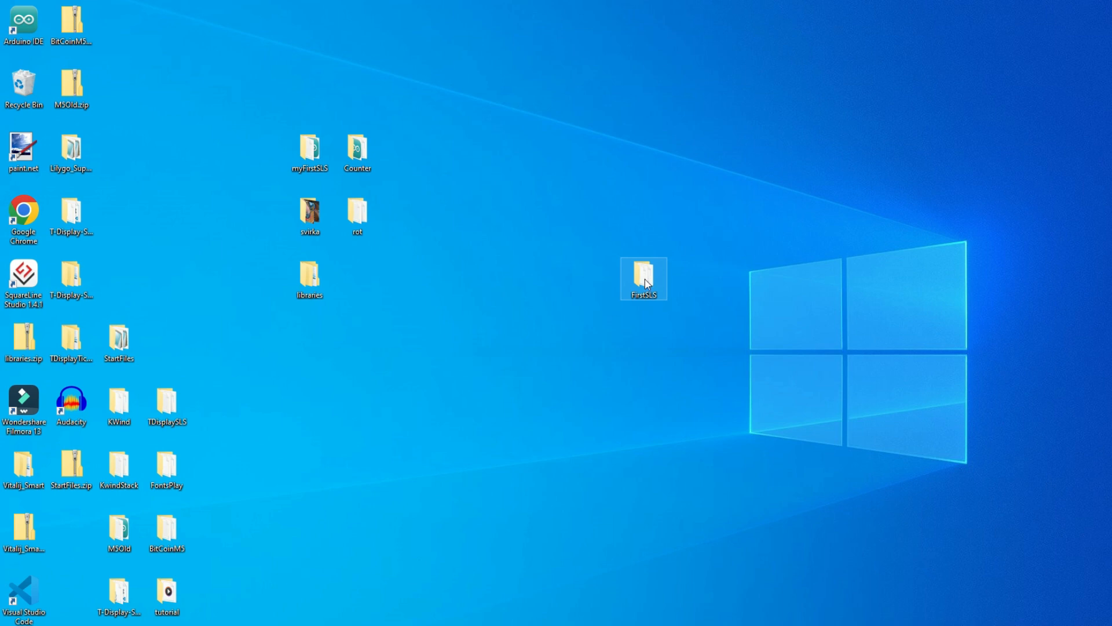
- Copy ui.c, ui.h, ui_helpers, ui_Screen1.c and CMakeLists.txt from UI into FirstSLS beside FirstSLS.ino
double_click(643, 277)
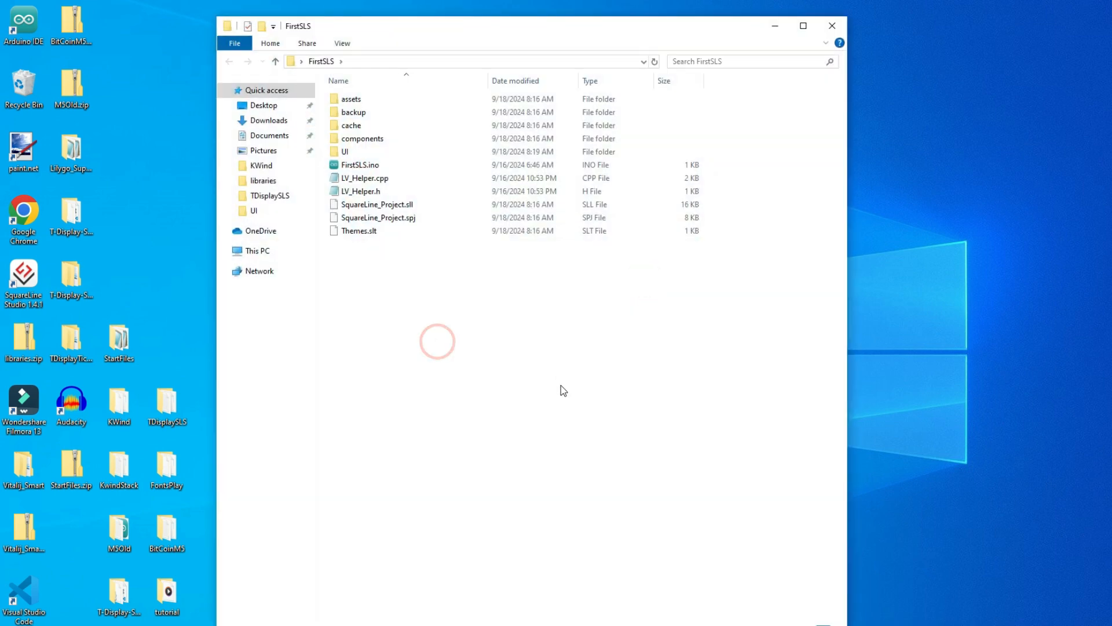
click(346, 151)
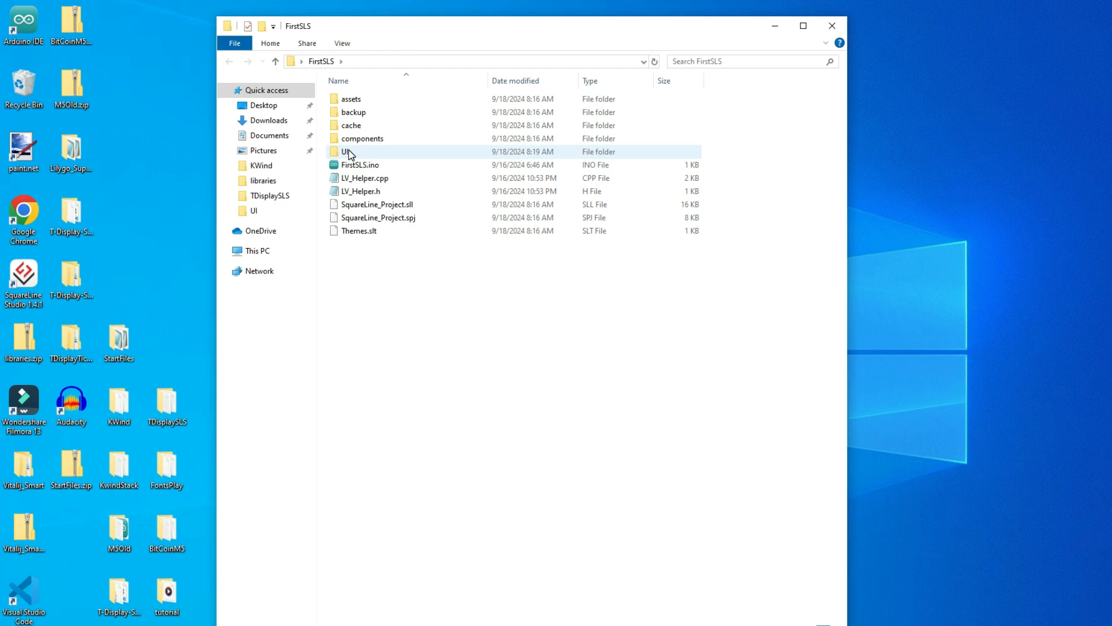
double_click(348, 151)
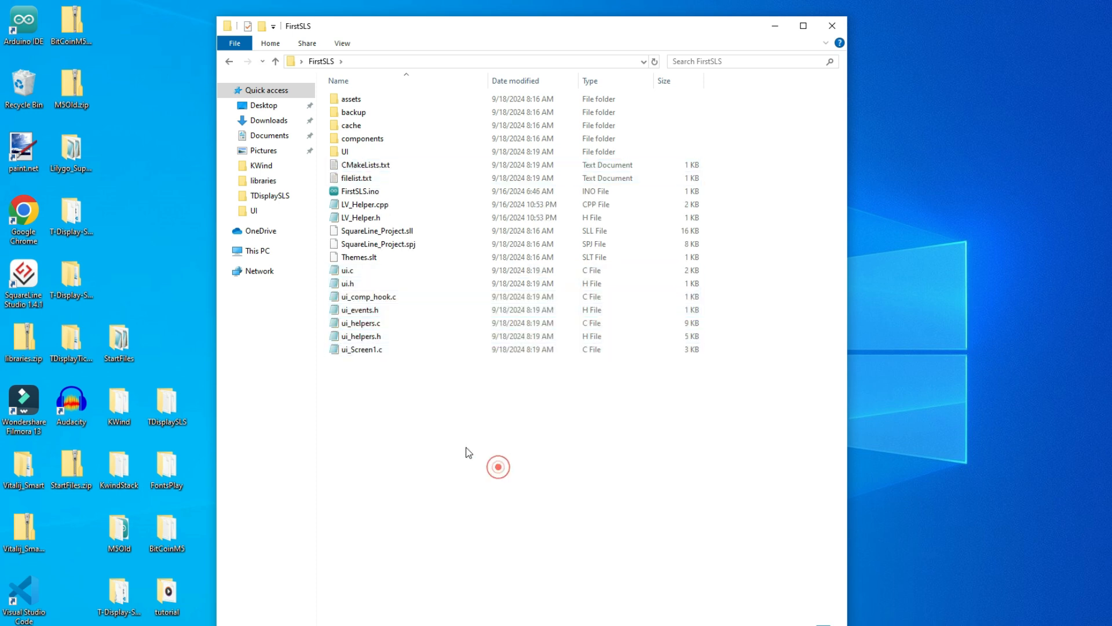
double_click(345, 151)
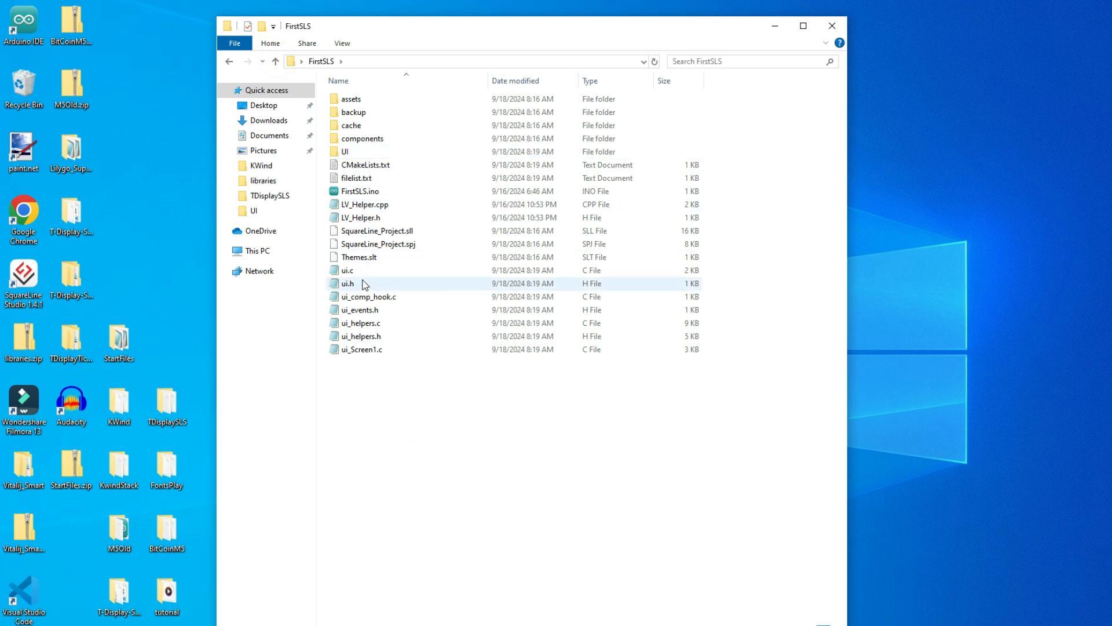
mouse_move(364, 349)
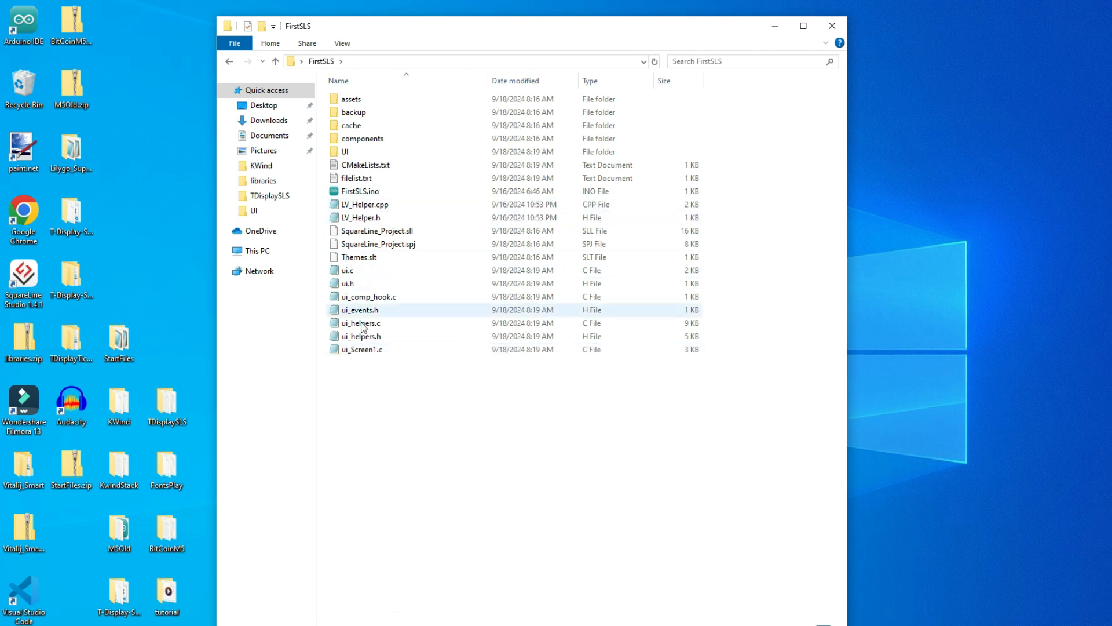
click(400, 435)
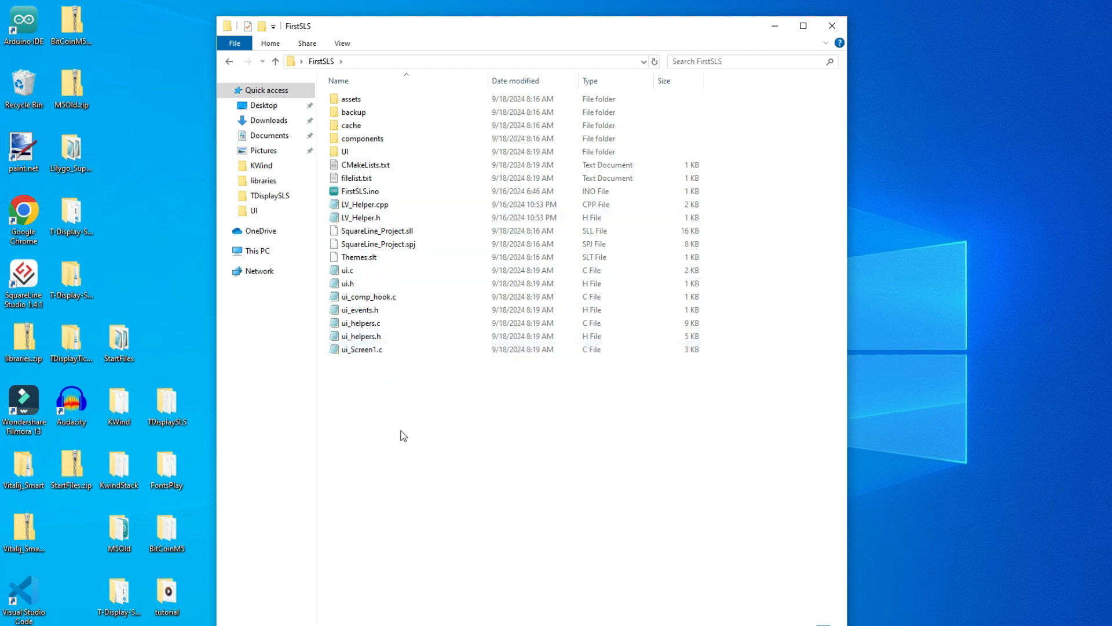
mouse_move(395, 443)
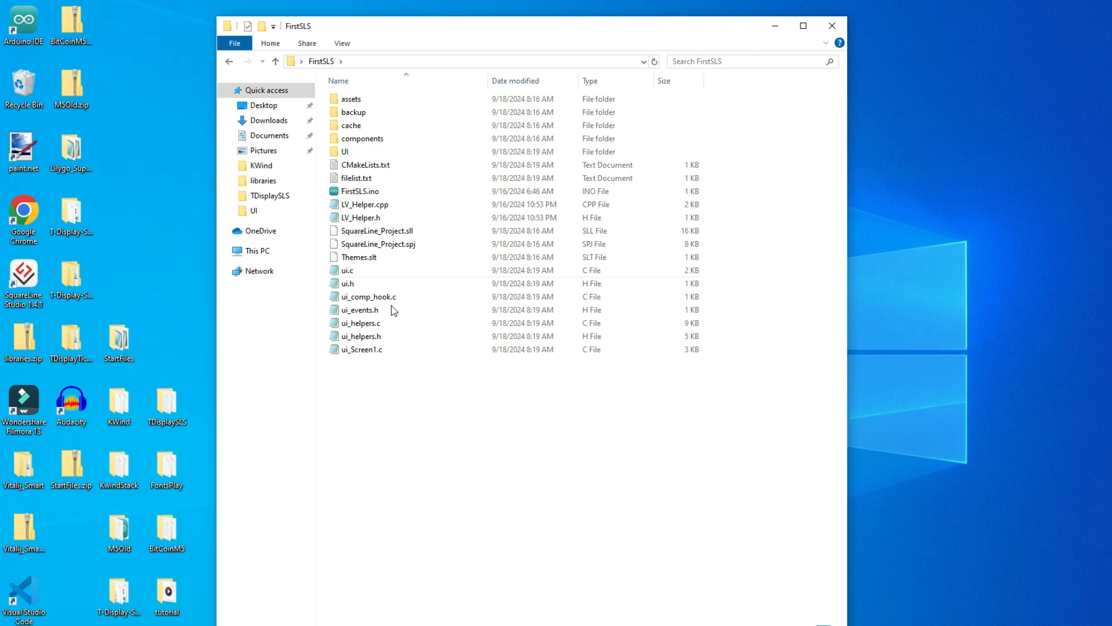
click(360, 257)
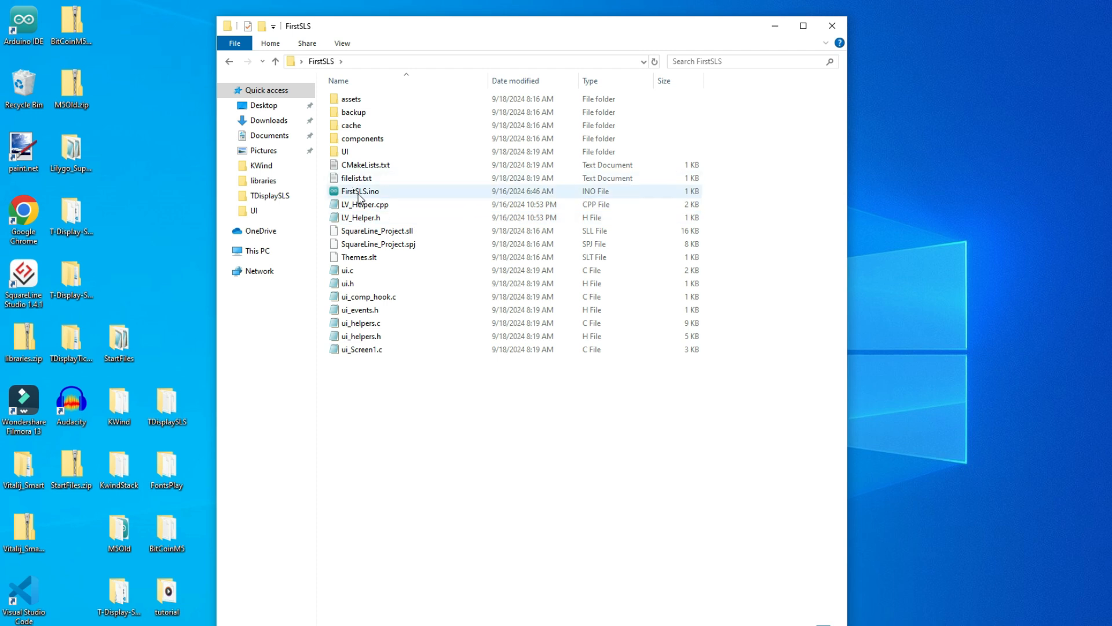
mouse_move(360, 191)
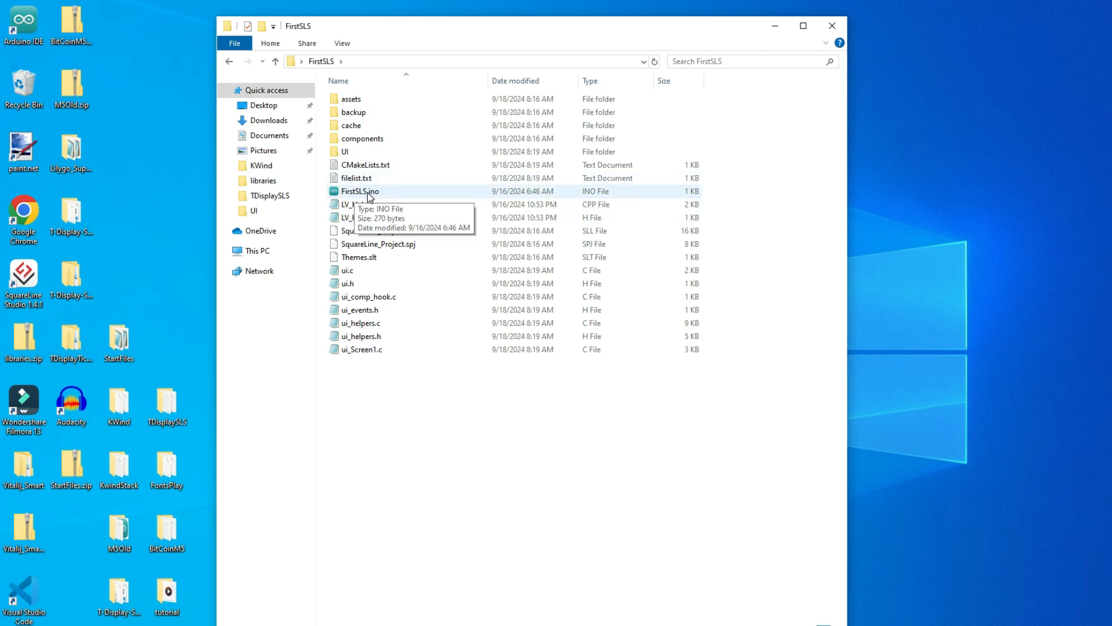
mouse_move(348, 177)
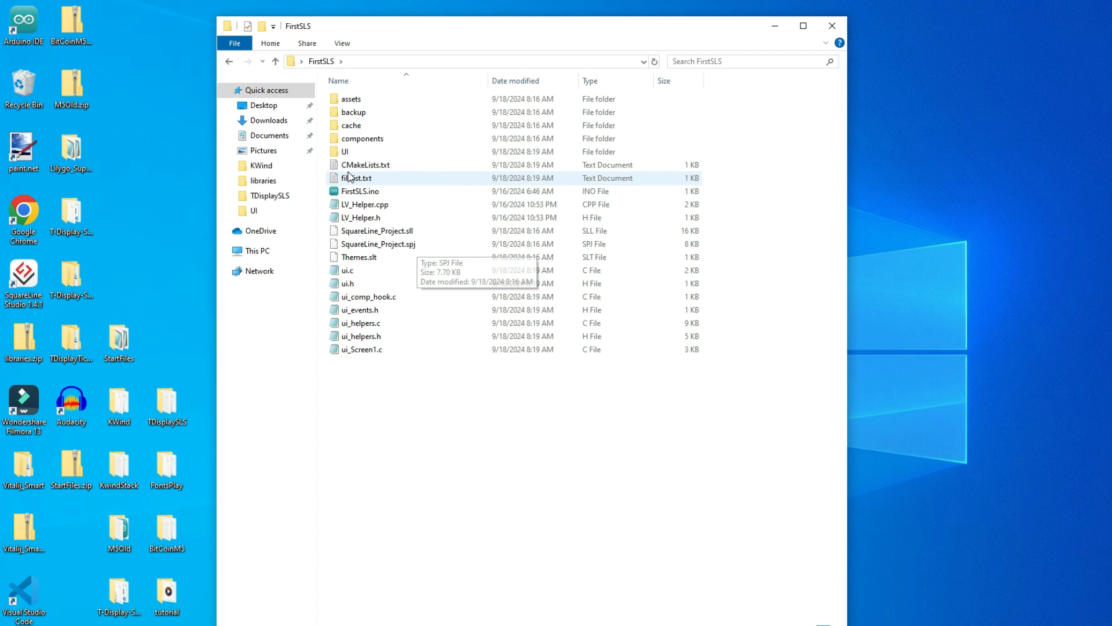
double_click(345, 151)
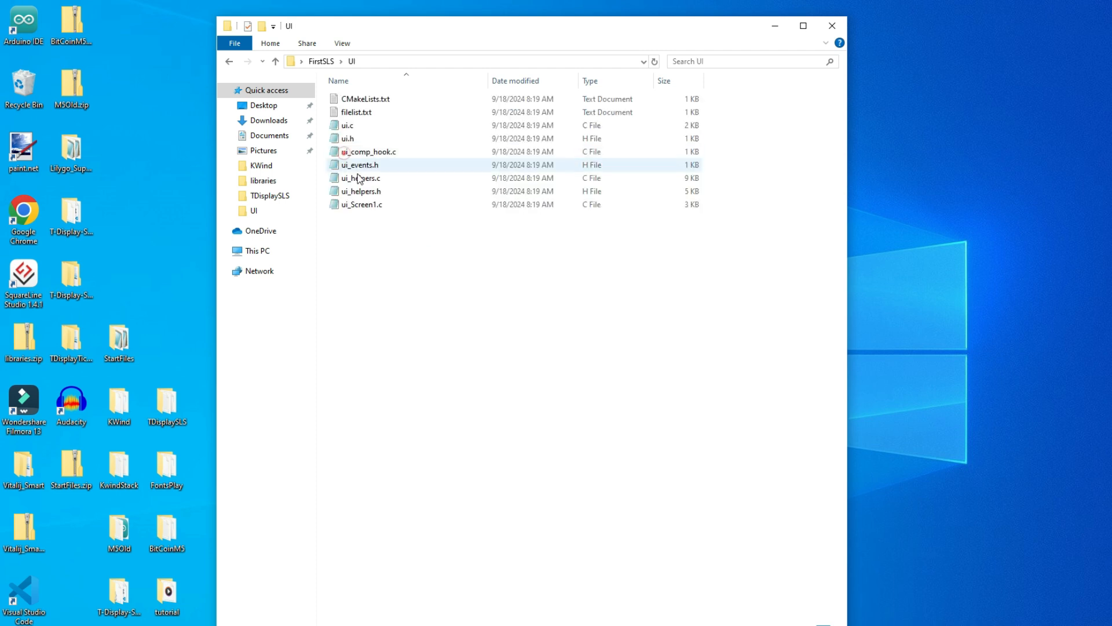
mouse_move(356, 112)
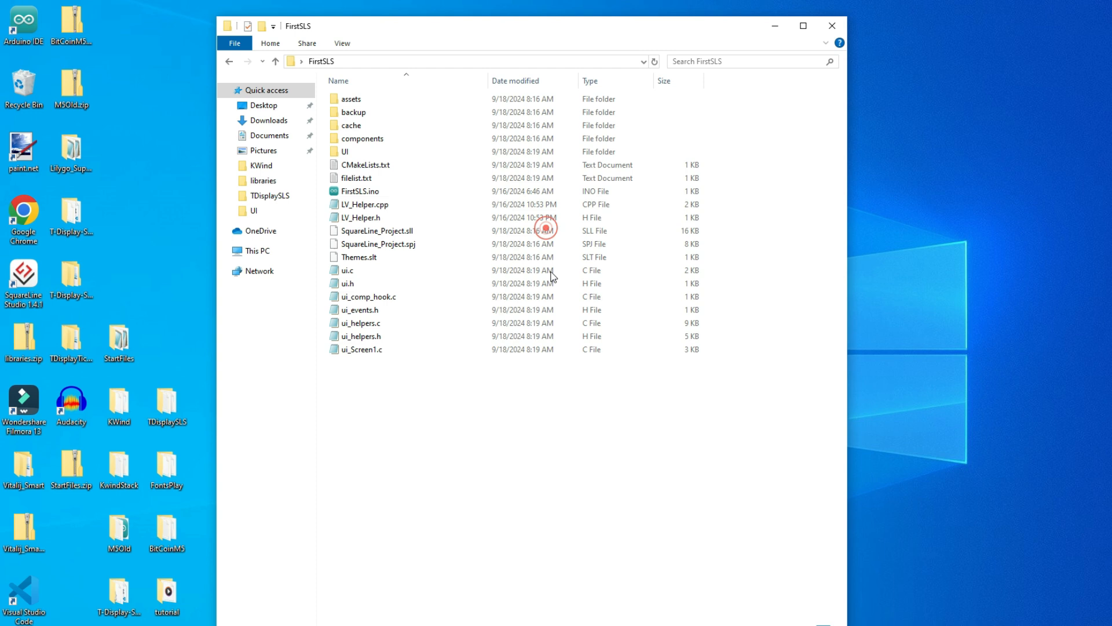
click(361, 190)
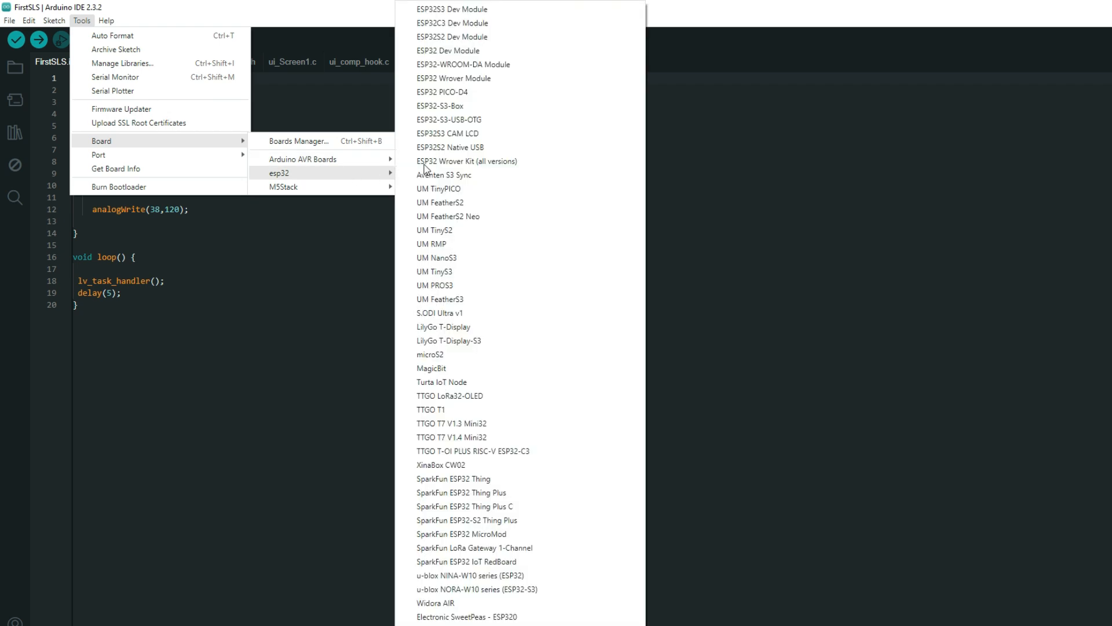
mouse_move(479, 9)
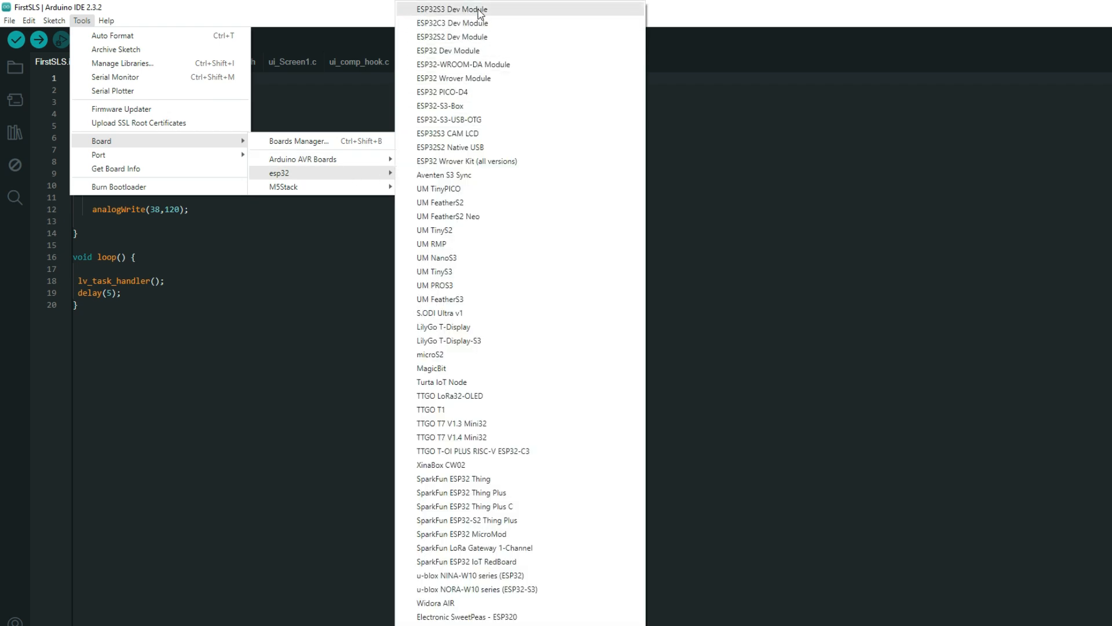
- Set the board to ESP32S3 Dev Module and the flash size to 16MB (128Mb)
click(454, 9)
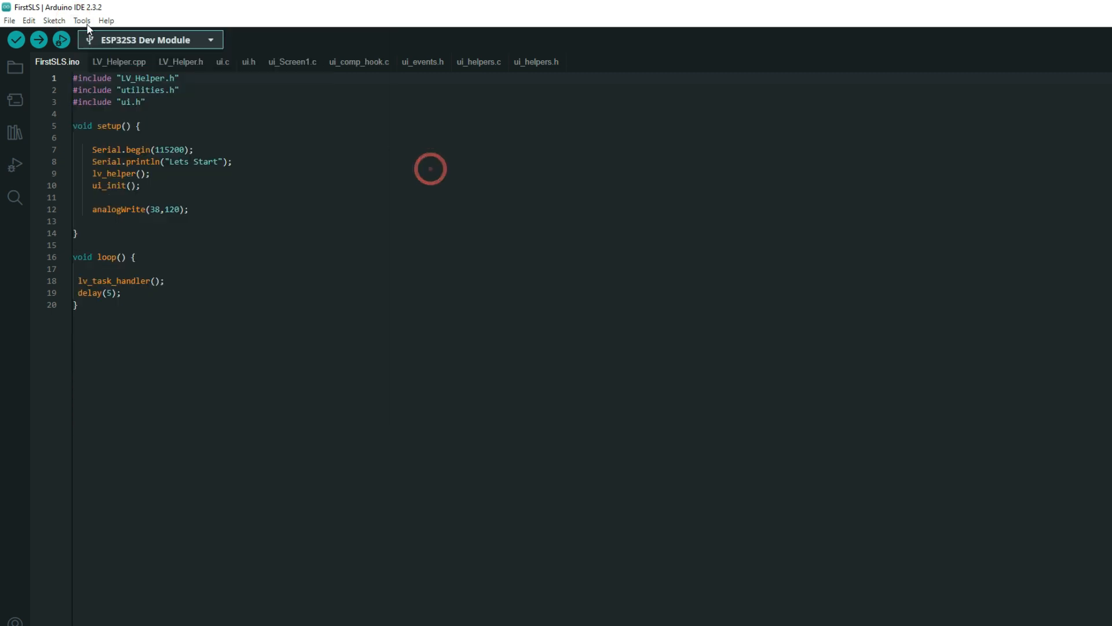
click(81, 20)
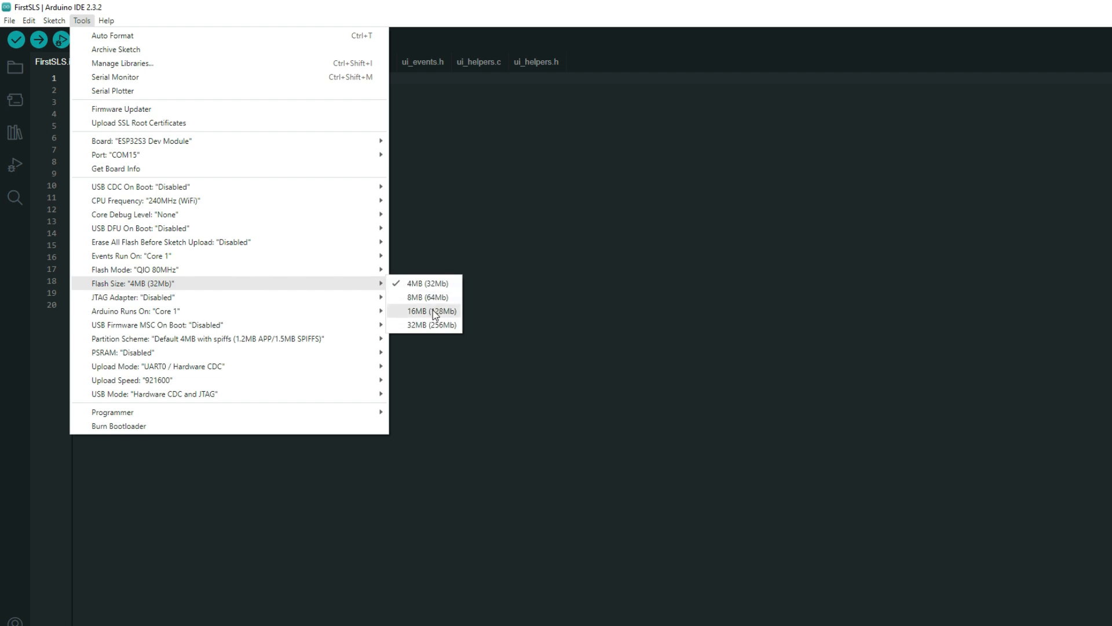
click(430, 310)
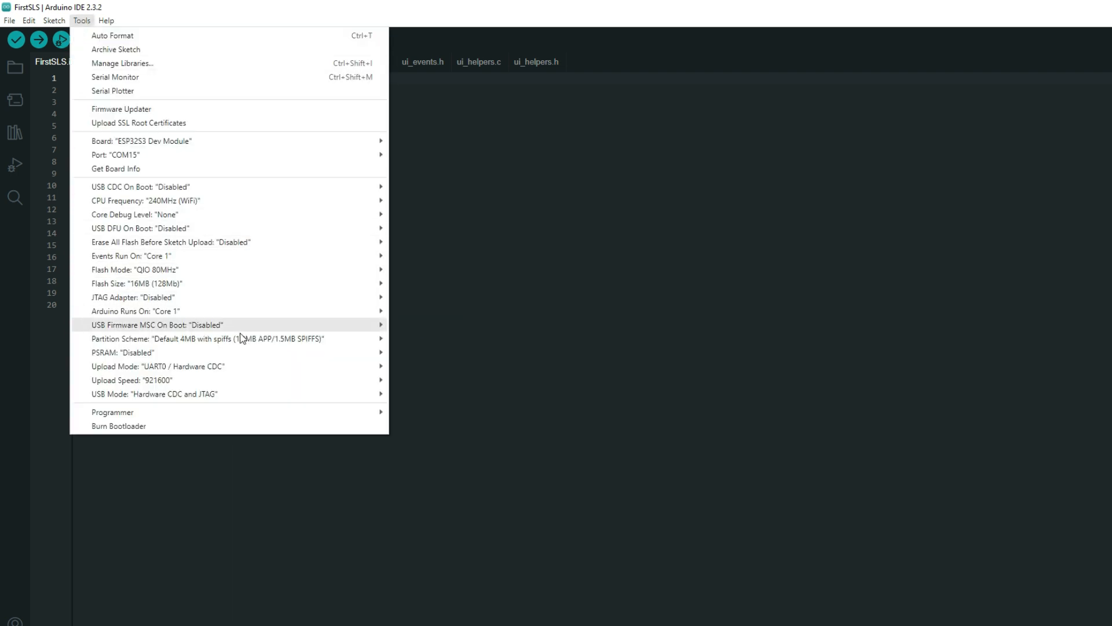
click(205, 338)
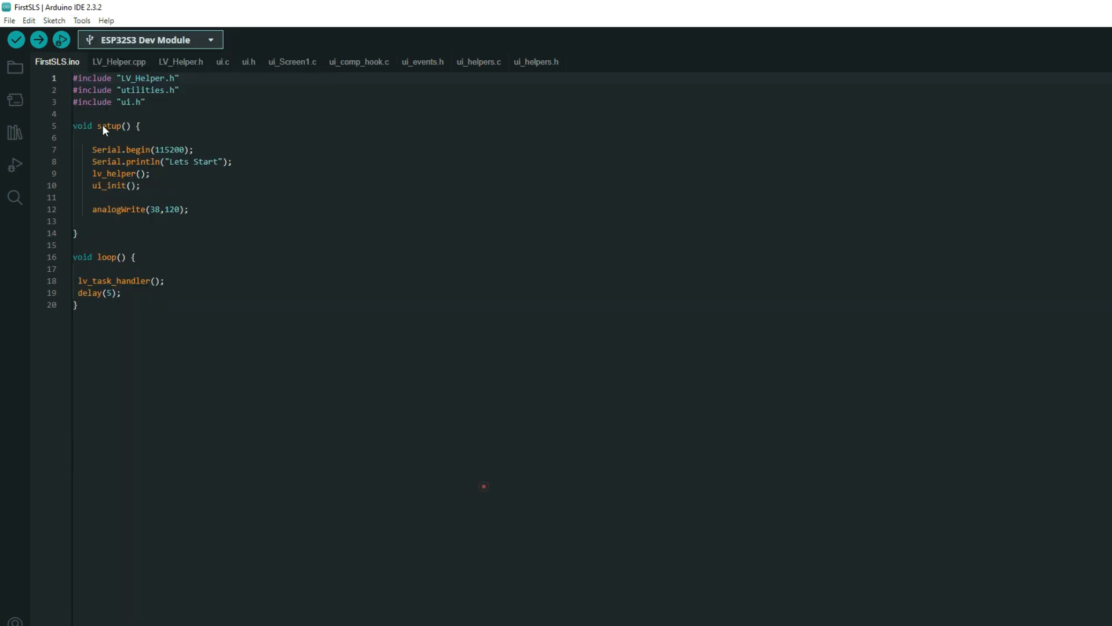
click(81, 20)
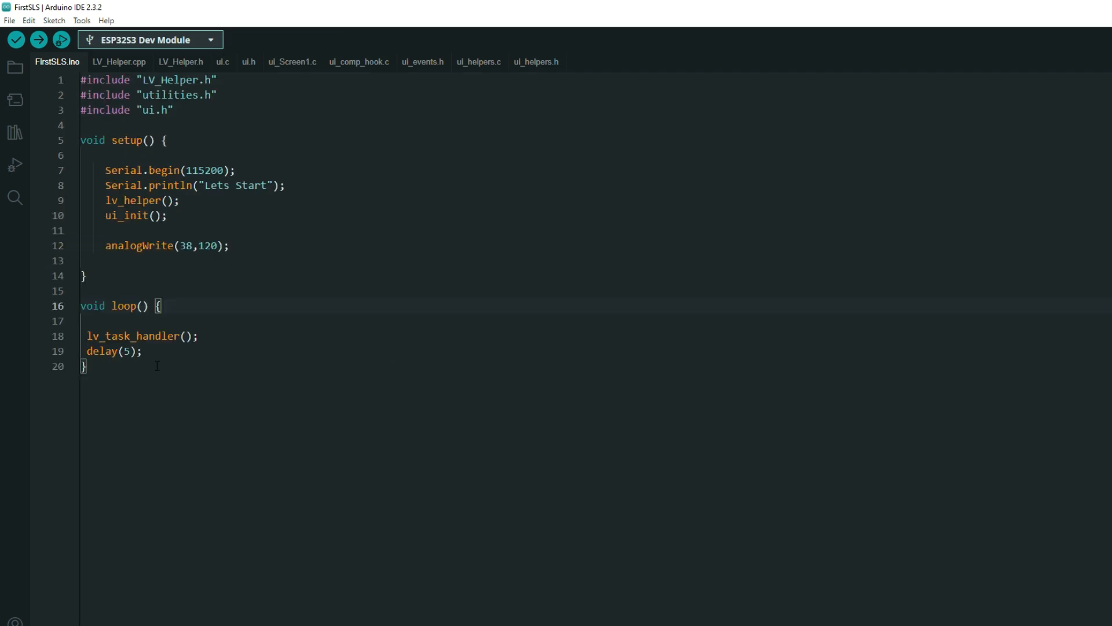
- Insert an empty line after the 'Lets Start' Serial line, just before lv_helper() in setup()
click(85, 125)
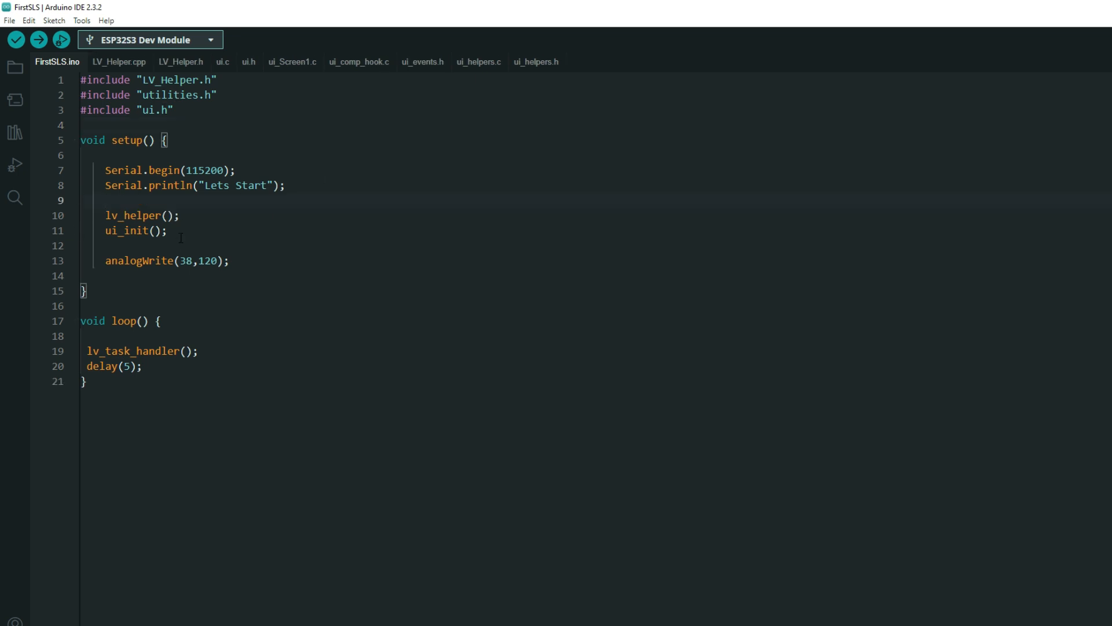
click(126, 205)
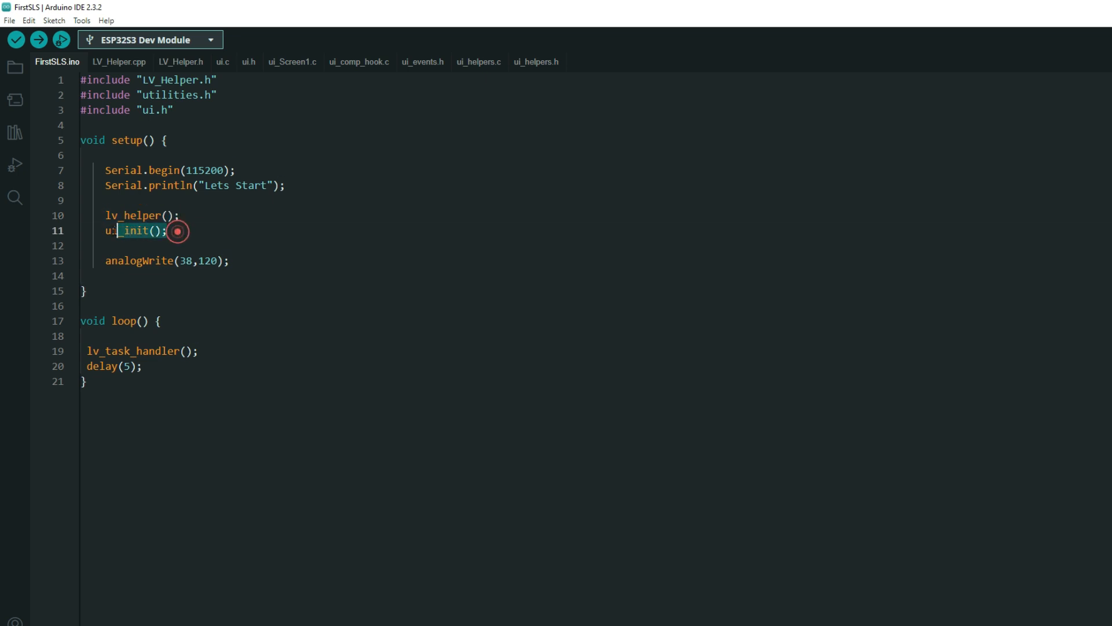
double_click(135, 230)
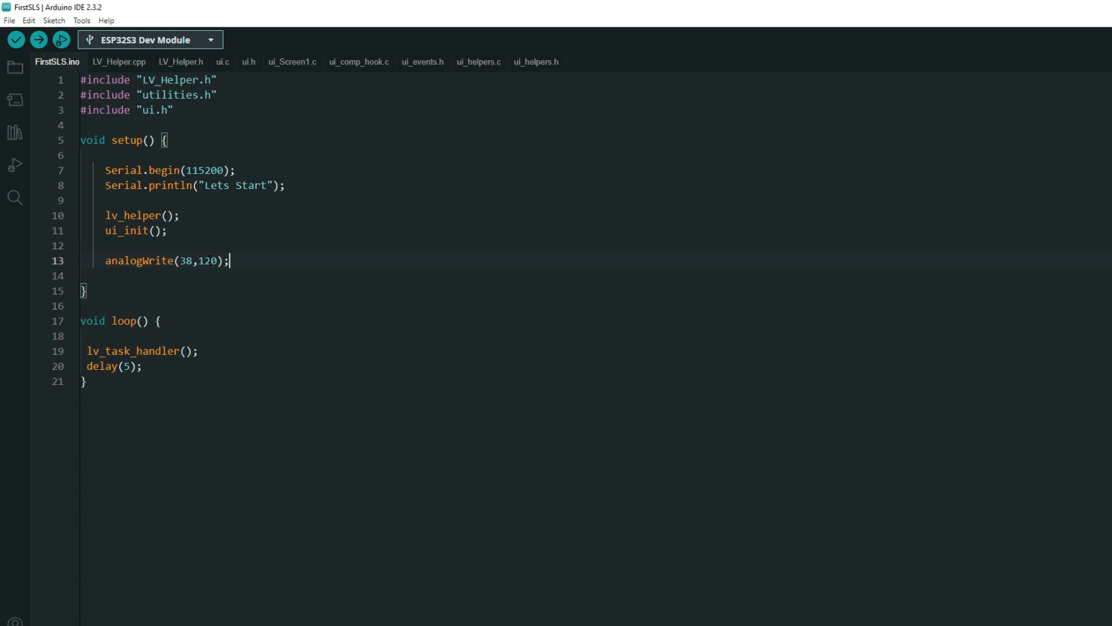
mouse_move(81, 353)
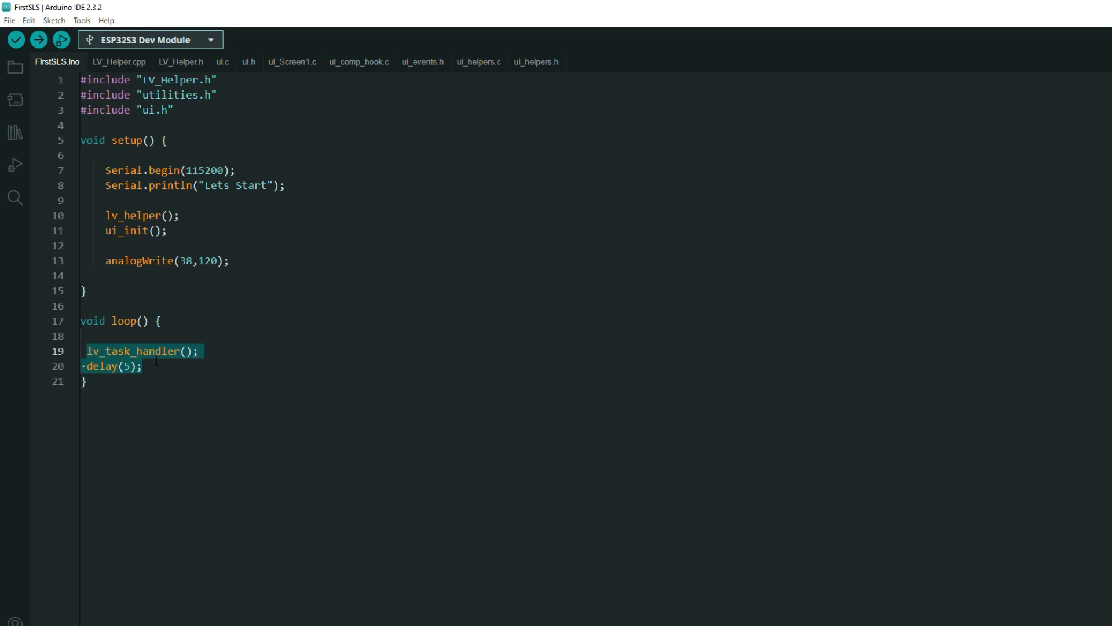
click(158, 369)
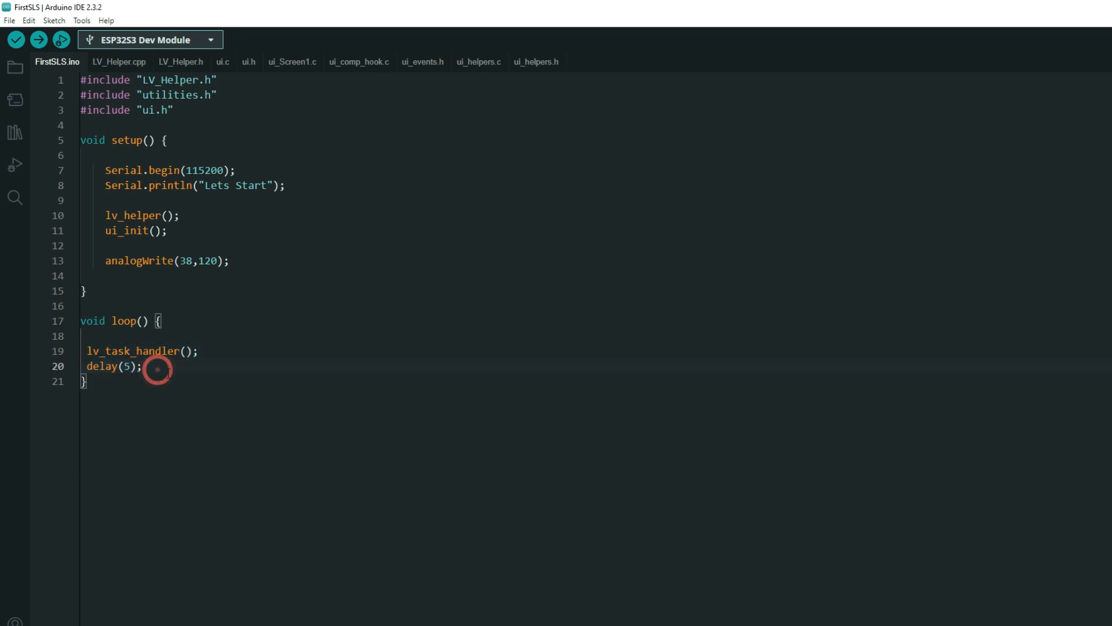